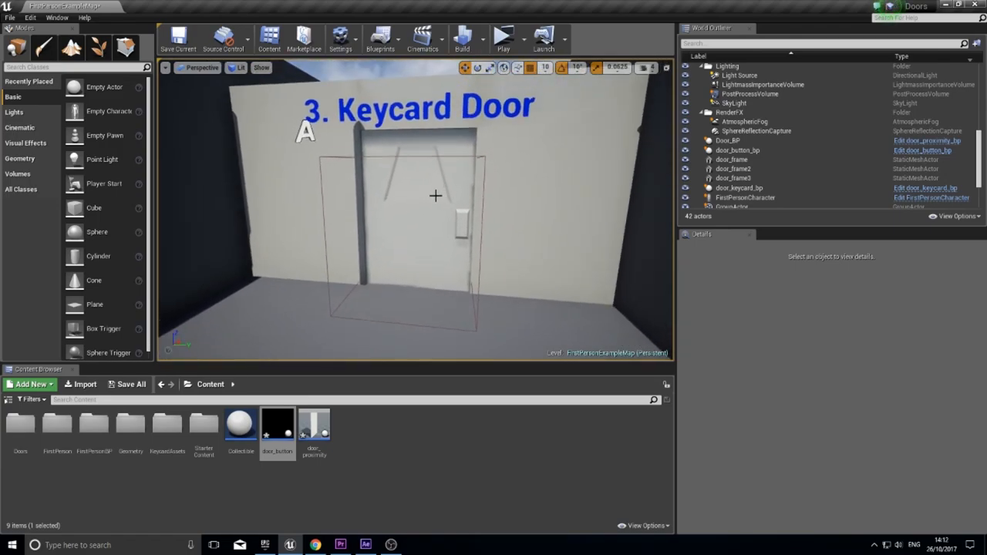
Create the keycard_bp Blueprint asset in the Content folder and open it in the Blueprint editor
left_click(736, 188)
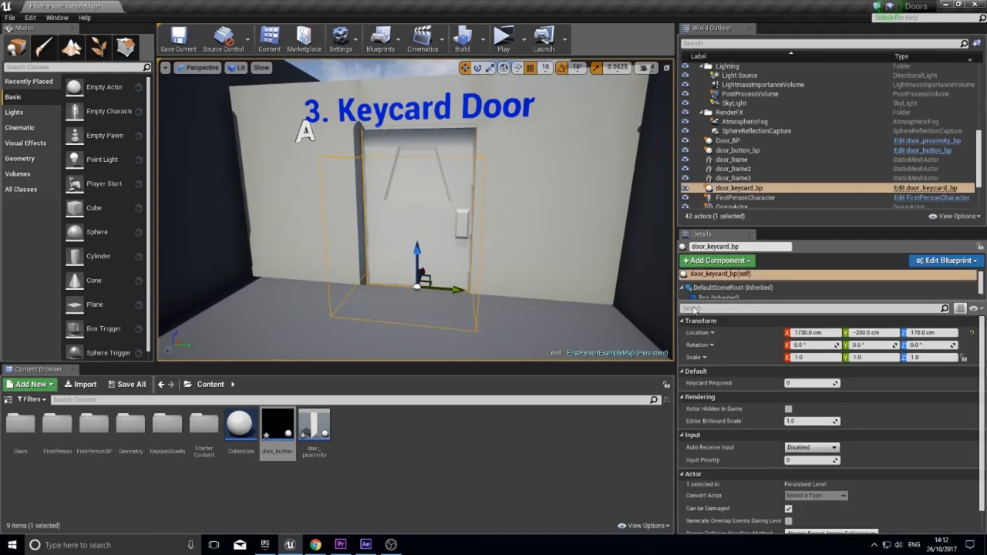
mouse_move(708, 383)
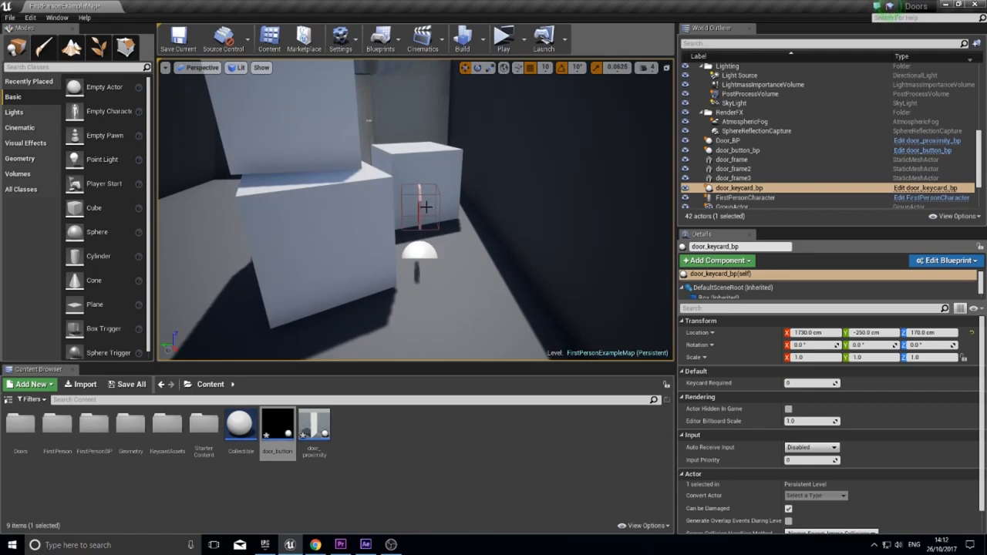
left_click(727, 157)
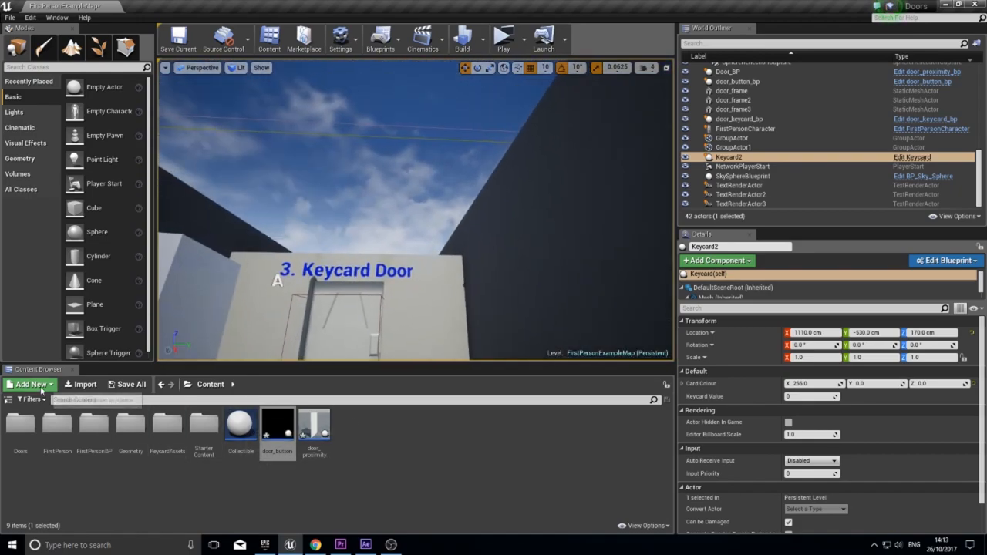
left_click(29, 384)
type("keycard_bp")
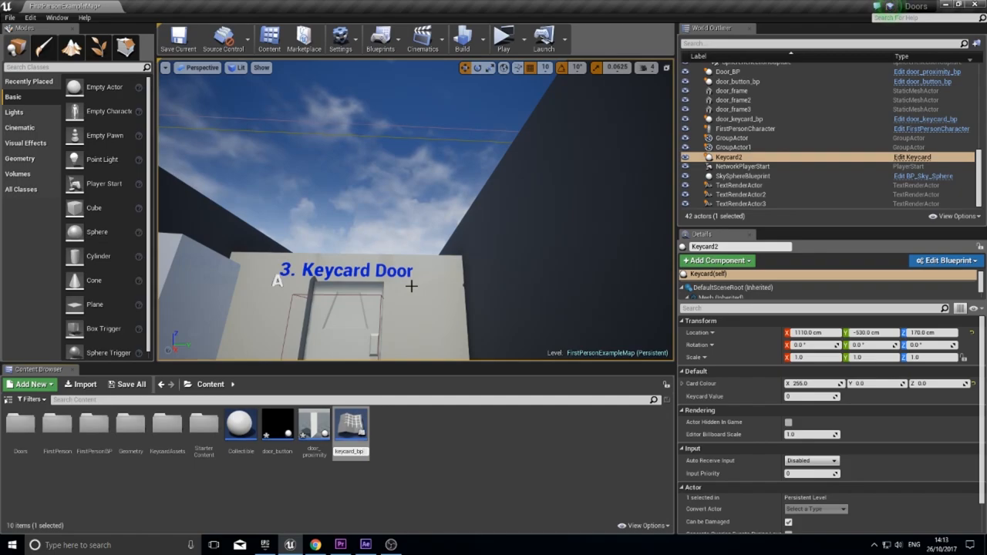
left_click(352, 422)
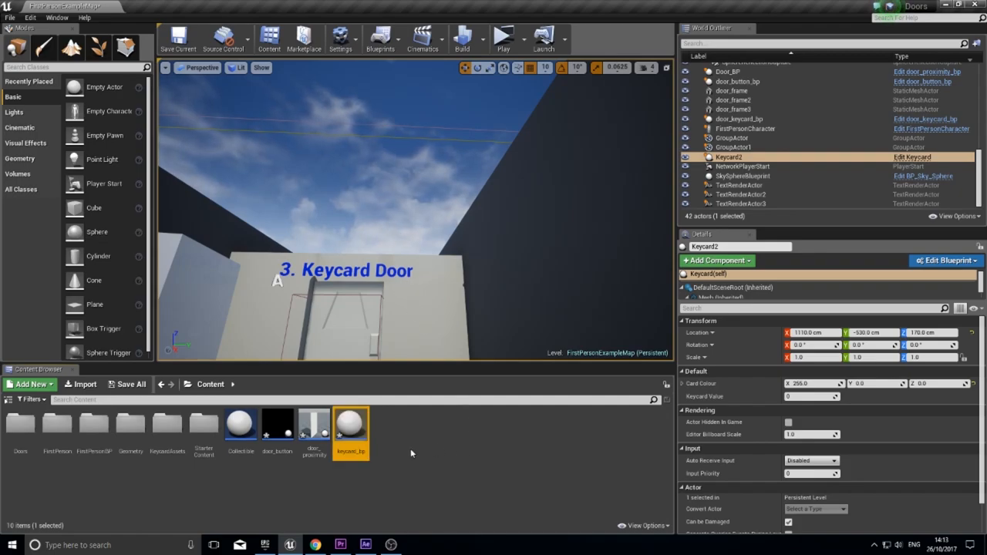
double_click(352, 422)
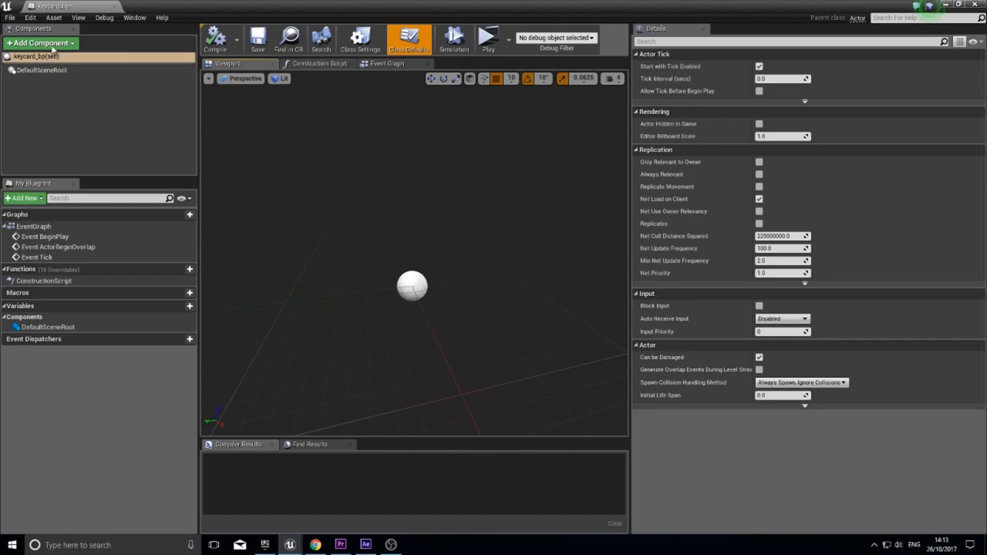
mouse_move(29, 117)
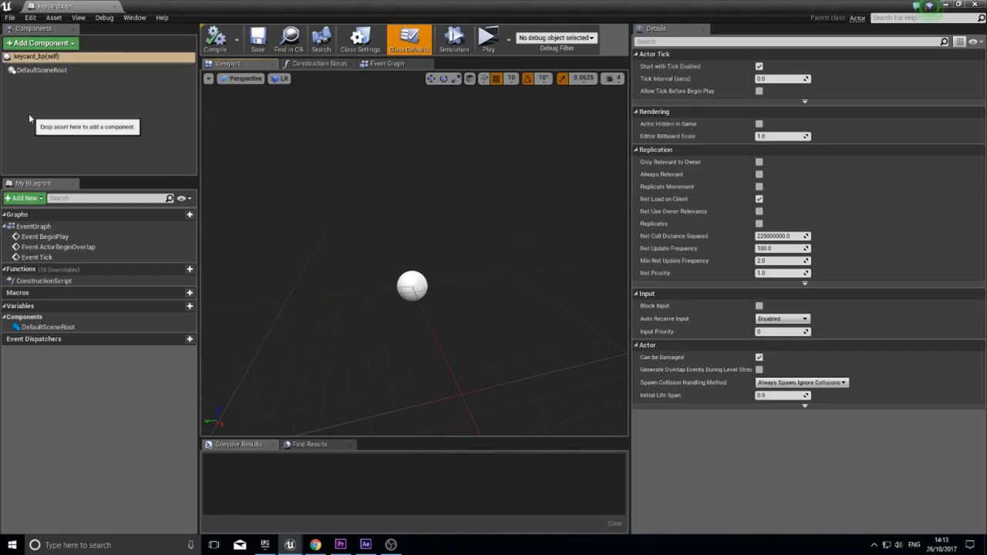
mouse_move(40, 43)
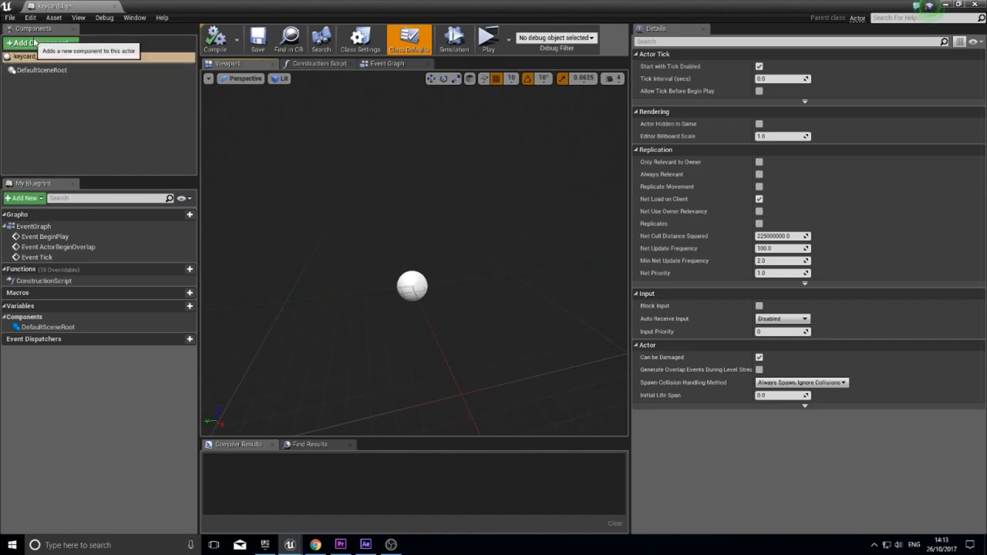
Add a Static Mesh component named KeycardMesh using the Keycard mesh asset
left_click(37, 43)
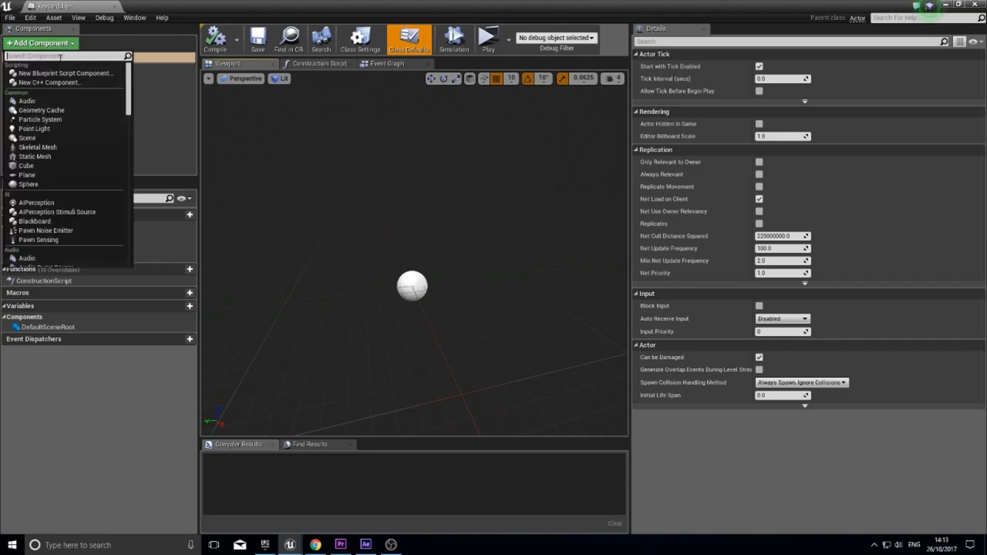
type("stat")
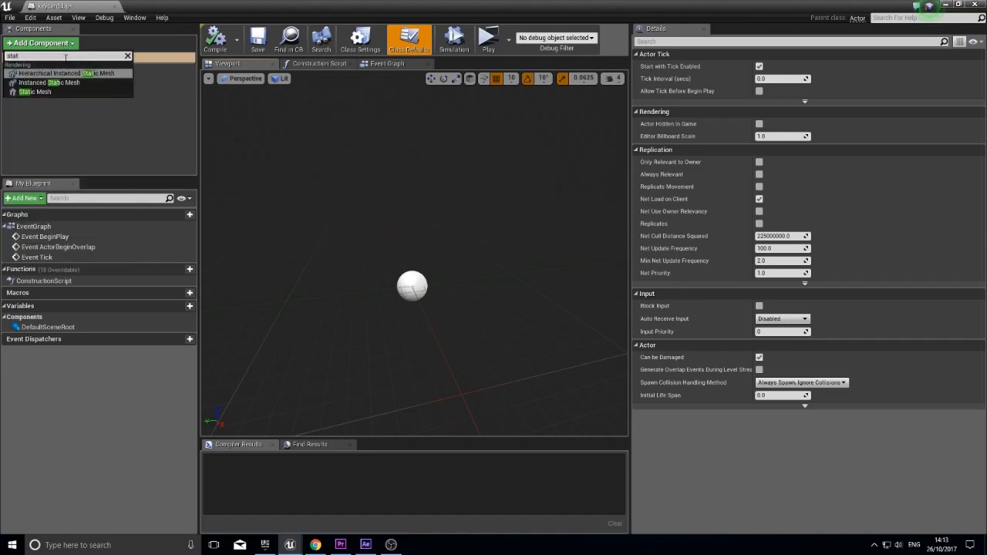
type("static mesh")
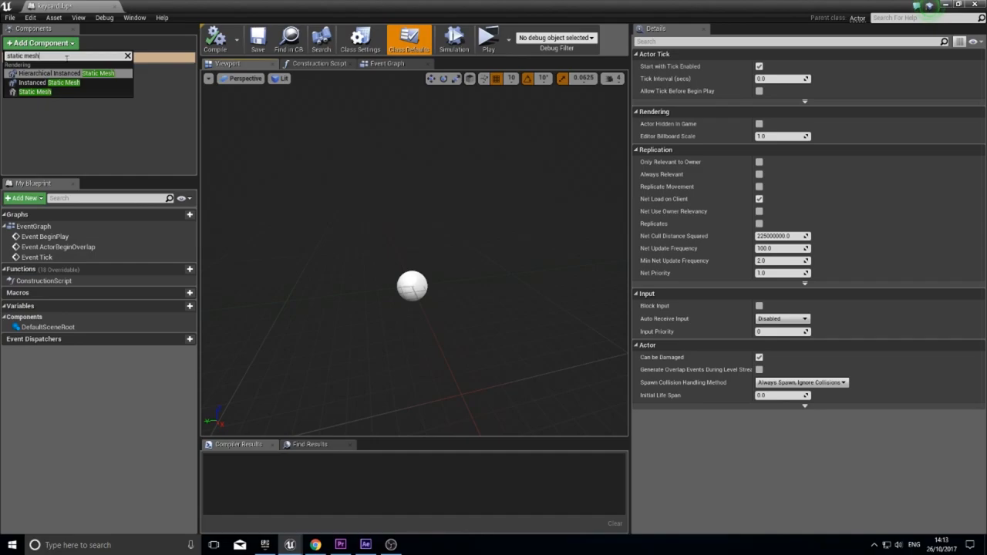
left_click(34, 91)
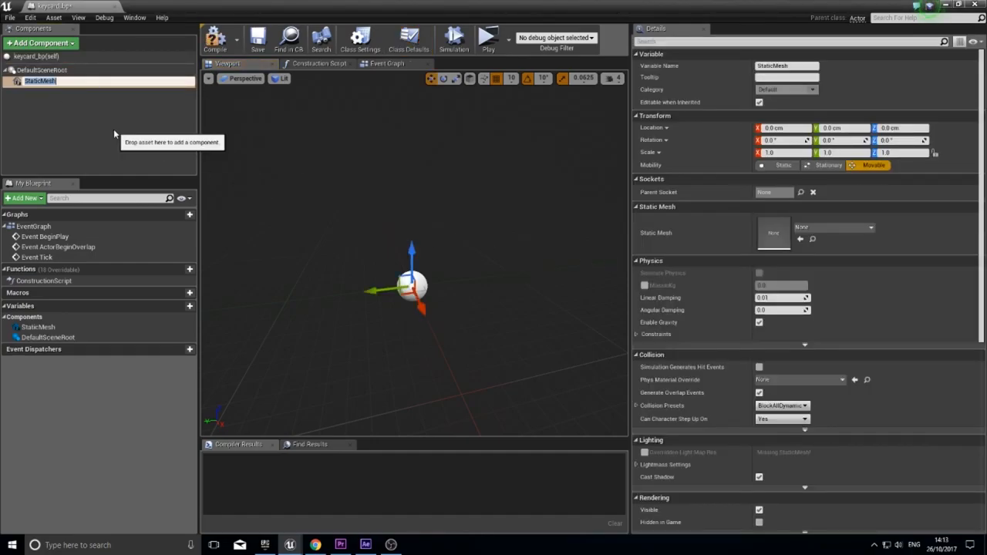
type("Keycard")
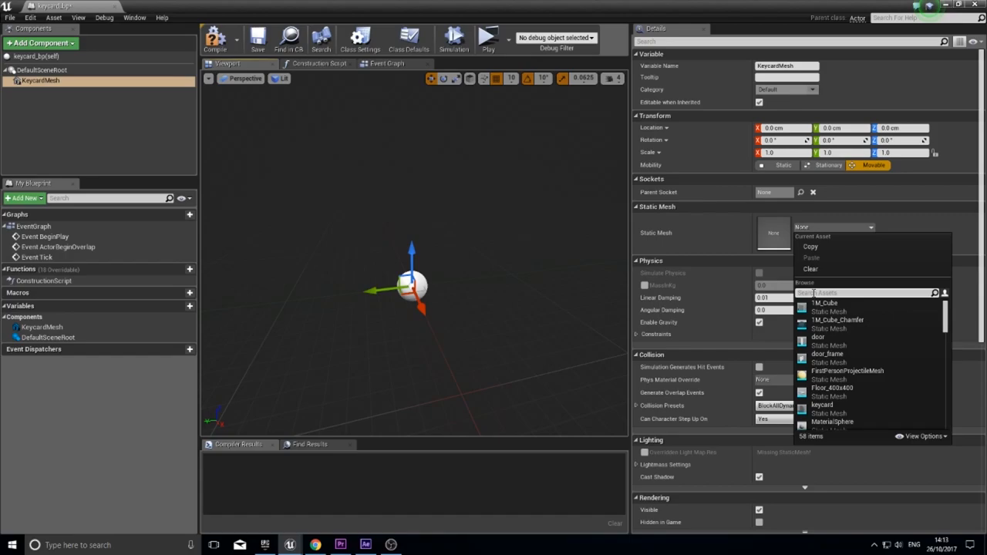
type("key")
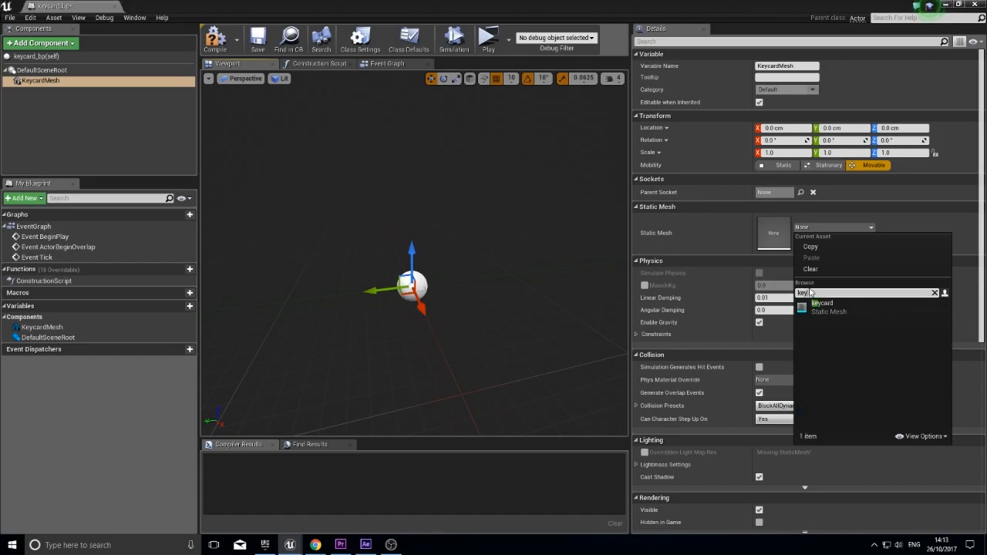
left_click(822, 303)
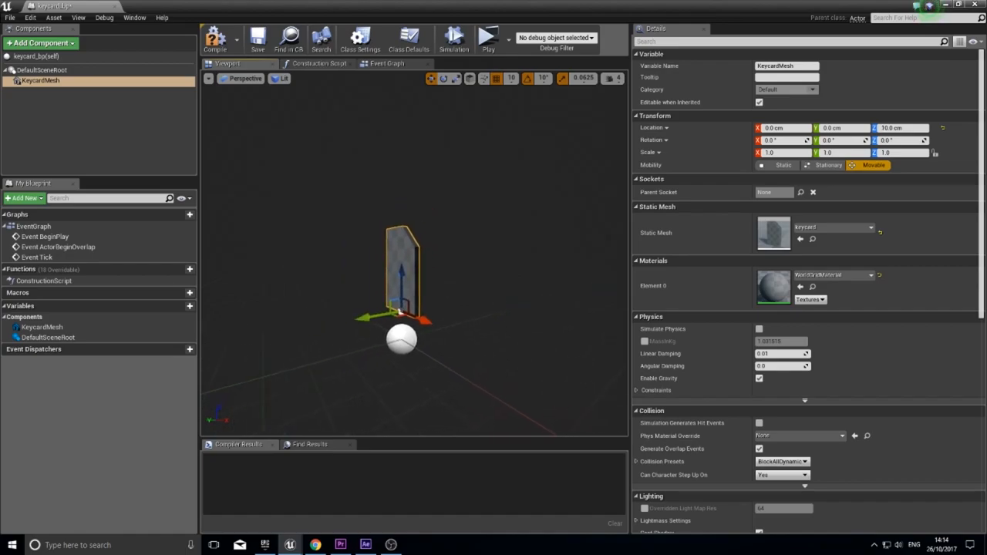
mouse_move(39, 44)
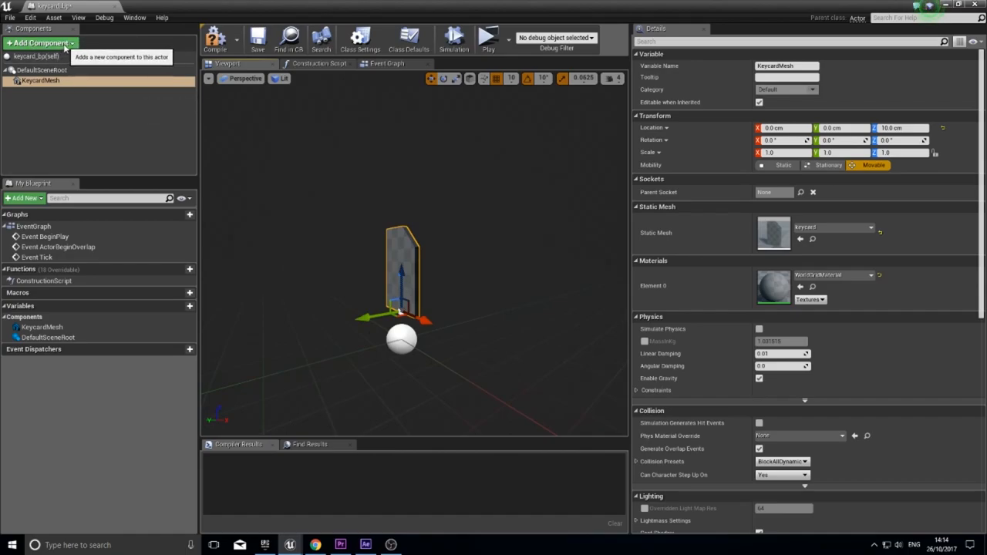
Add a Box Collision component and select it to size it around the keycard mesh
left_click(39, 43)
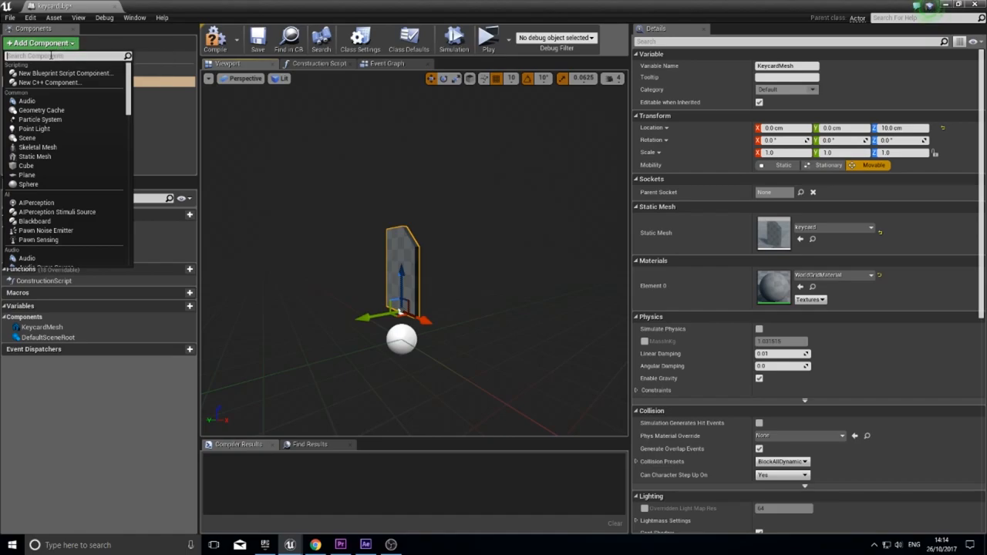
type("box")
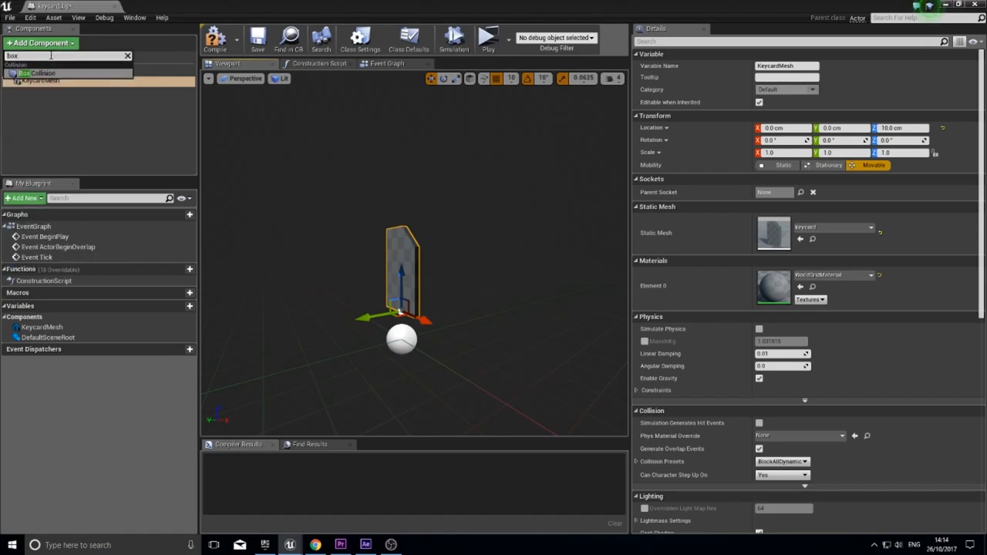
left_click(40, 73)
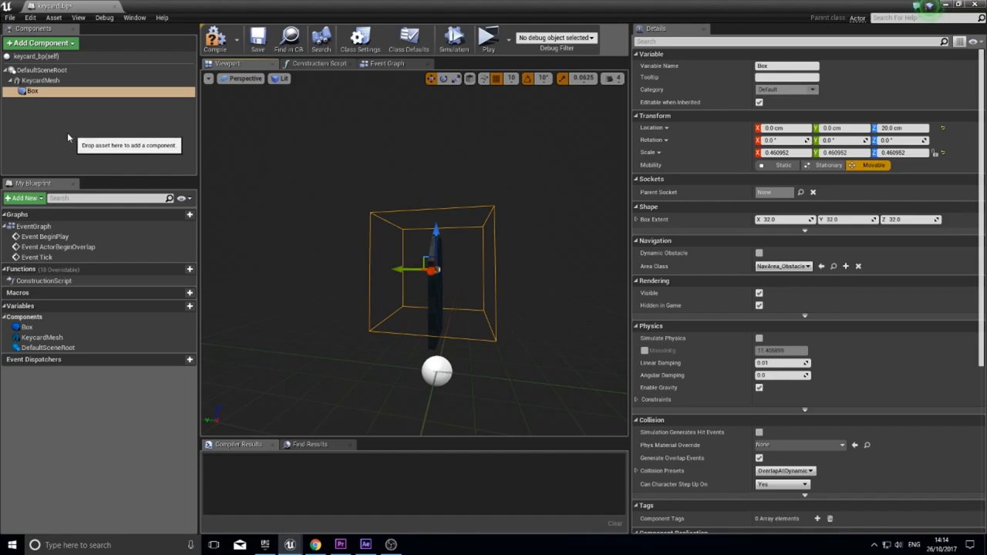
mouse_move(31, 91)
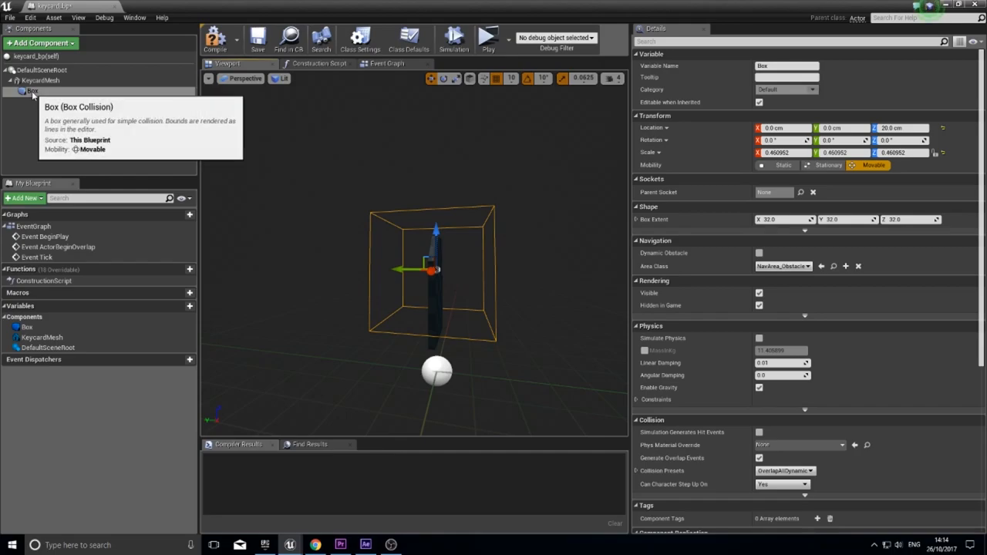
left_click(33, 91)
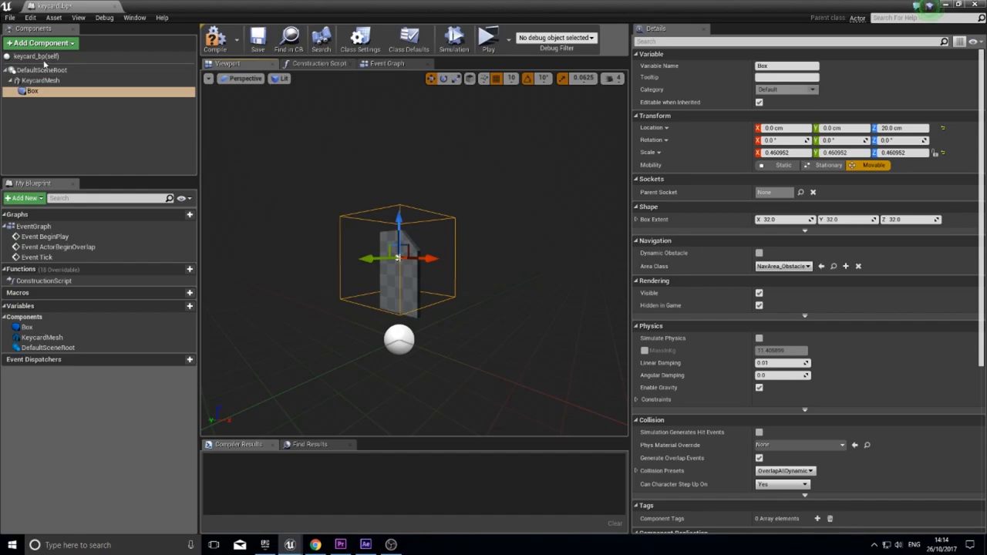
mouse_move(40, 44)
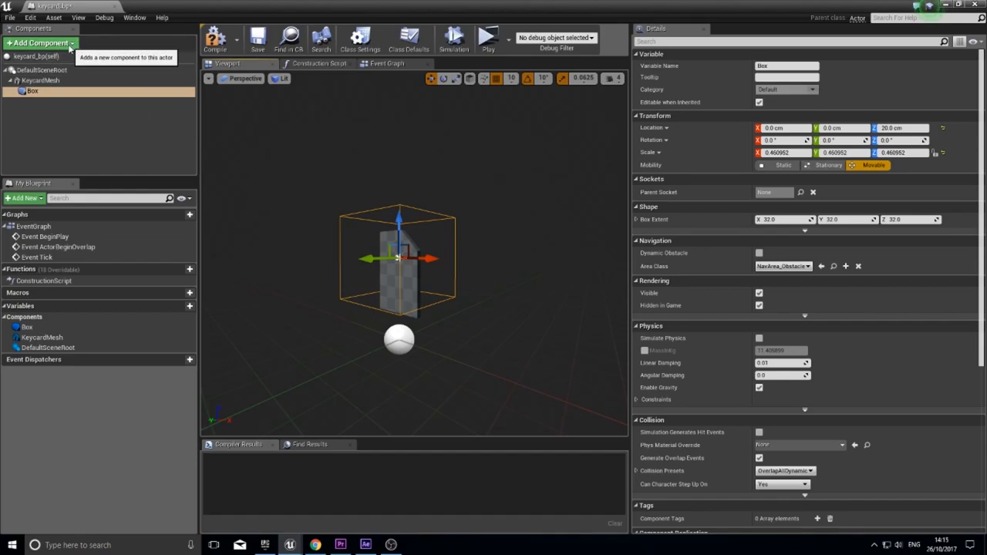
Add a Rotating Movement component with 180 yaw rate and preview the spin in simulation
left_click(40, 43)
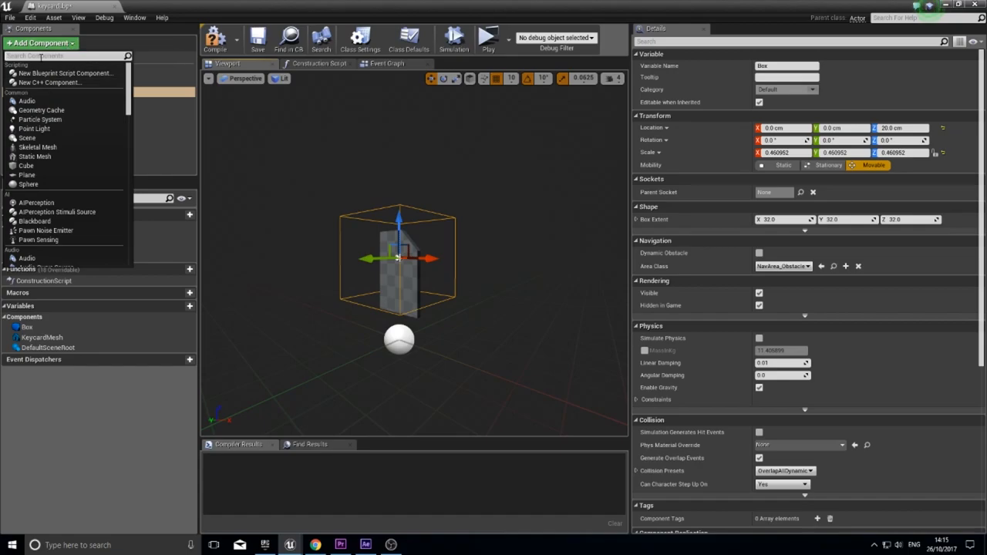
type("rotating")
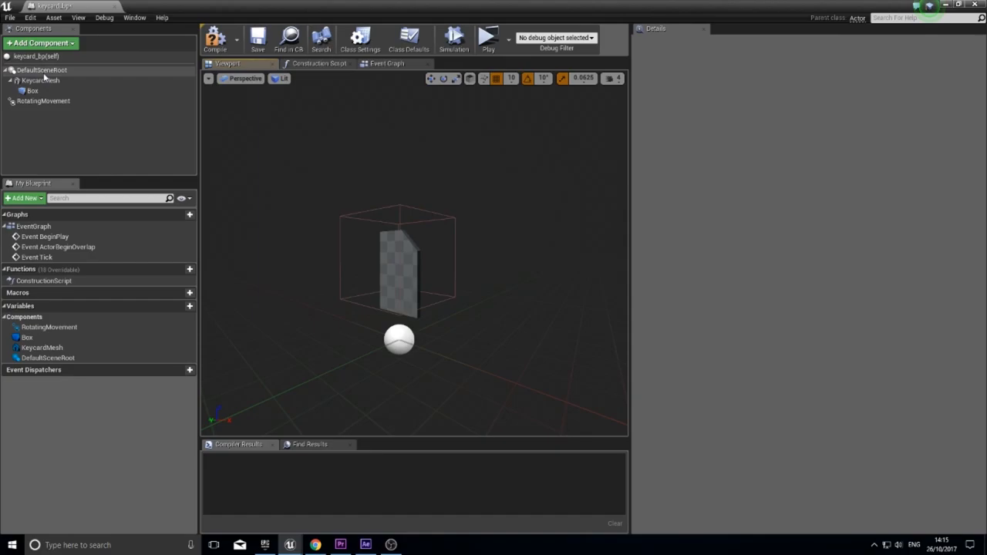
left_click(44, 102)
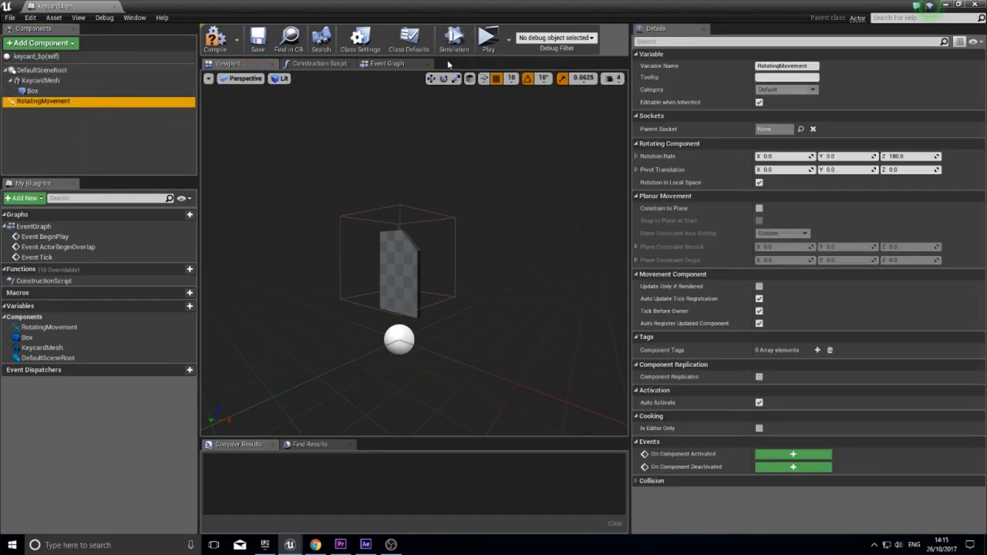
mouse_move(453, 39)
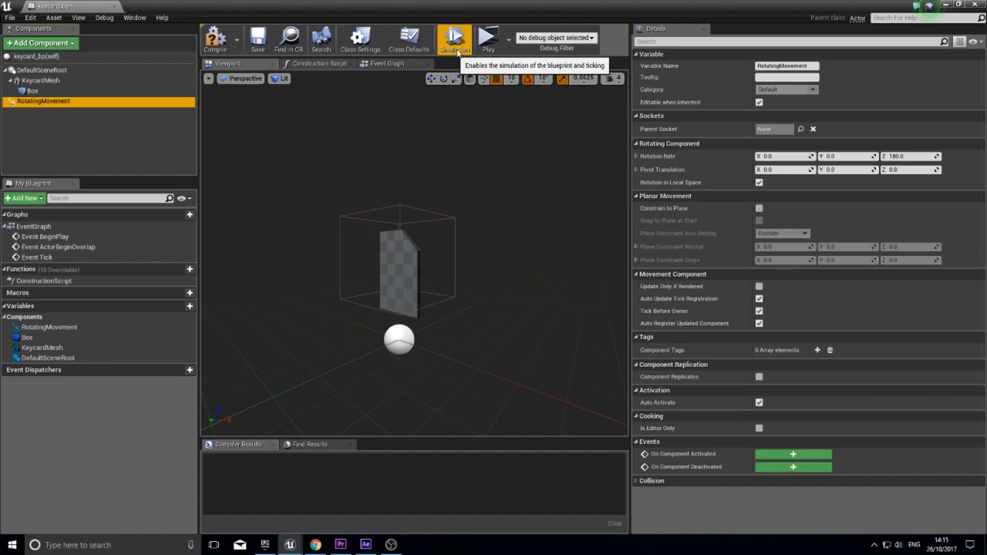
left_click(453, 38)
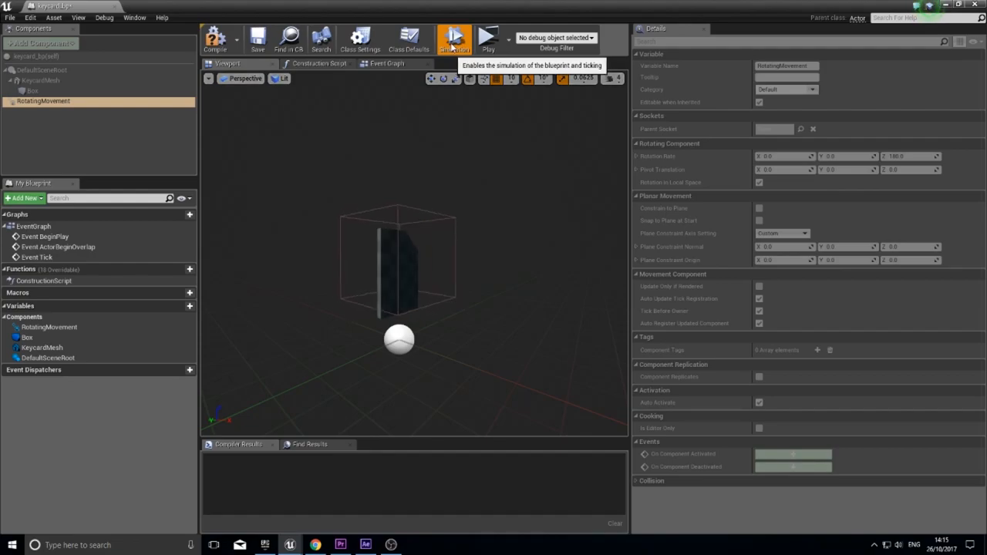
left_click(454, 38)
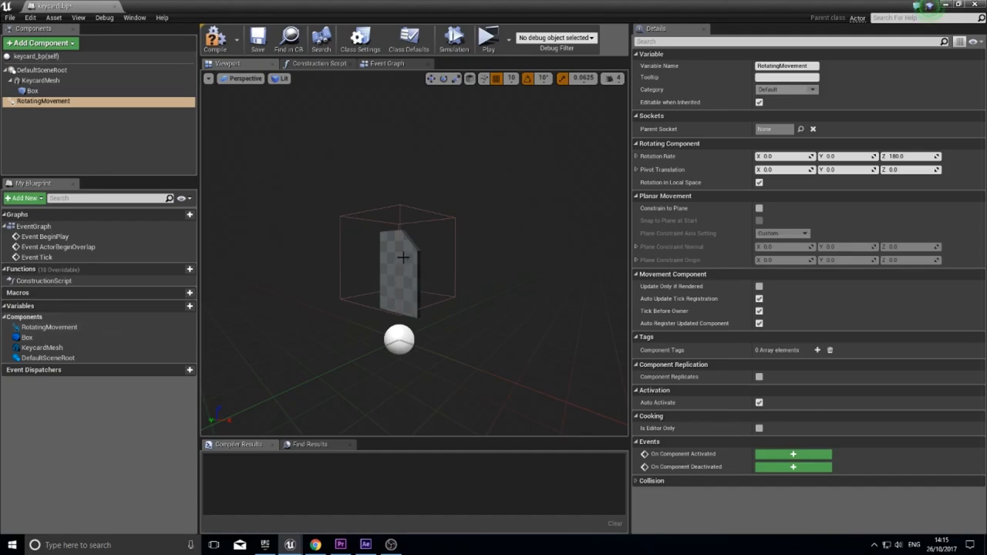
mouse_move(355, 277)
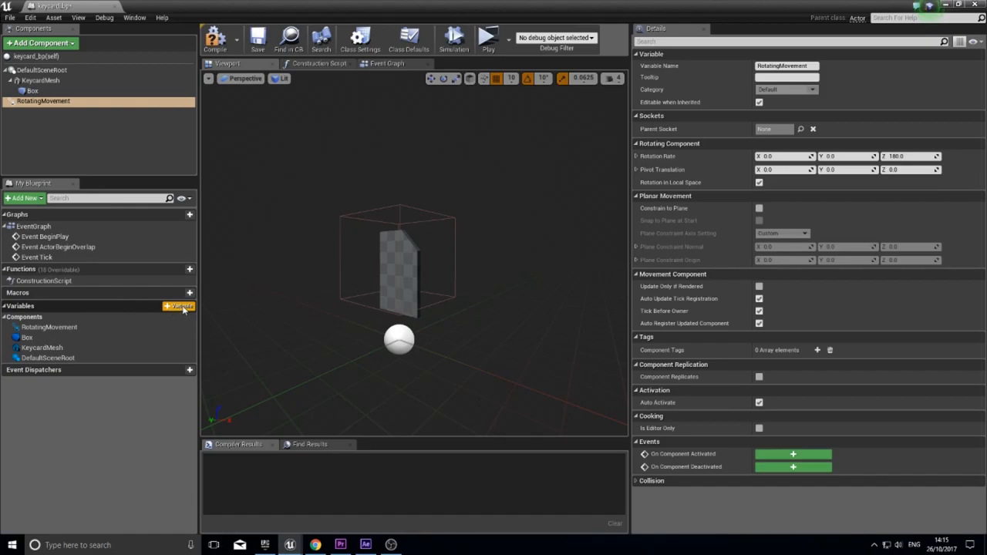
Add an instance-editable Integer variable keycard_value (default 0) and compile the Blueprint
left_click(188, 305)
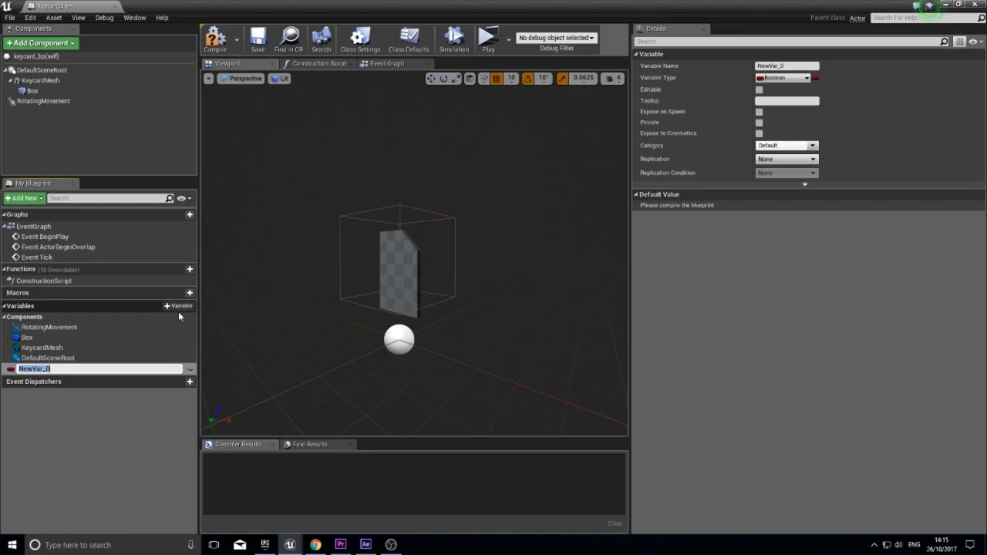
type("keycard")
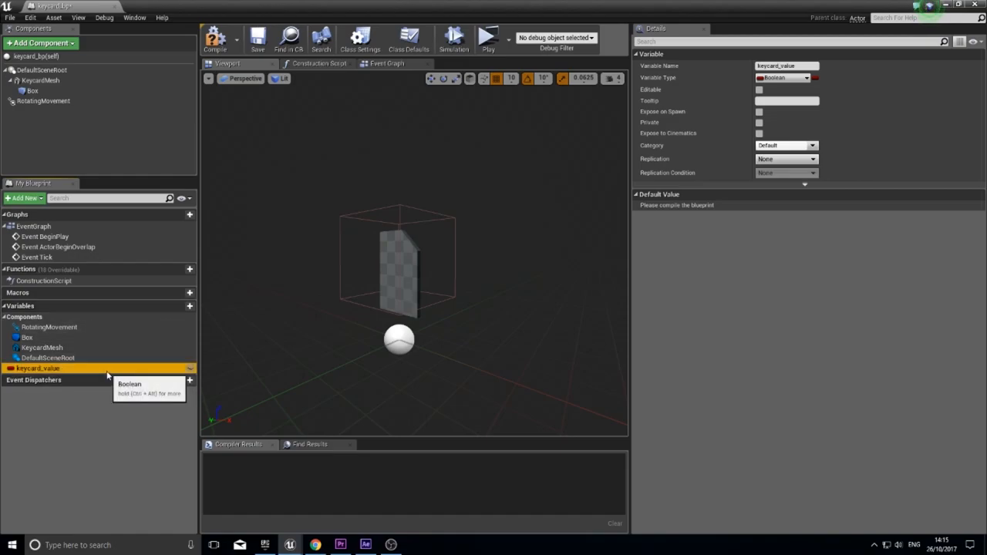
double_click(37, 367)
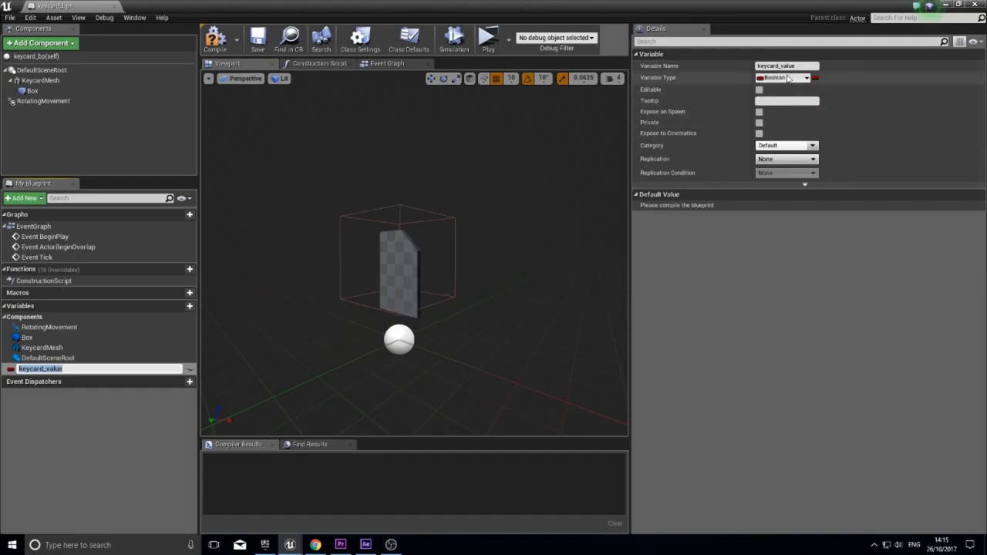
mouse_move(784, 77)
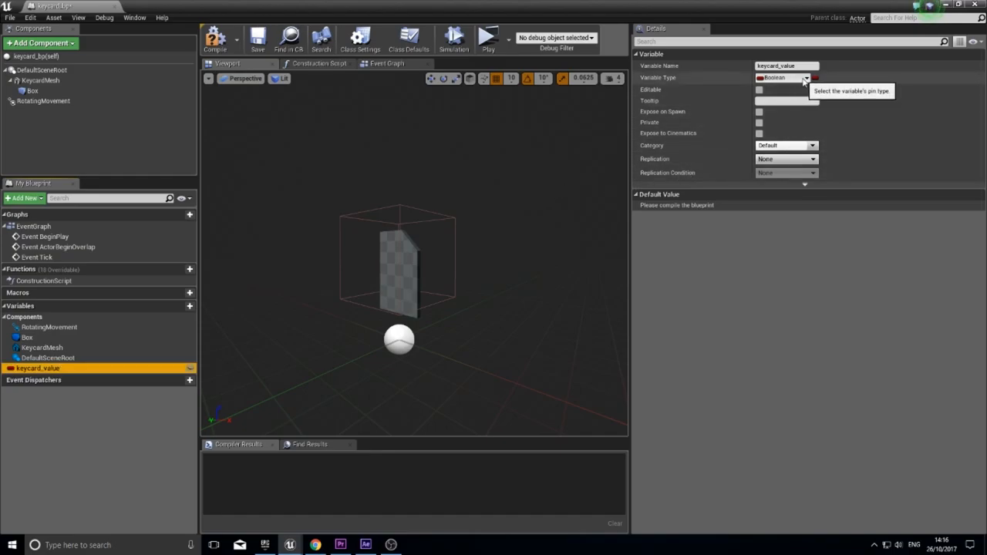
left_click(805, 77)
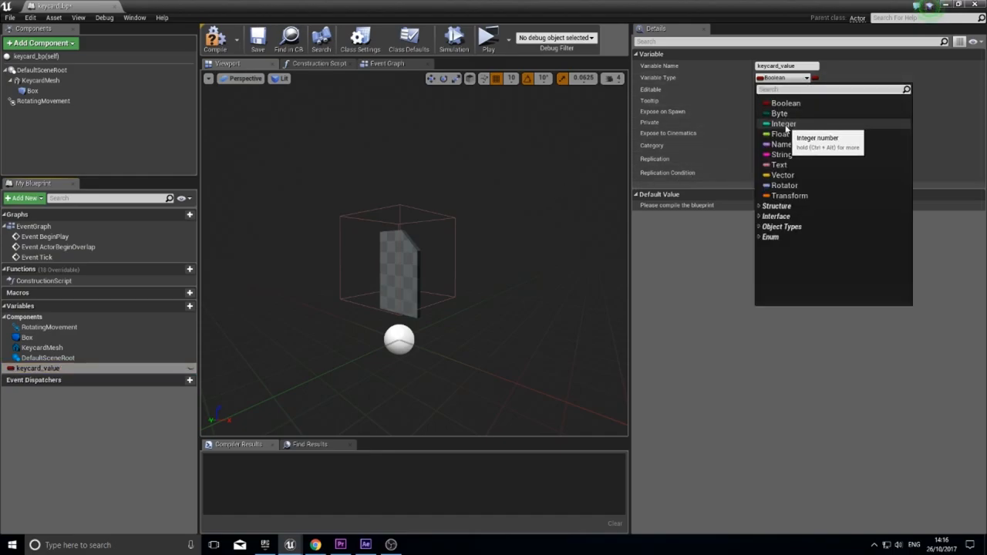
left_click(783, 124)
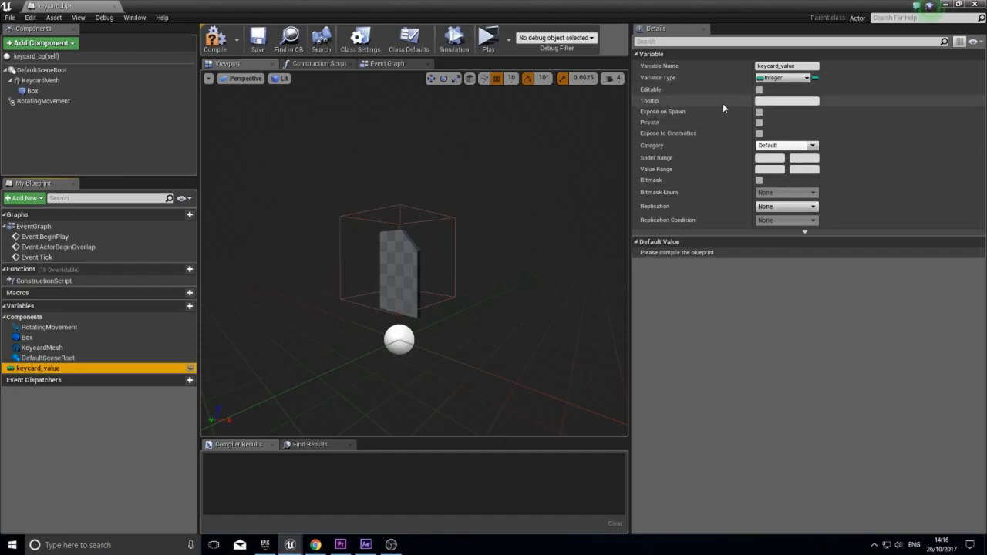
mouse_move(737, 123)
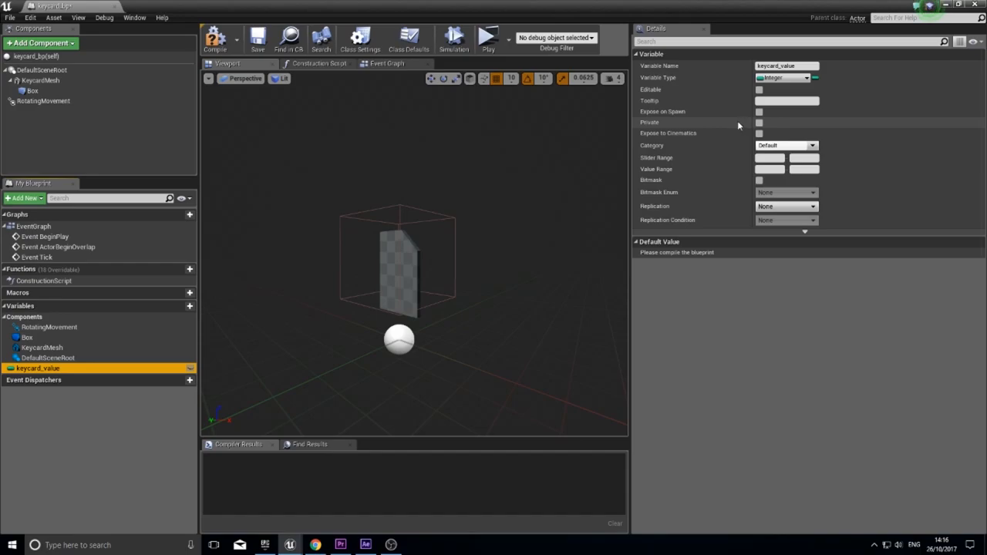
mouse_move(655, 99)
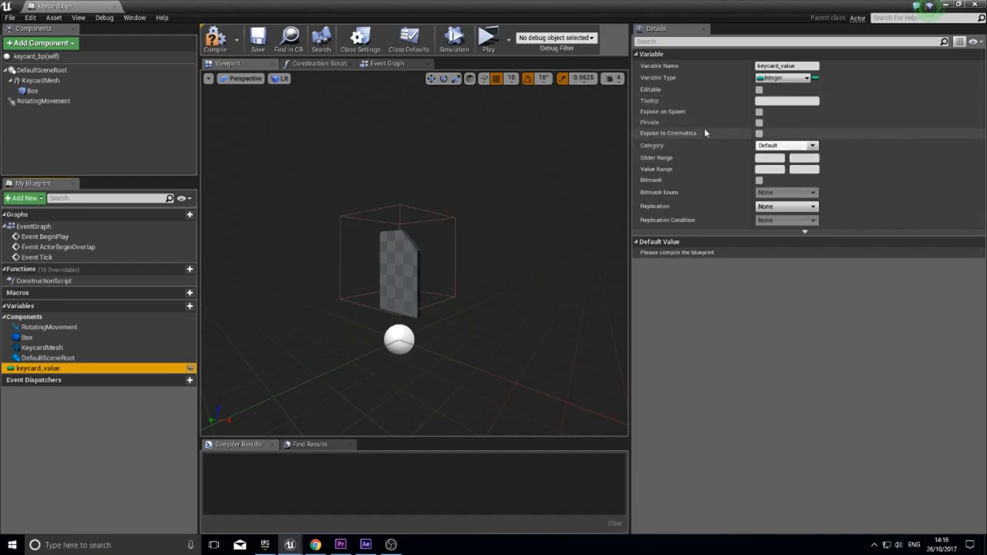
mouse_move(728, 99)
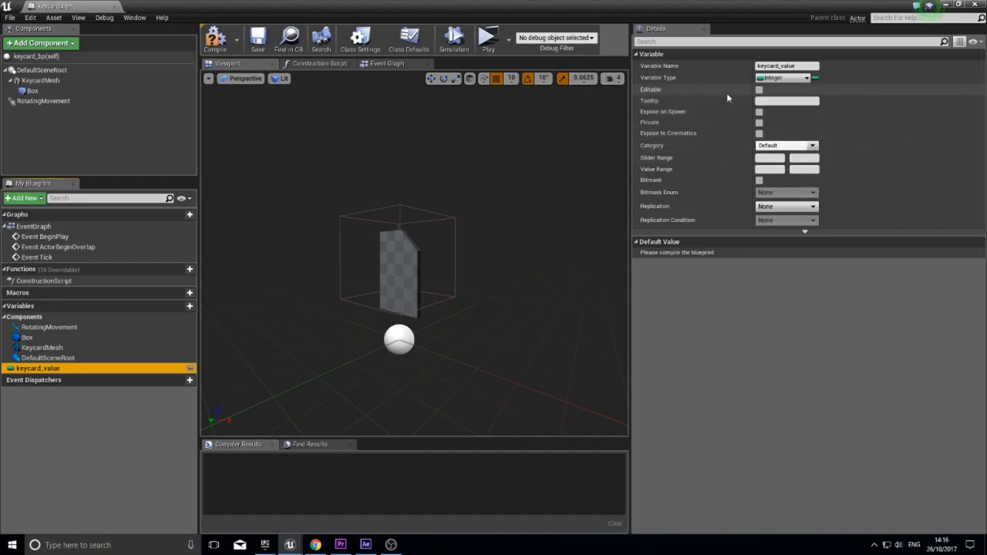
left_click(758, 89)
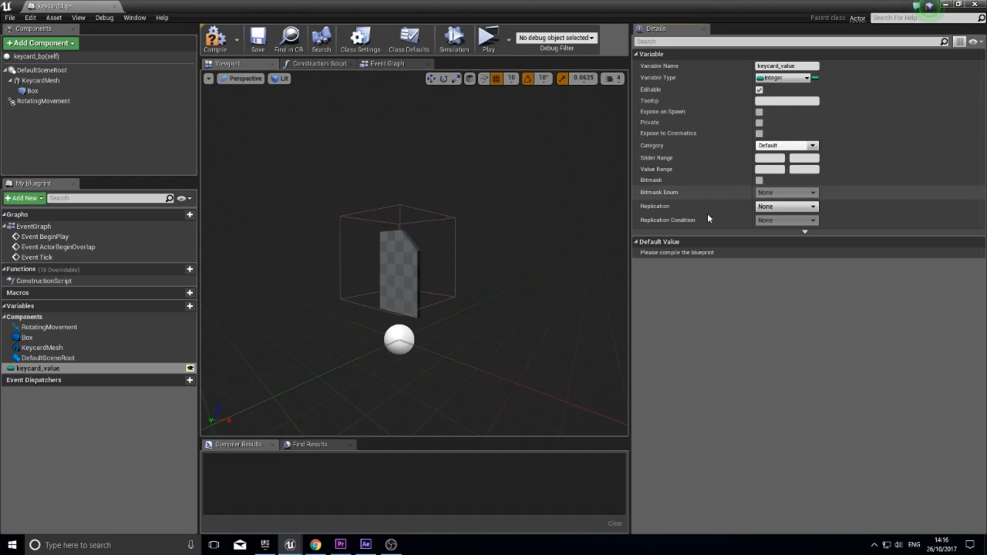
mouse_move(214, 38)
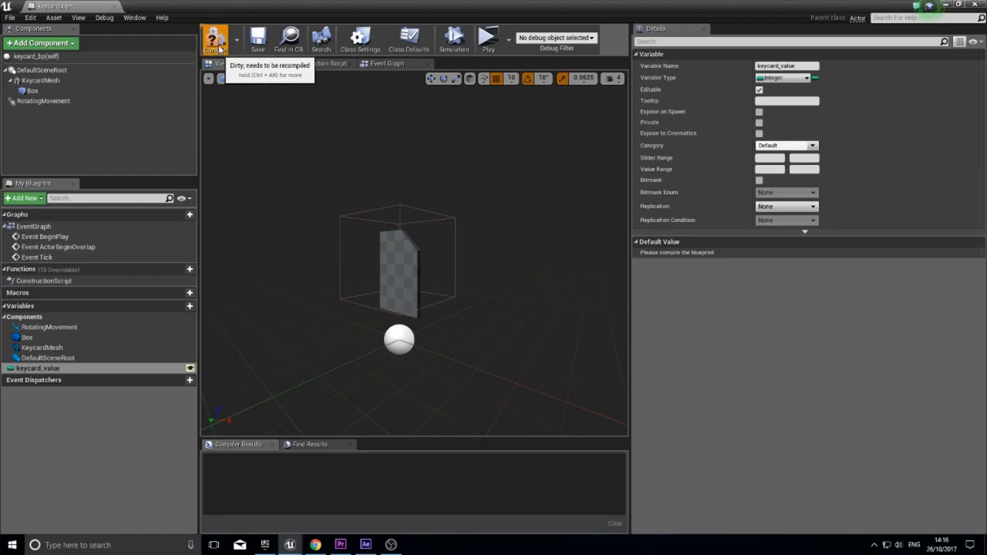
left_click(215, 37)
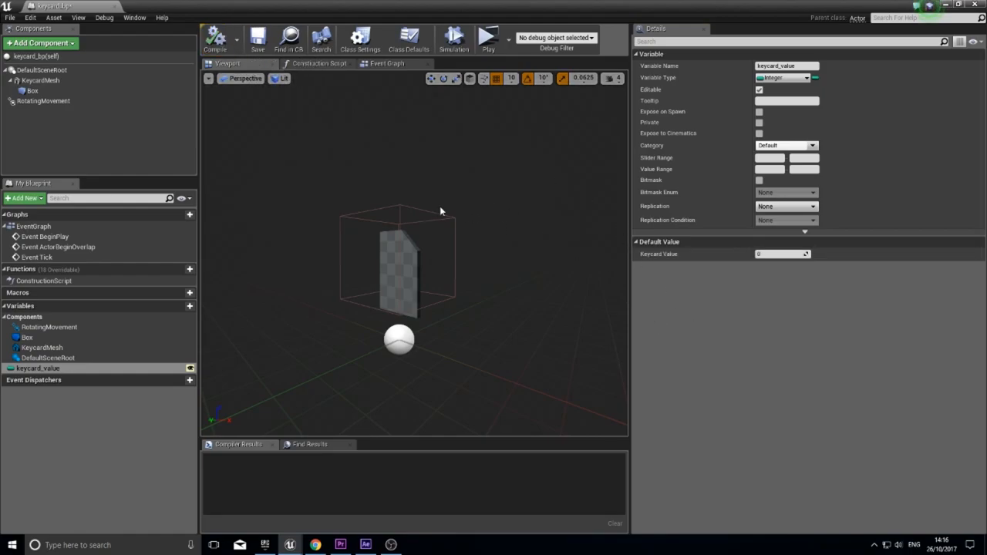
mouse_move(431, 338)
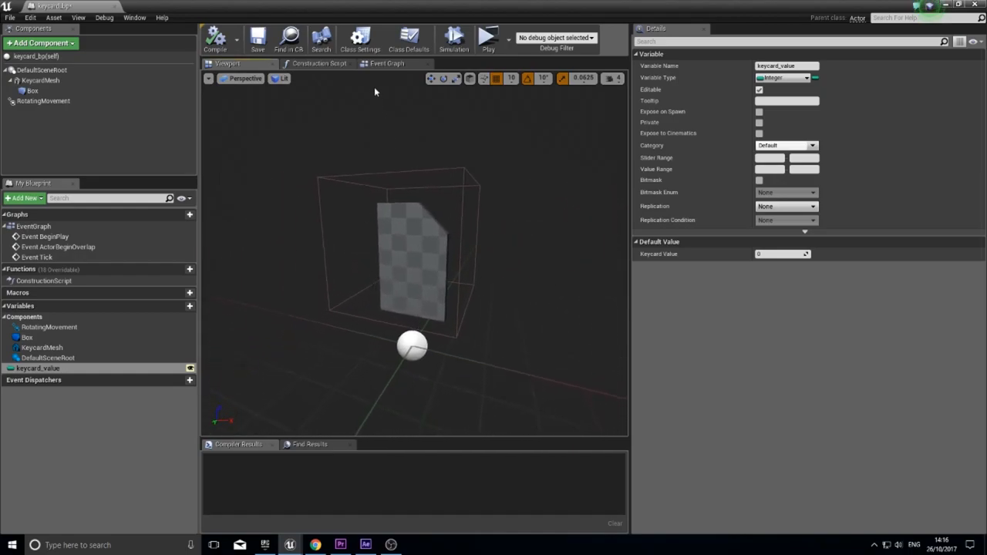
mouse_move(387, 63)
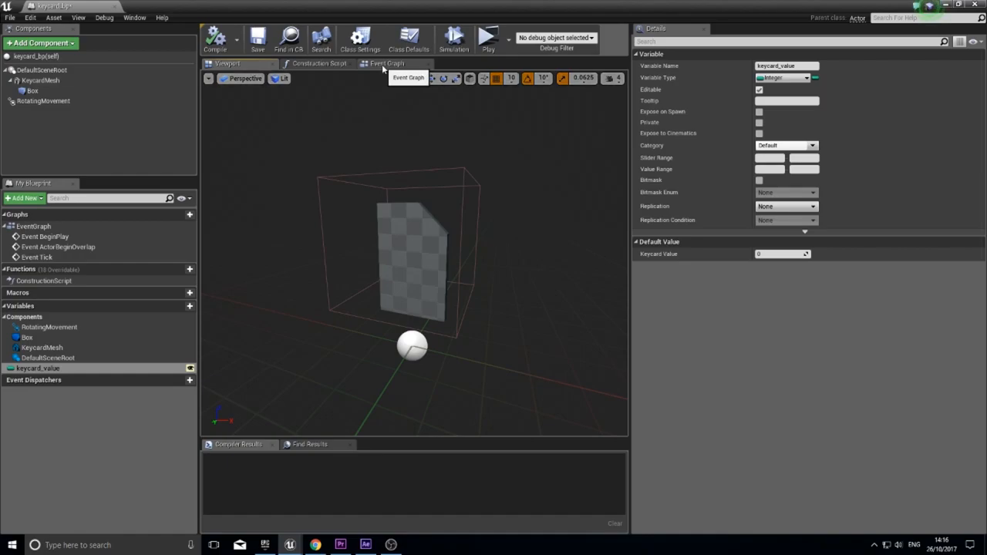
mouse_move(342, 182)
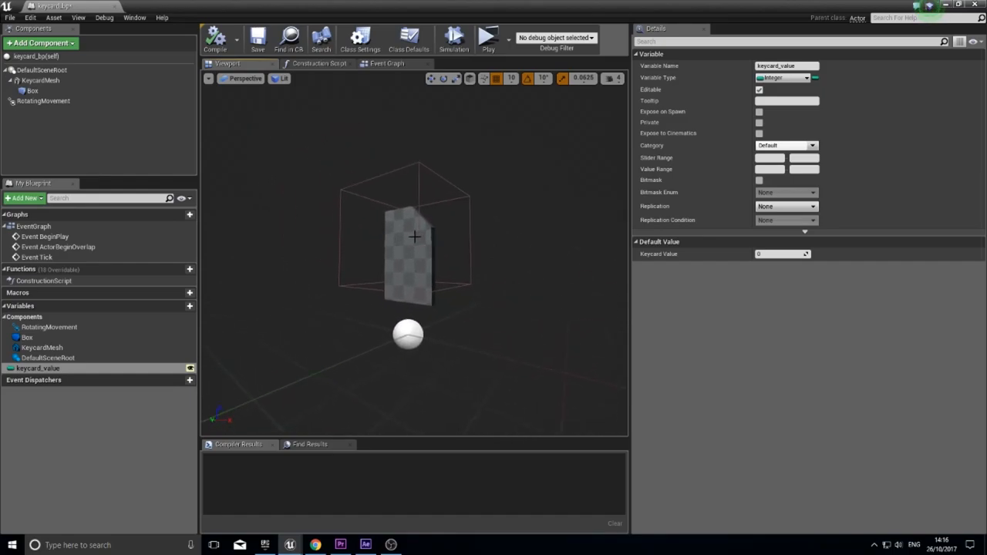
mouse_move(552, 209)
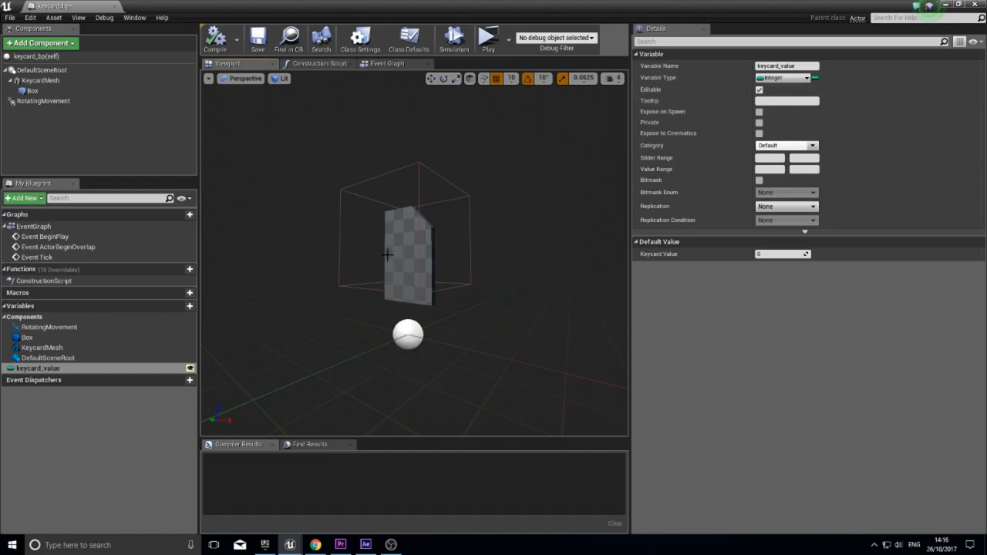
mouse_move(410, 283)
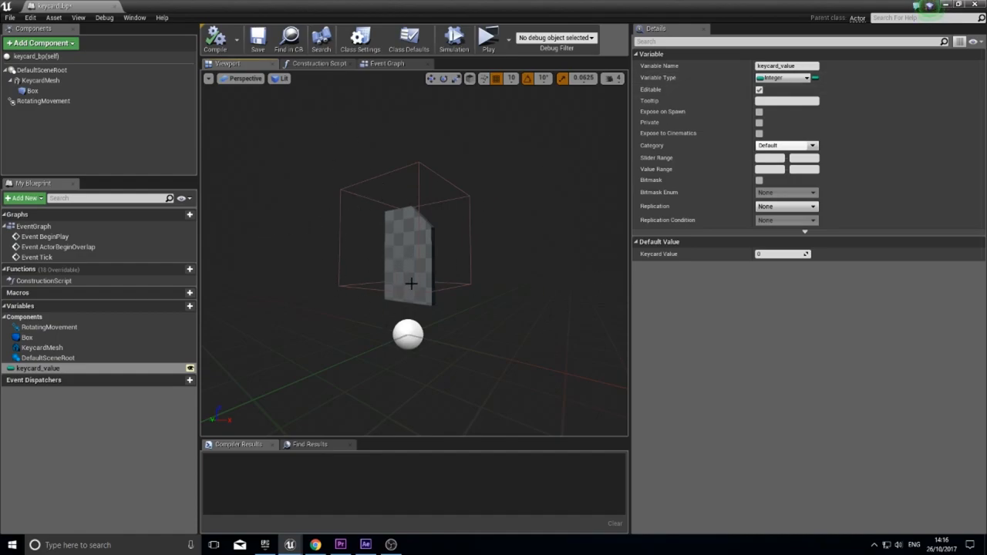
mouse_move(379, 247)
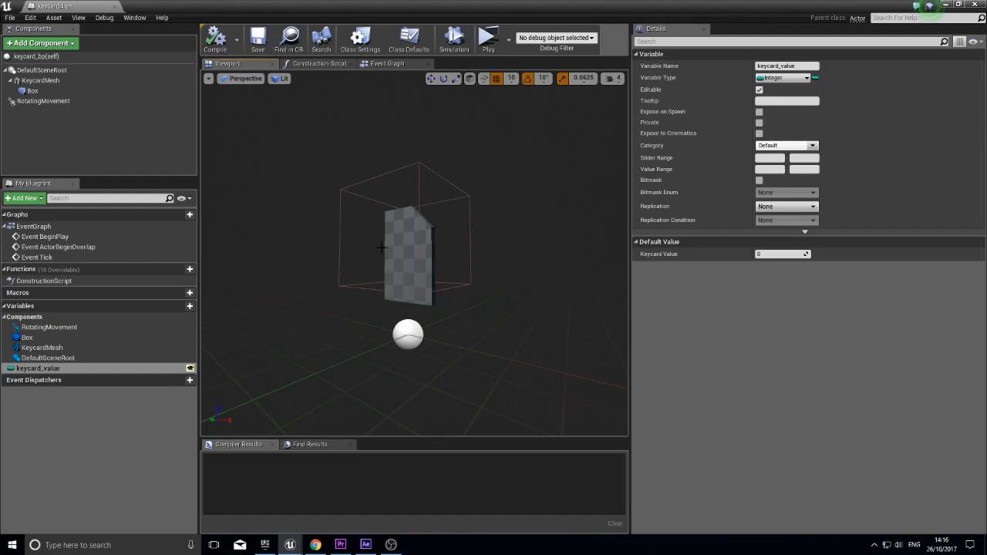
mouse_move(441, 309)
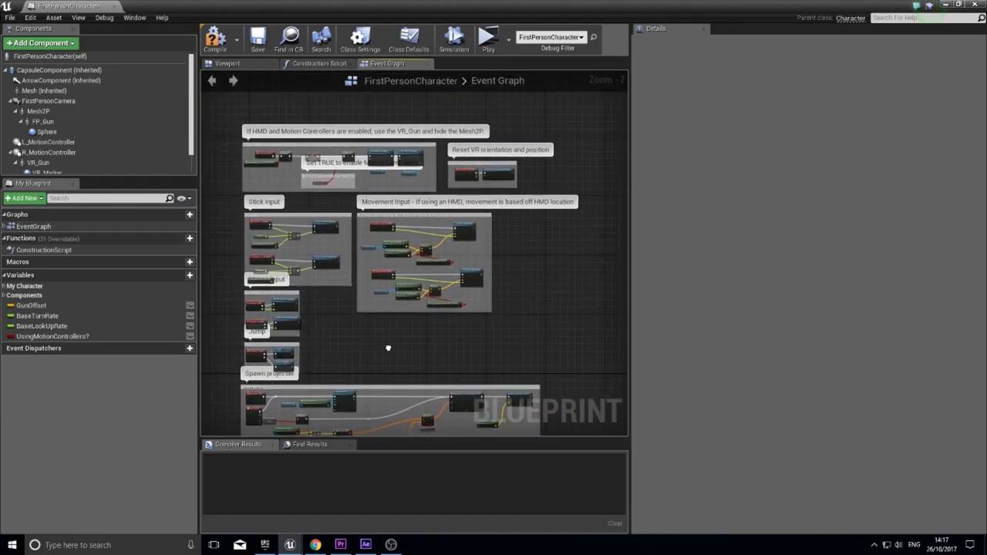
Scroll through the FirstPersonCharacter Blueprint's event graph
scroll("down", 3)
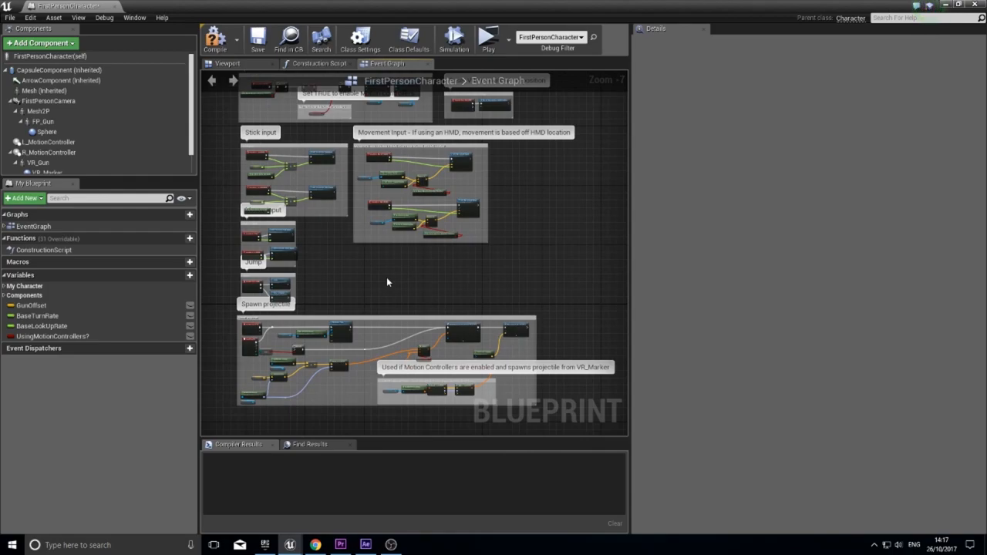
mouse_move(394, 273)
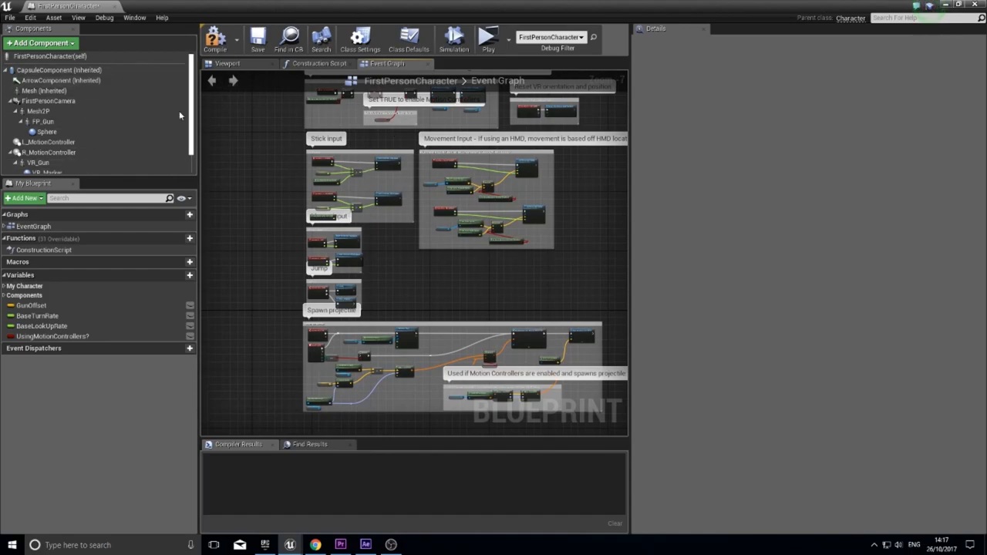
mouse_move(99, 318)
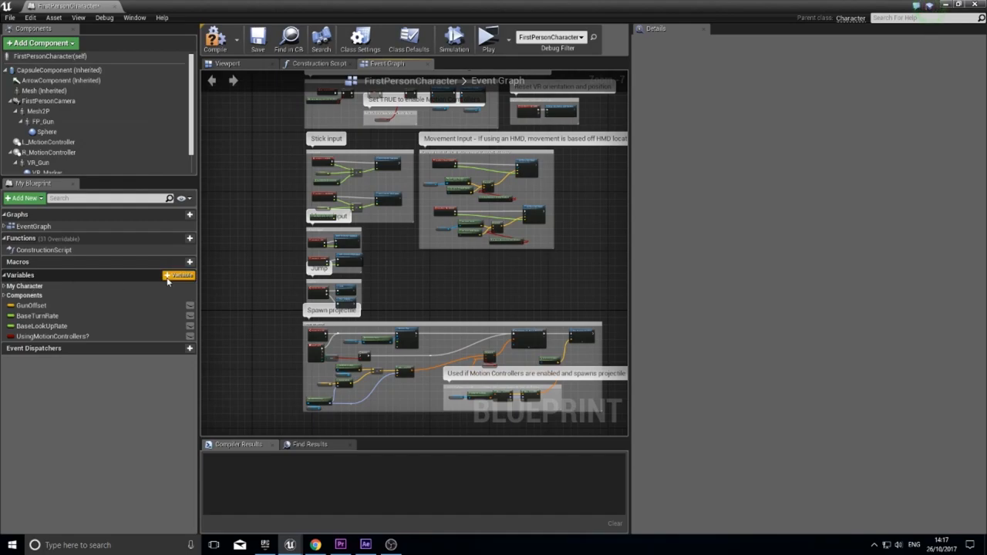
mouse_move(173, 279)
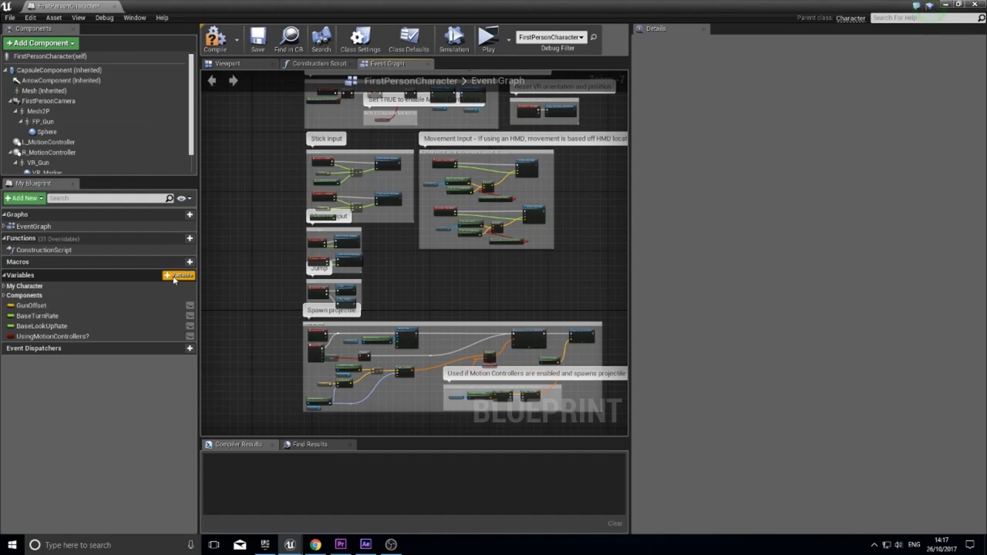
Add a new Keycards variable to the FirstPersonCharacter Blueprint
left_click(188, 275)
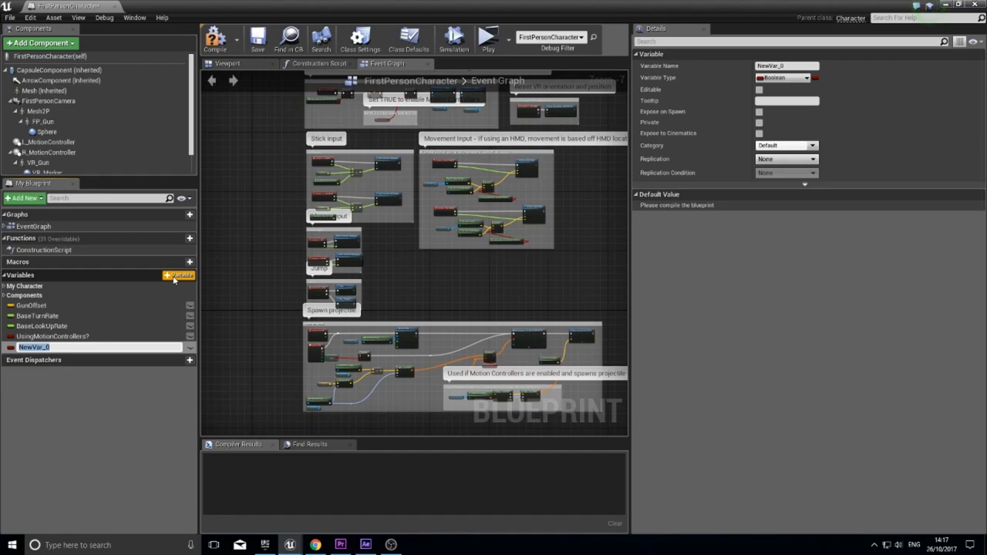
type("keycards")
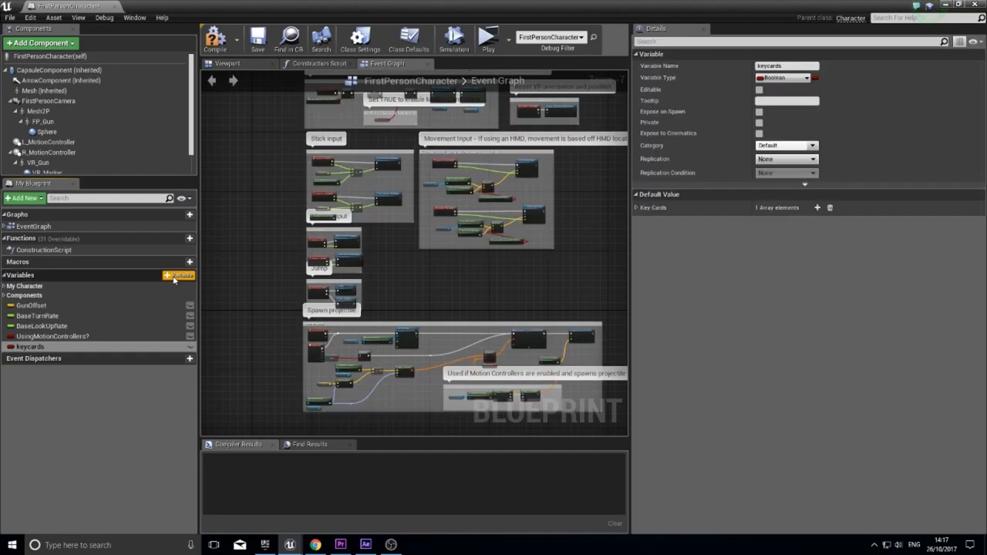
mouse_move(798, 84)
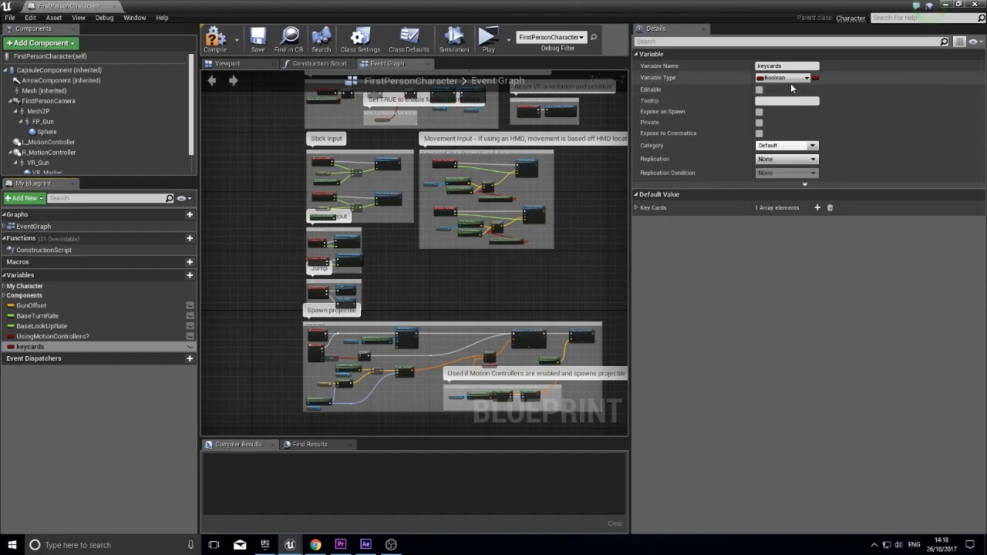
mouse_move(786, 77)
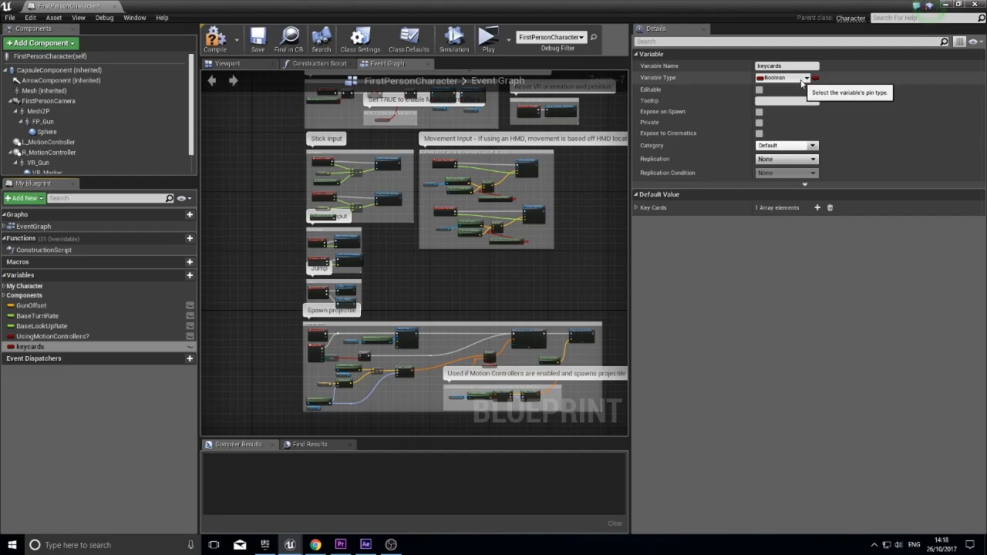
mouse_move(814, 77)
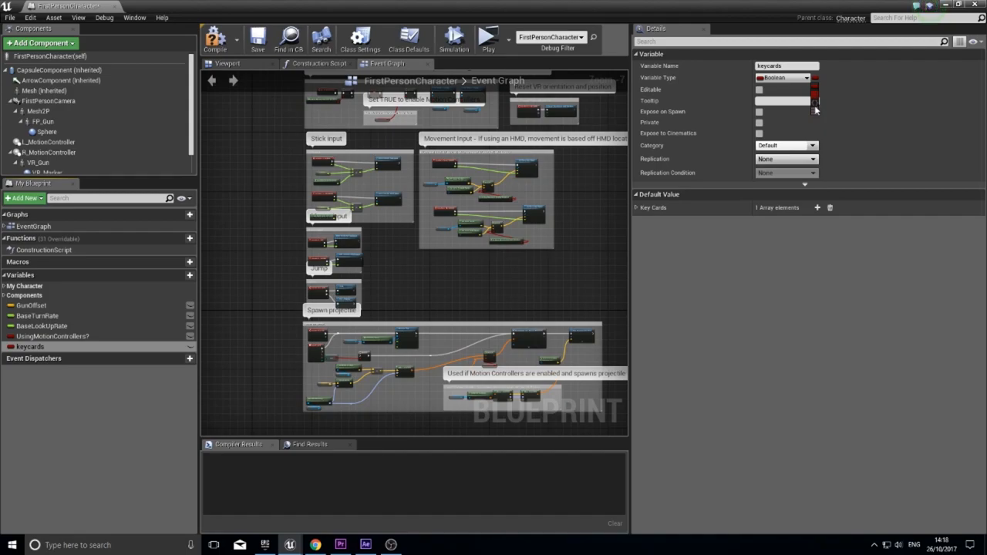
mouse_move(814, 105)
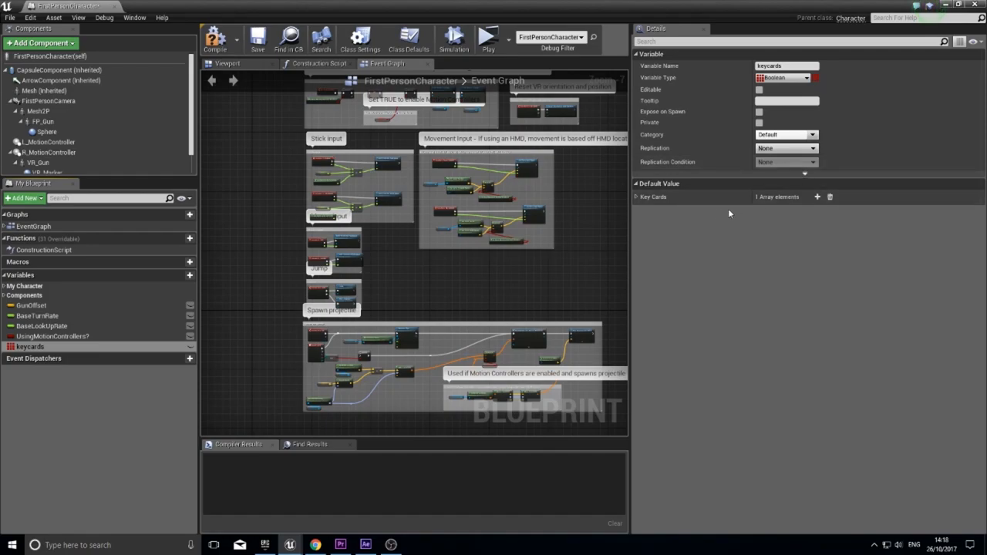
mouse_move(799, 231)
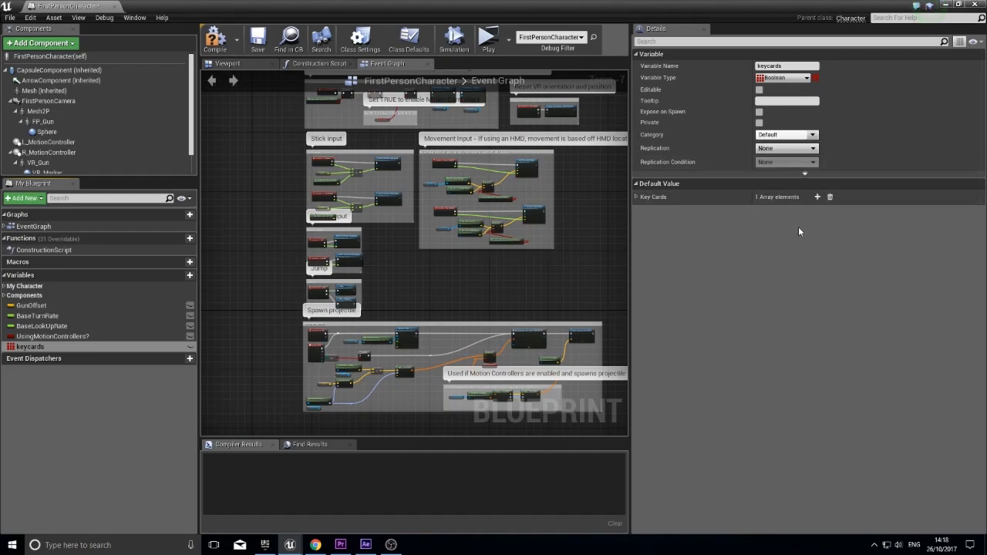
mouse_move(789, 228)
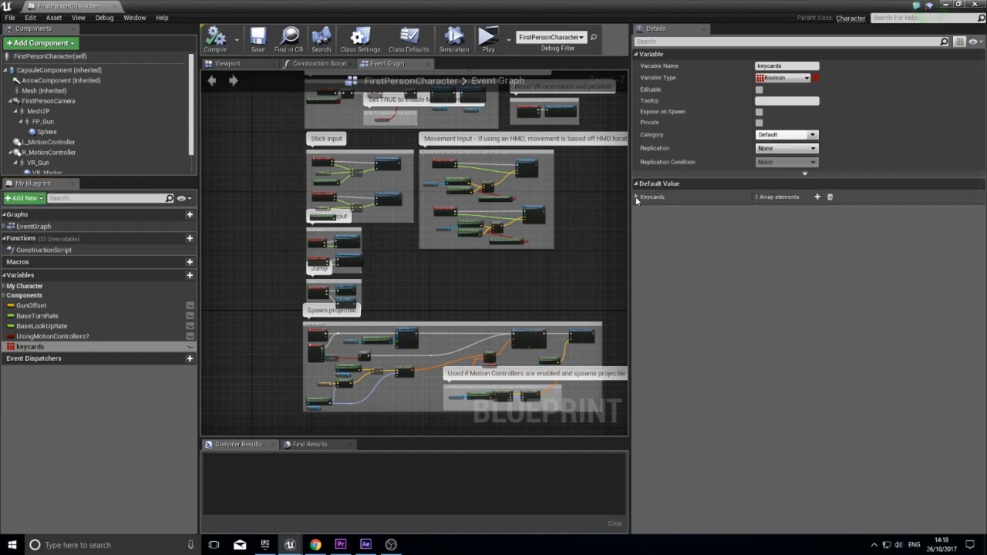
Set the Keycards array's default value to hold exactly one Boolean element
left_click(817, 197)
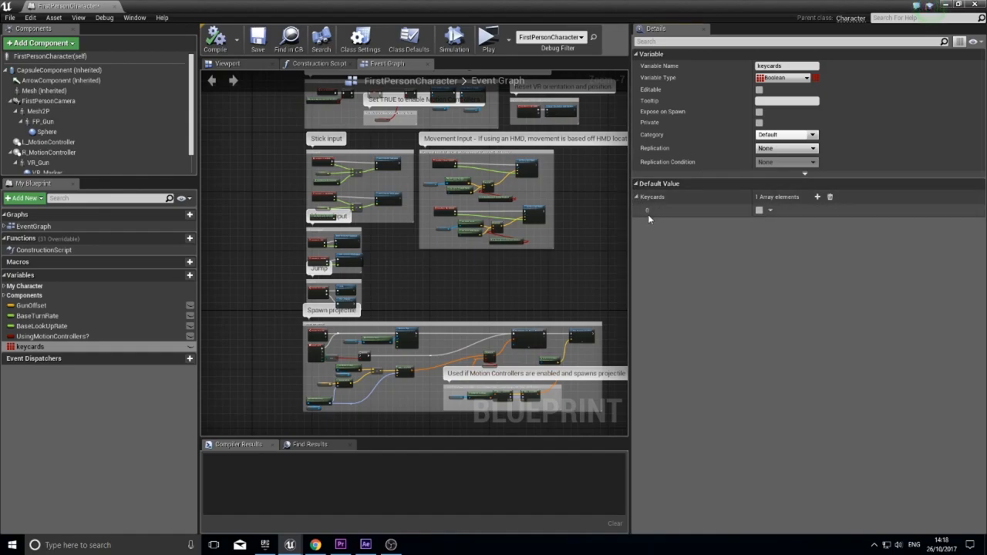
mouse_move(651, 215)
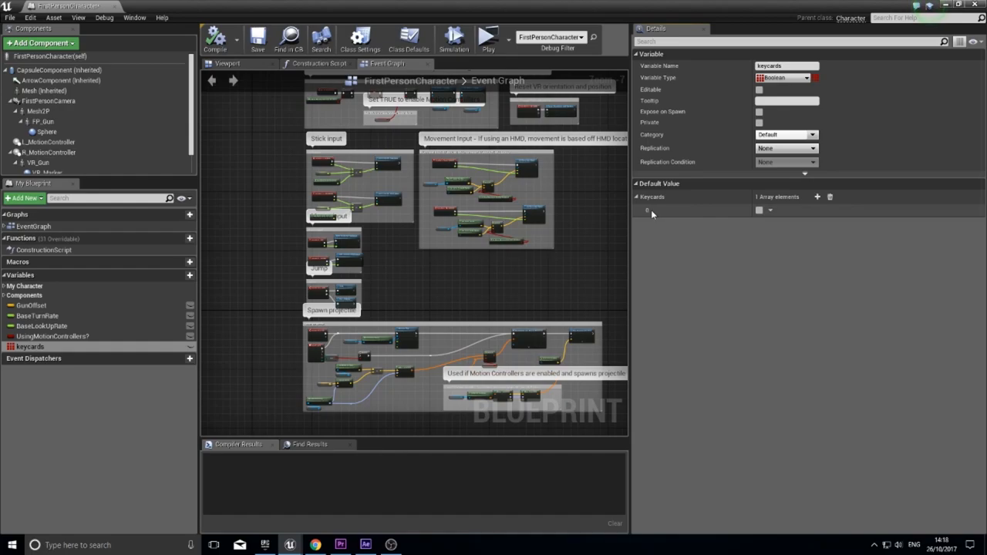
mouse_move(697, 219)
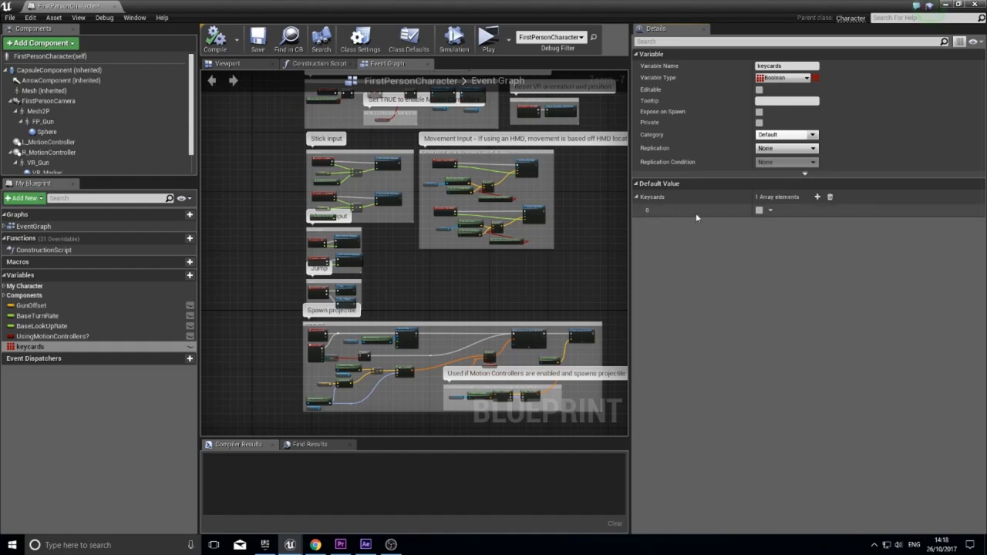
left_click(817, 198)
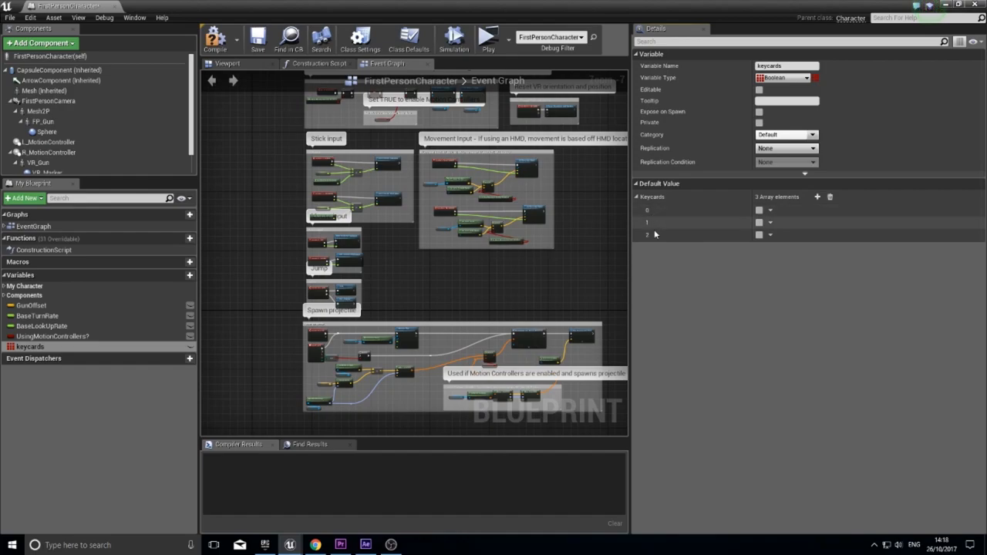
mouse_move(672, 228)
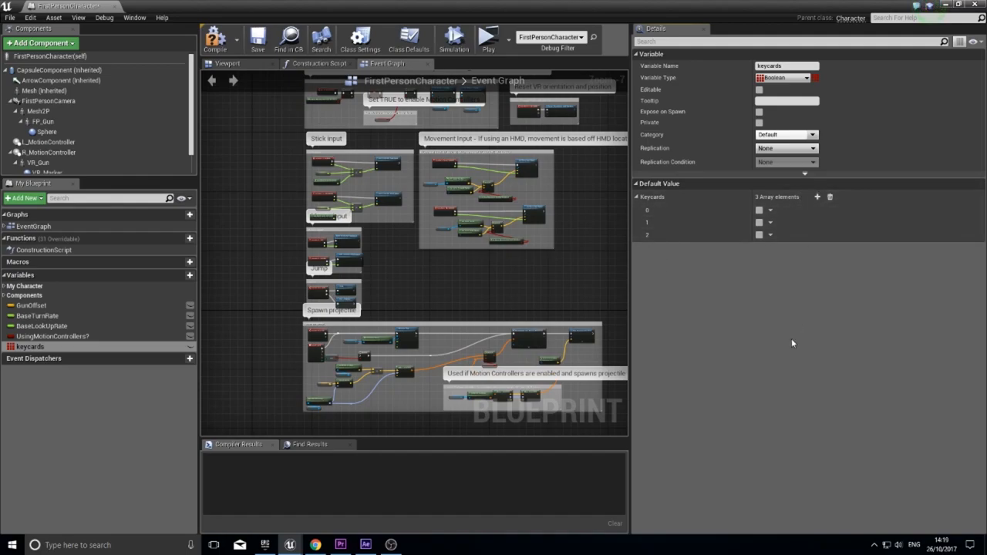
mouse_move(672, 234)
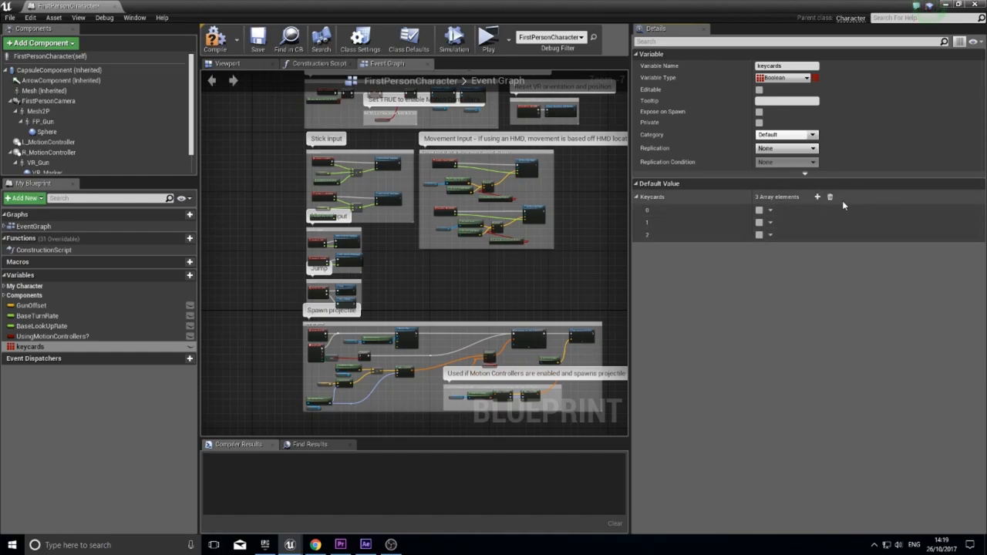
left_click(830, 197)
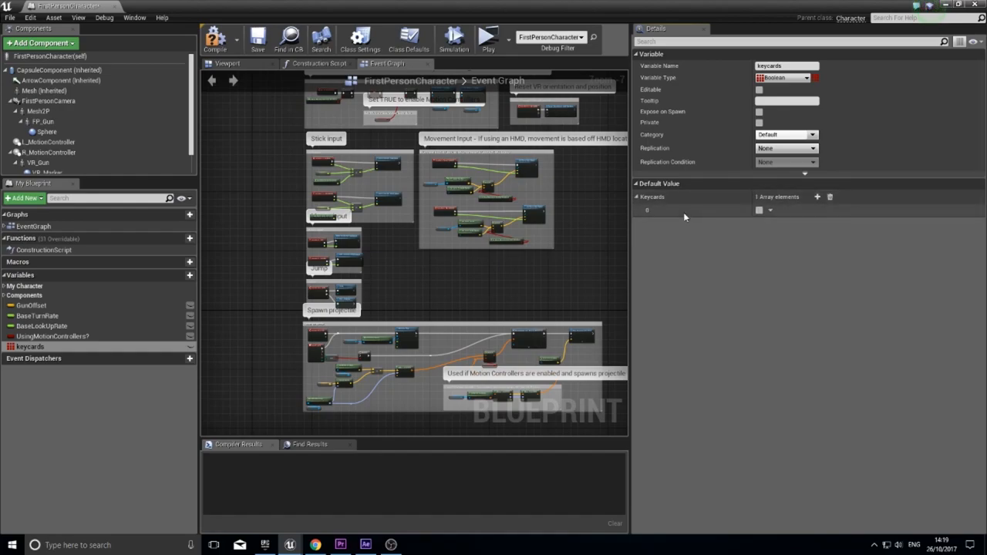
left_click(817, 198)
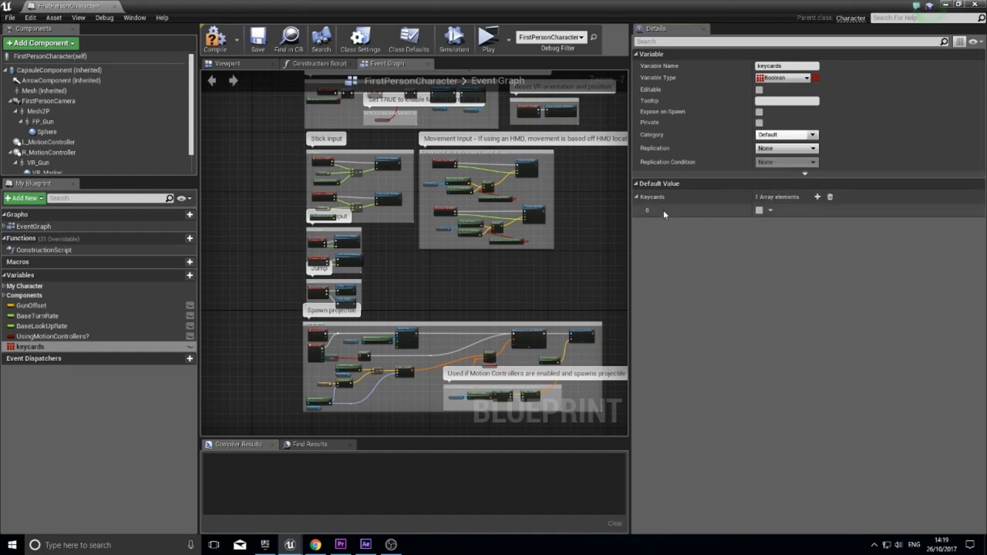
mouse_move(707, 208)
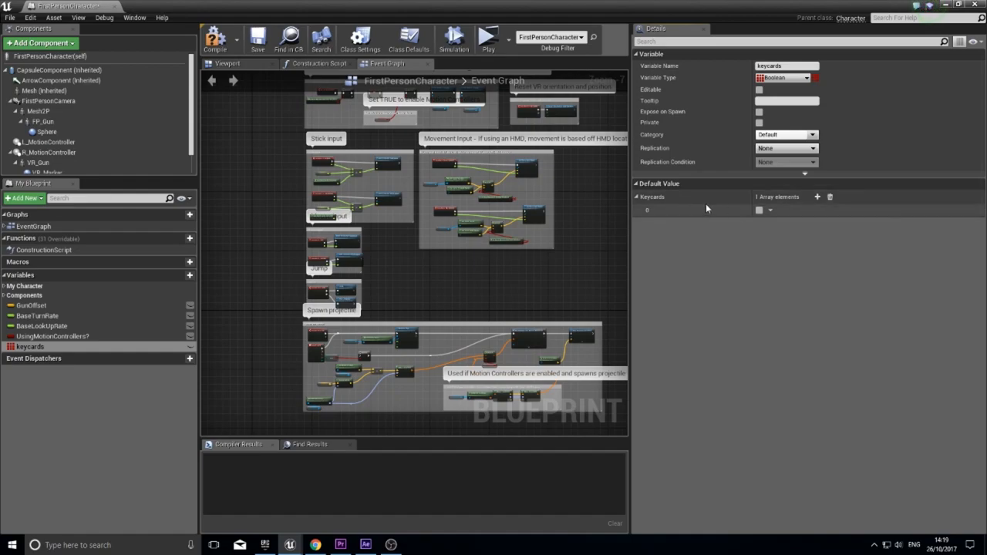
mouse_move(680, 213)
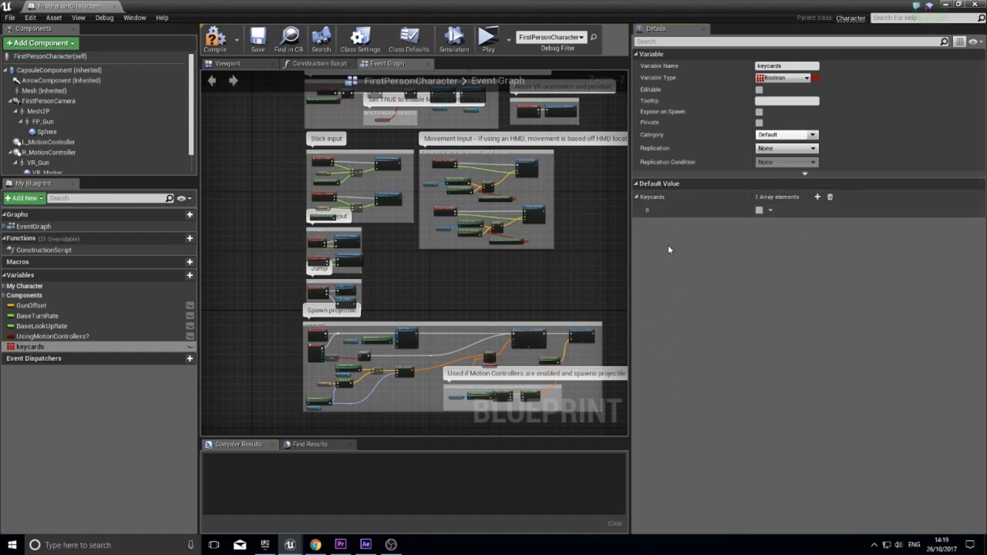
mouse_move(216, 38)
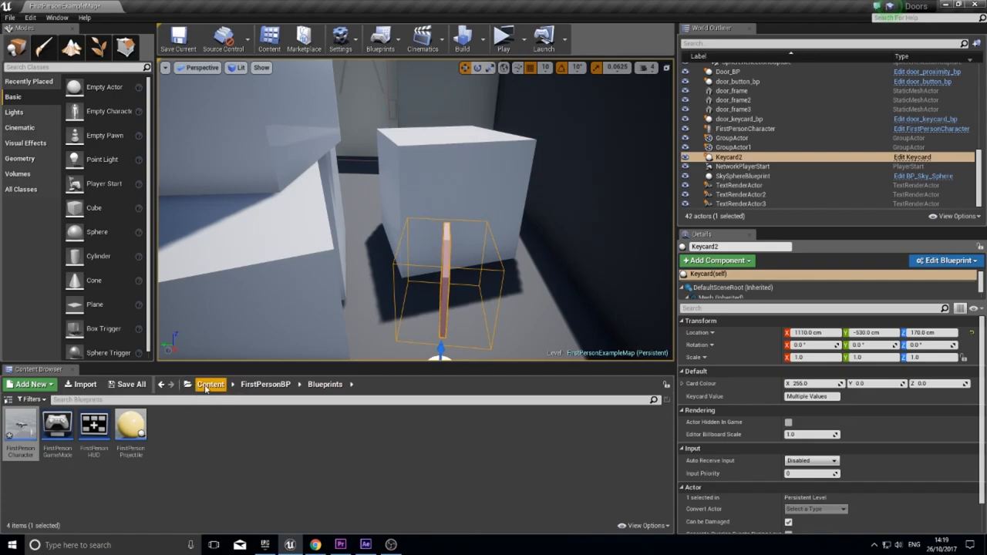
Return to the Content folder and open keycard_bp to its event graph
left_click(209, 384)
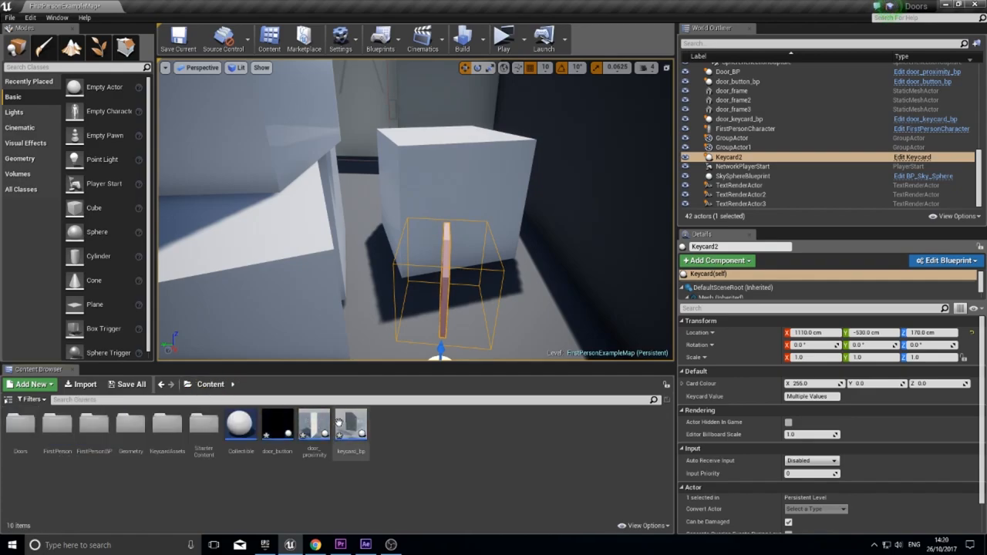
mouse_move(351, 422)
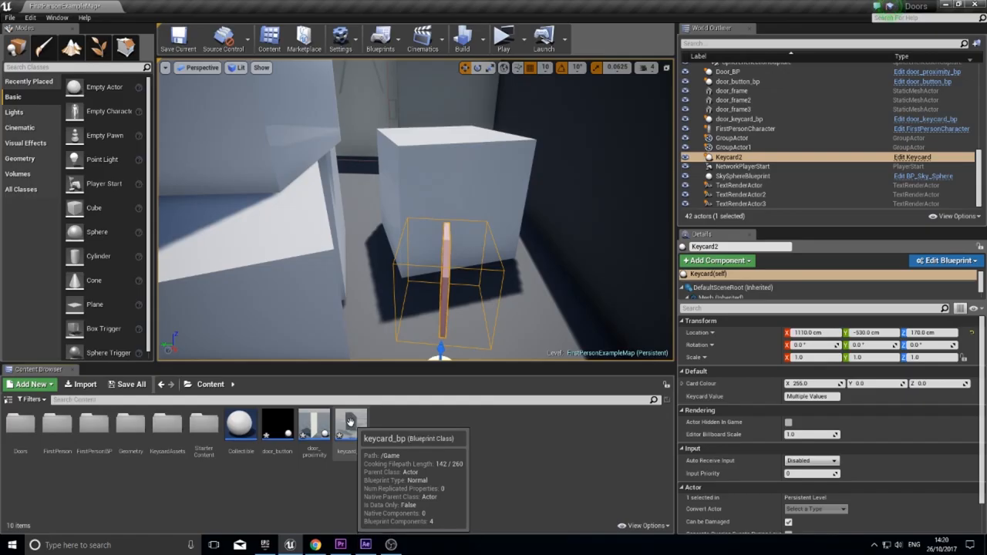
double_click(345, 423)
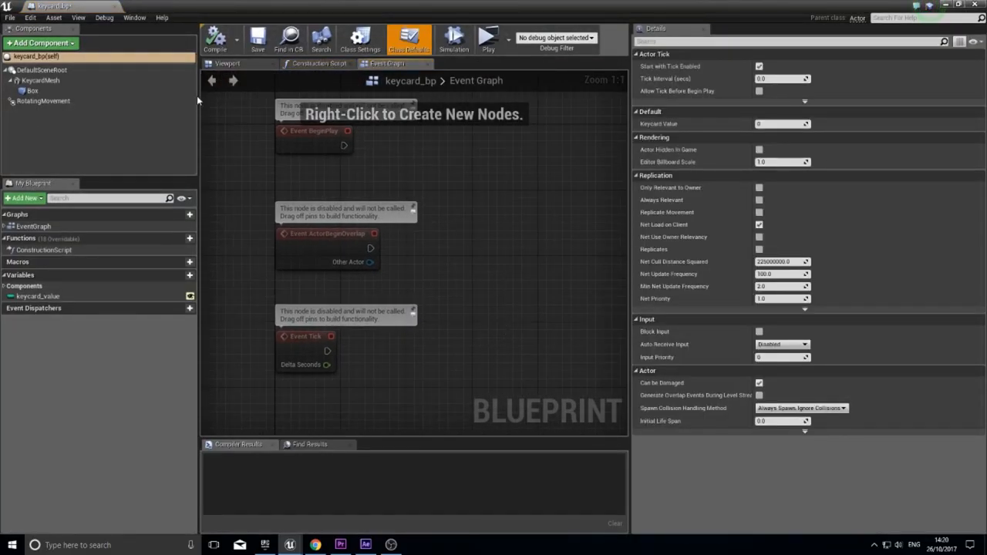
mouse_move(310, 250)
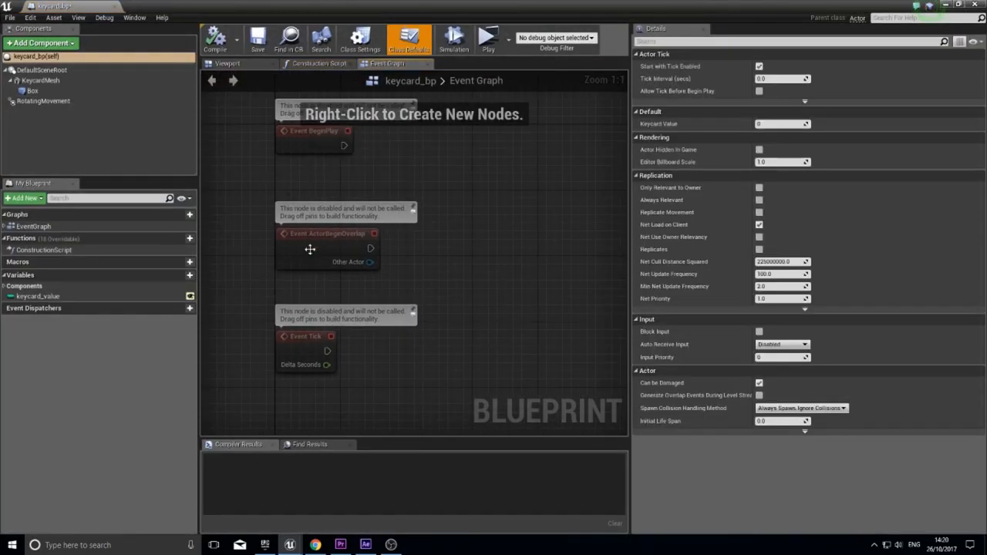
mouse_move(346, 376)
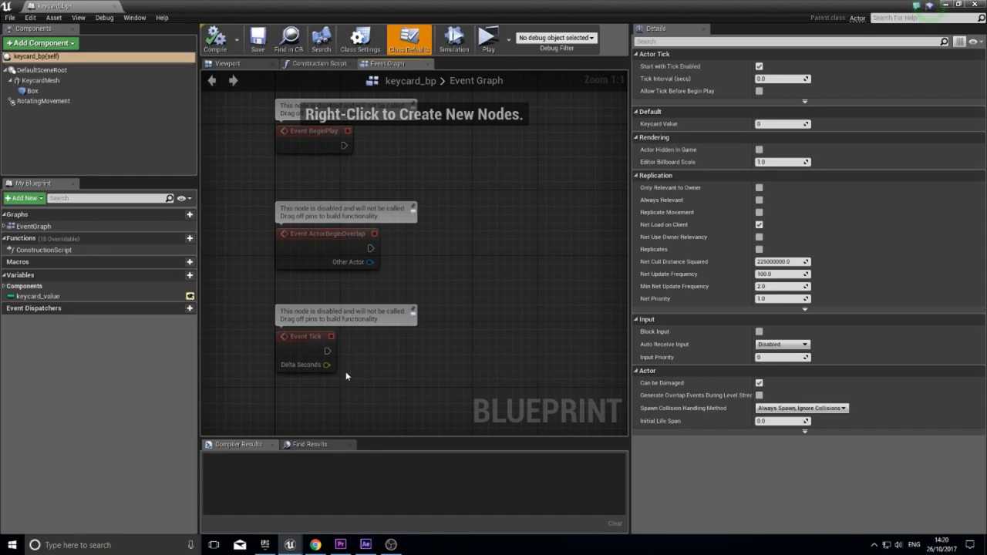
mouse_move(376, 351)
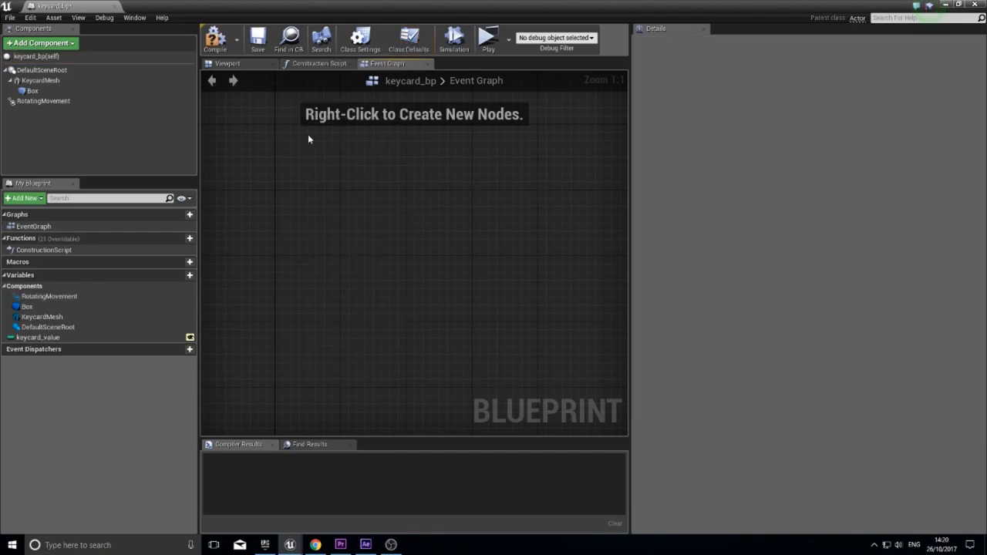
Add a Begin Overlap event for the Box collision component to the event graph
left_click(32, 89)
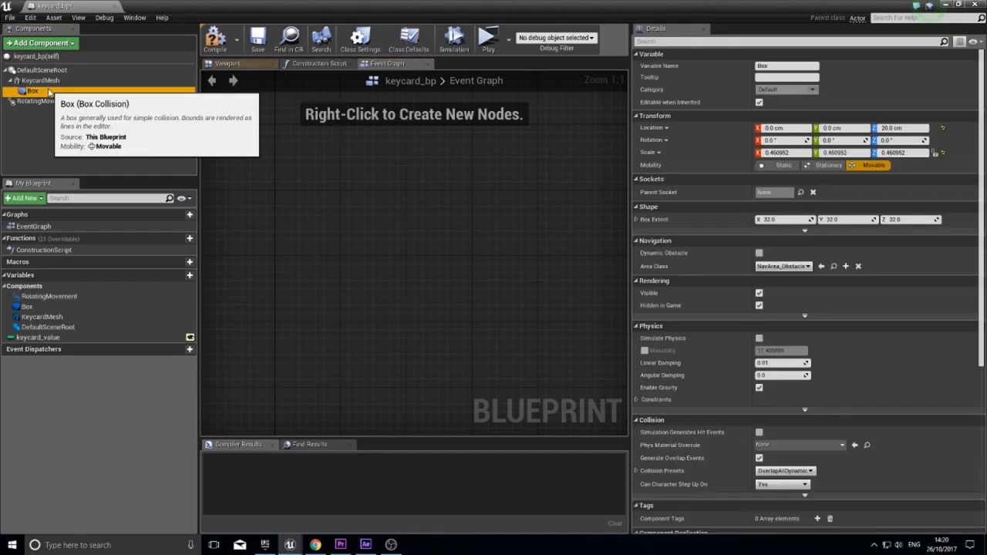
right_click(409, 231)
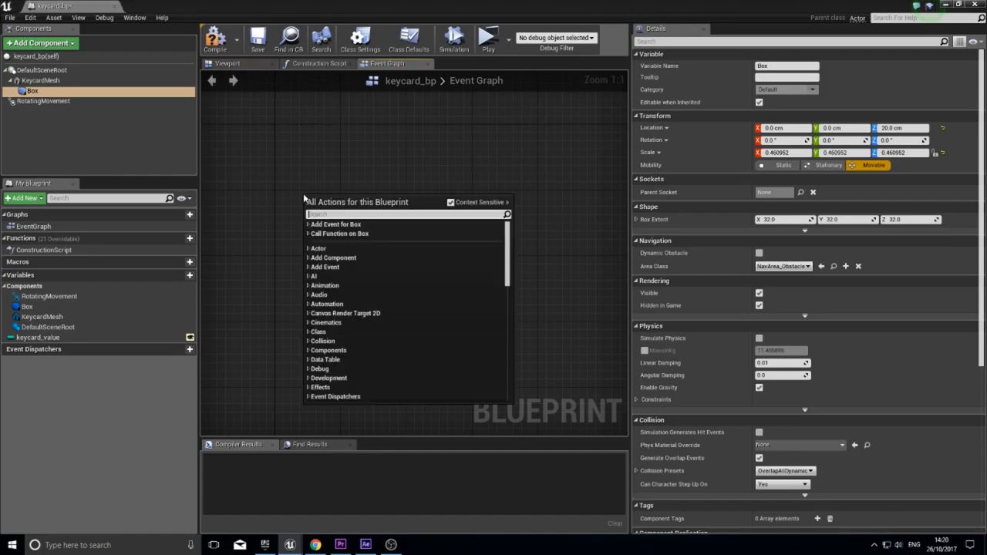
type("beginove")
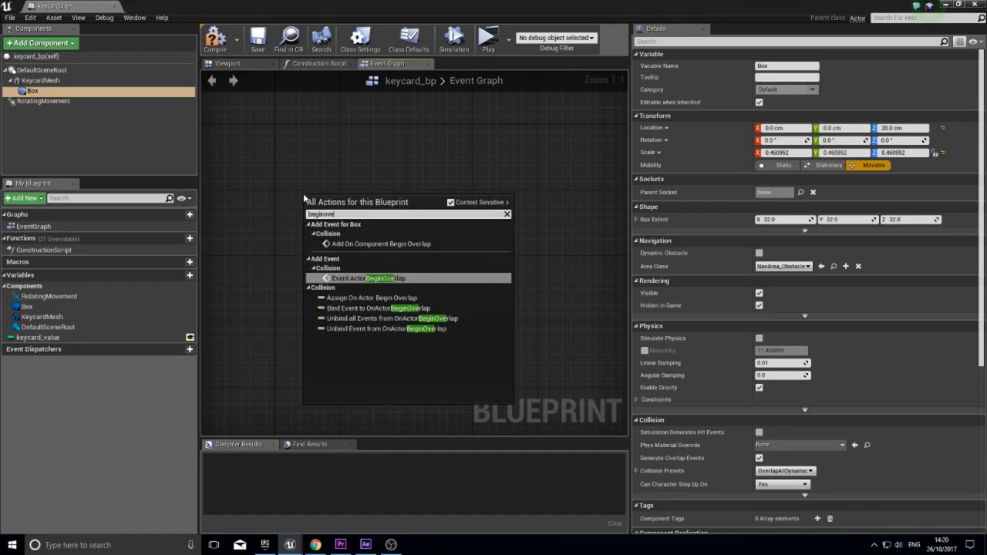
mouse_move(382, 244)
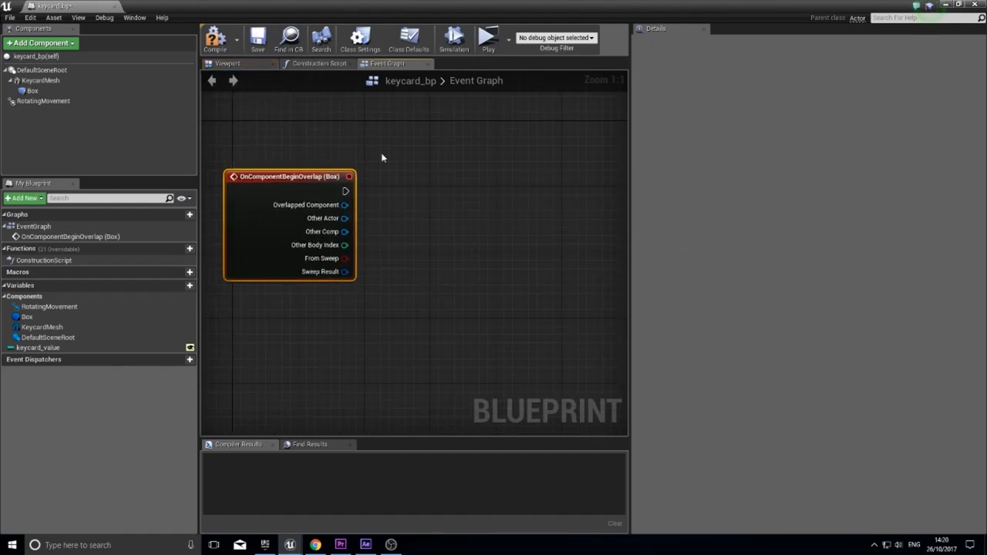
Wire the overlap event into a Cast To FirstPersonCharacter node
left_click_drag(345, 191, 423, 193)
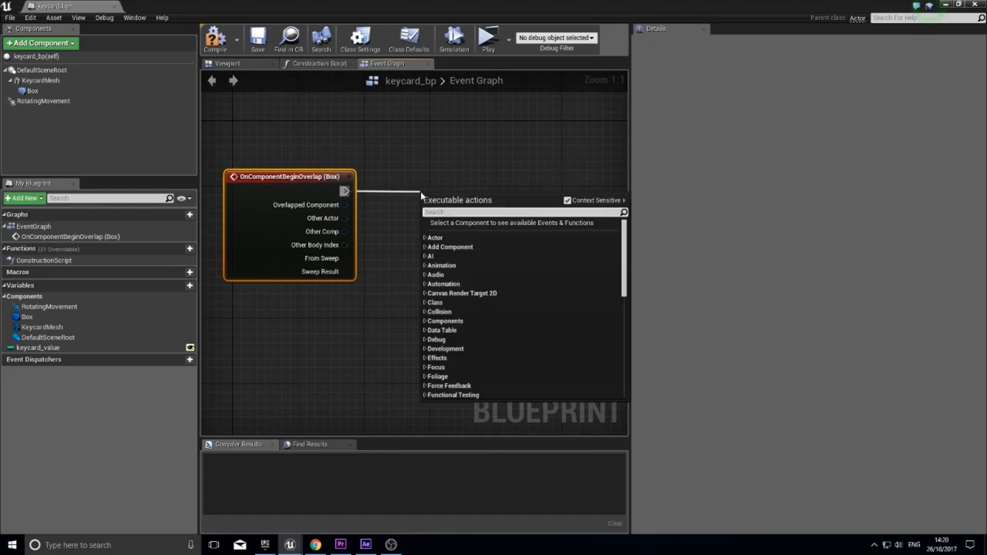
type("cast to first")
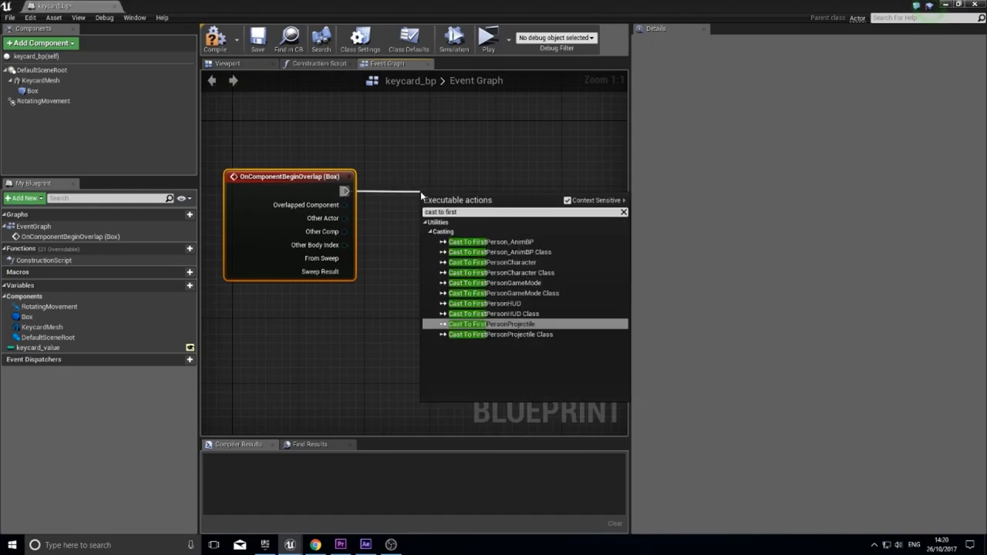
type("person")
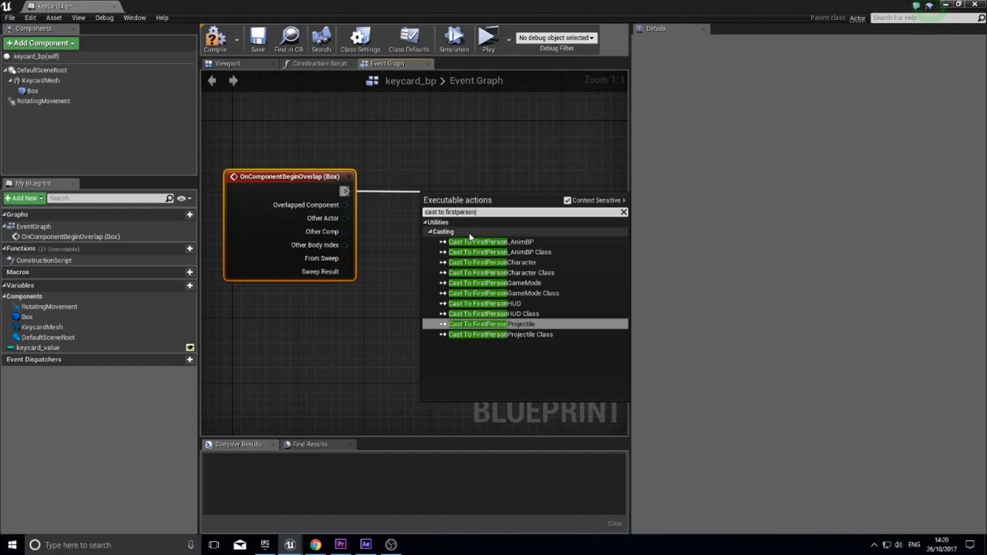
left_click(492, 262)
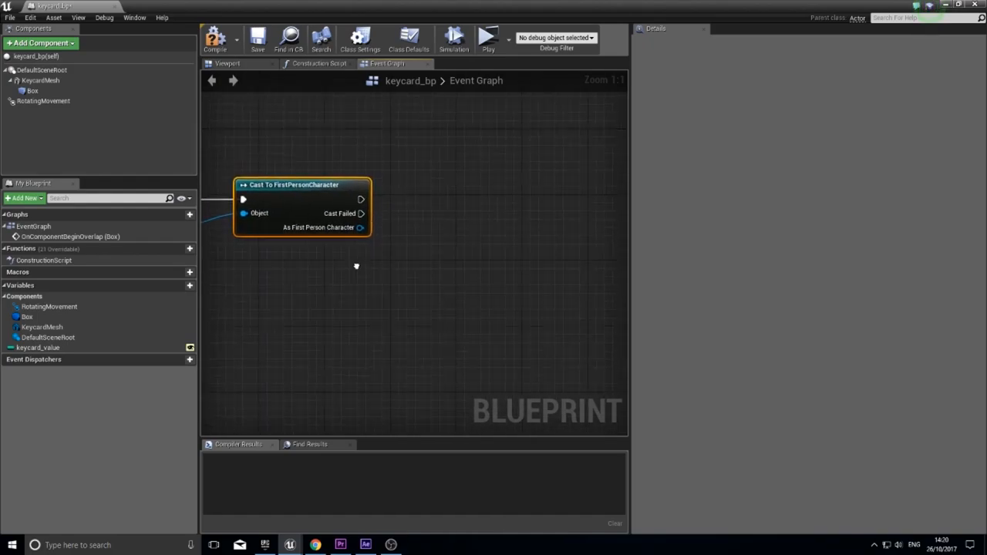
left_click_drag(300, 185, 268, 191)
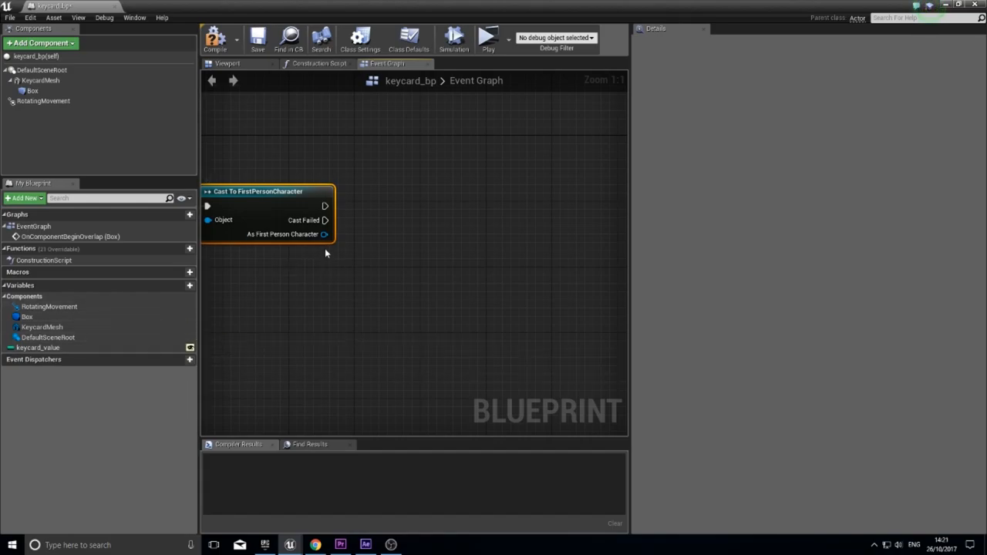
mouse_move(322, 235)
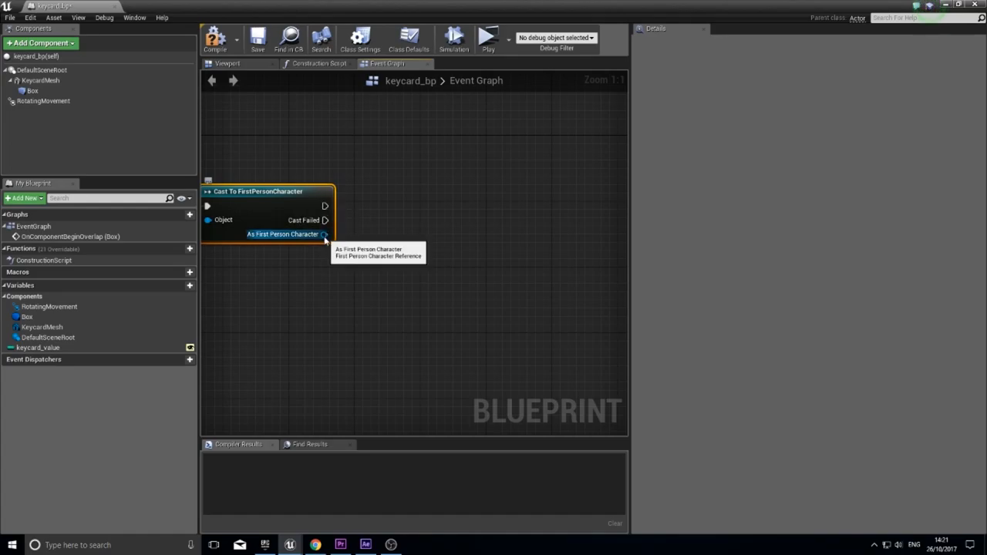
Add a Get Keycards node from the cast's As First Person Character pin and position it
left_click_drag(324, 234, 358, 240)
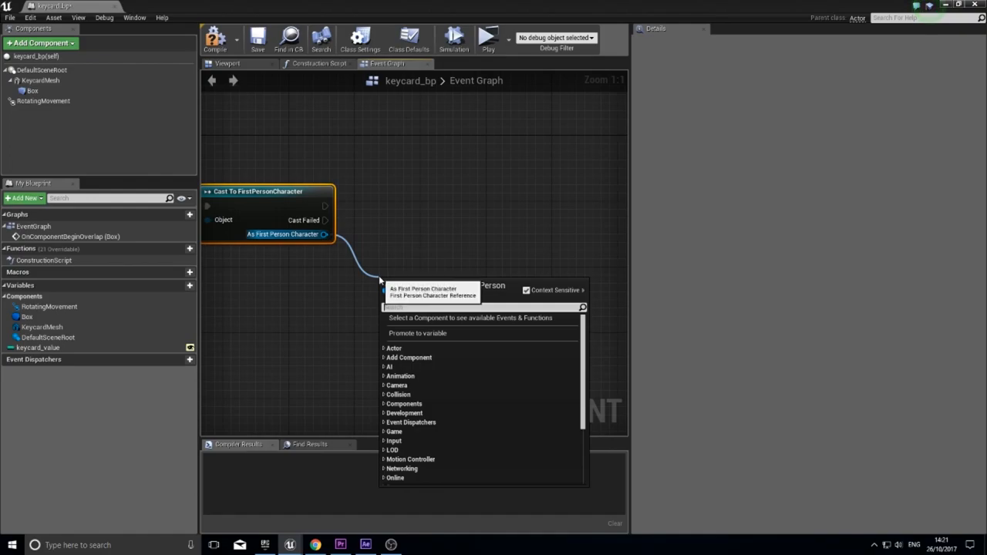
type("get keycard")
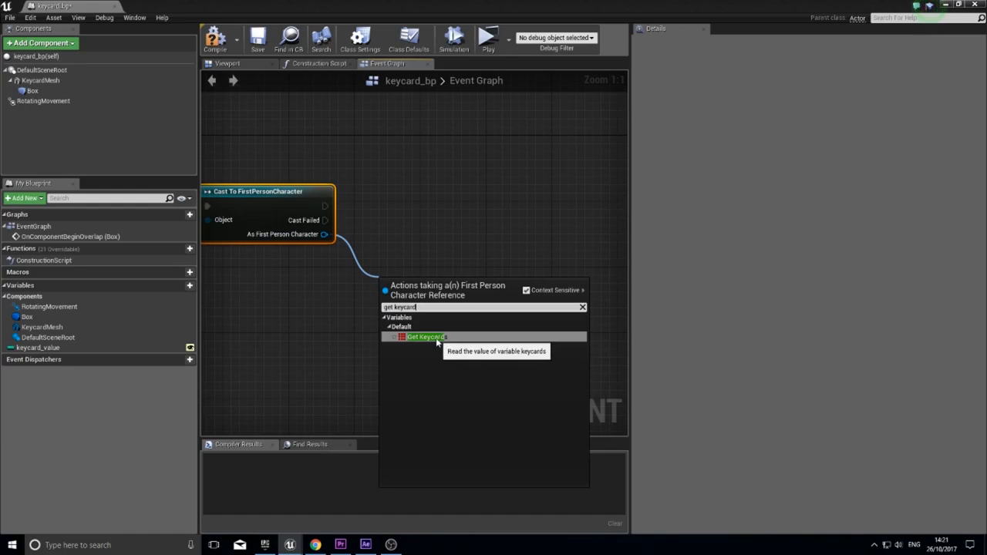
left_click(426, 336)
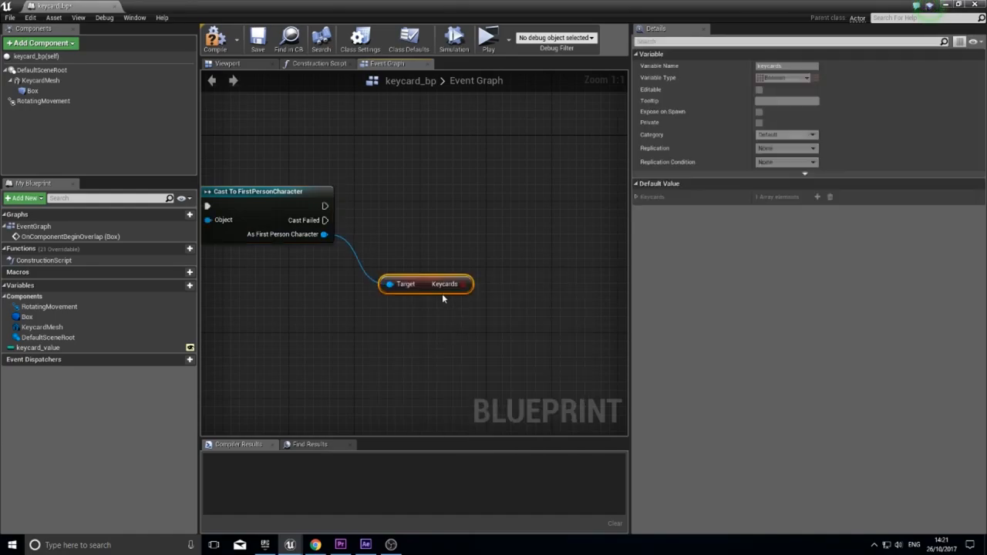
left_click_drag(425, 283, 416, 284)
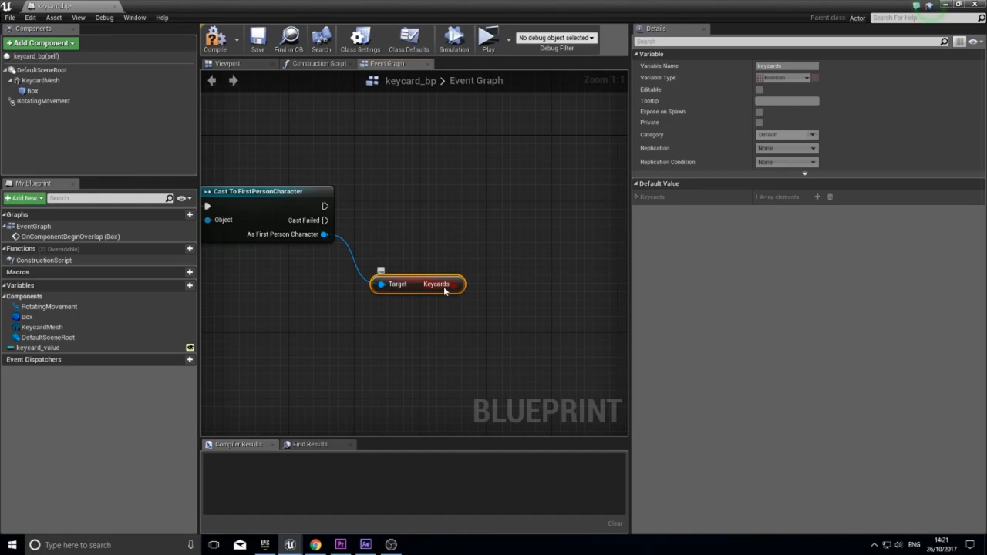
left_click_drag(434, 283, 401, 284)
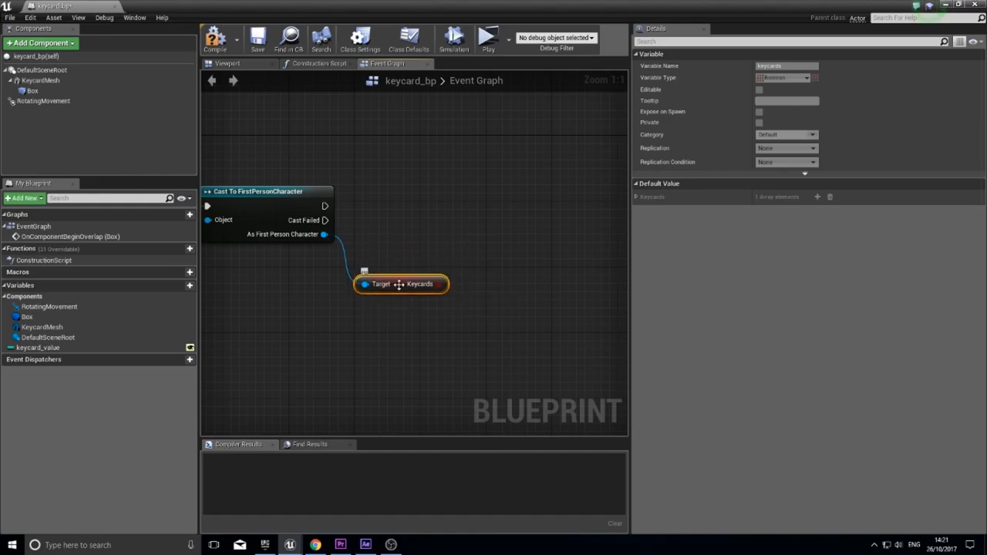
left_click_drag(401, 283, 336, 275)
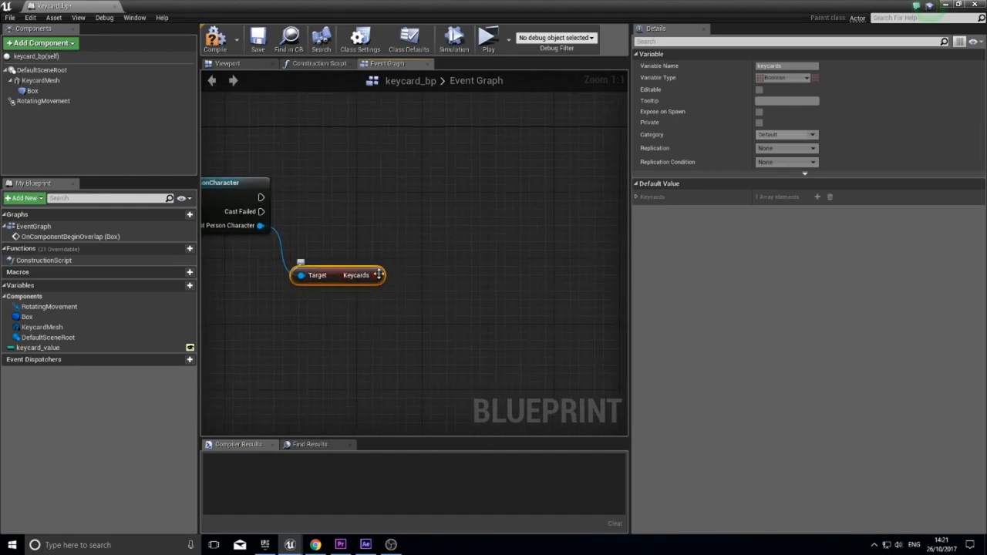
left_click_drag(378, 275, 422, 231)
type("inse")
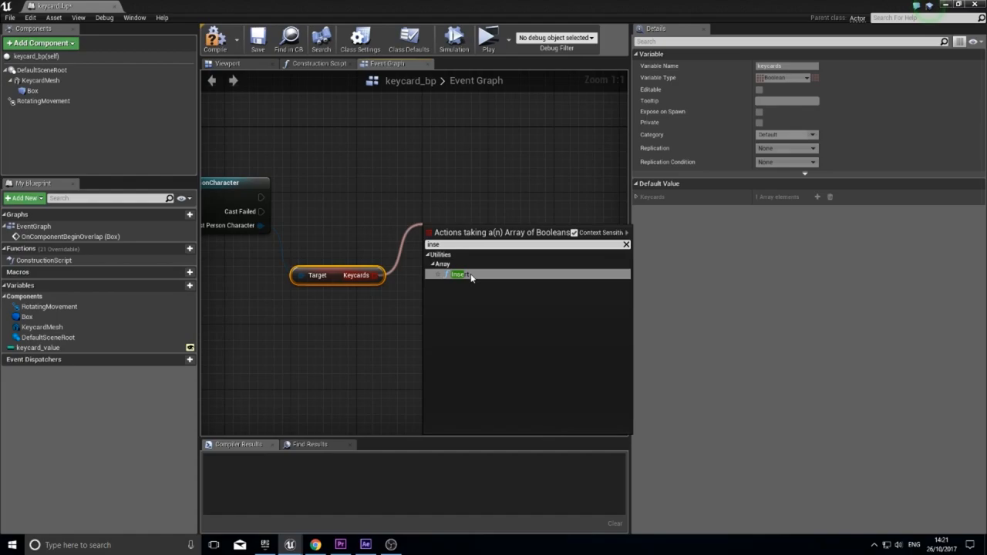
Add an Insert node on the Keycards array, executed from the cast's success output
left_click(459, 274)
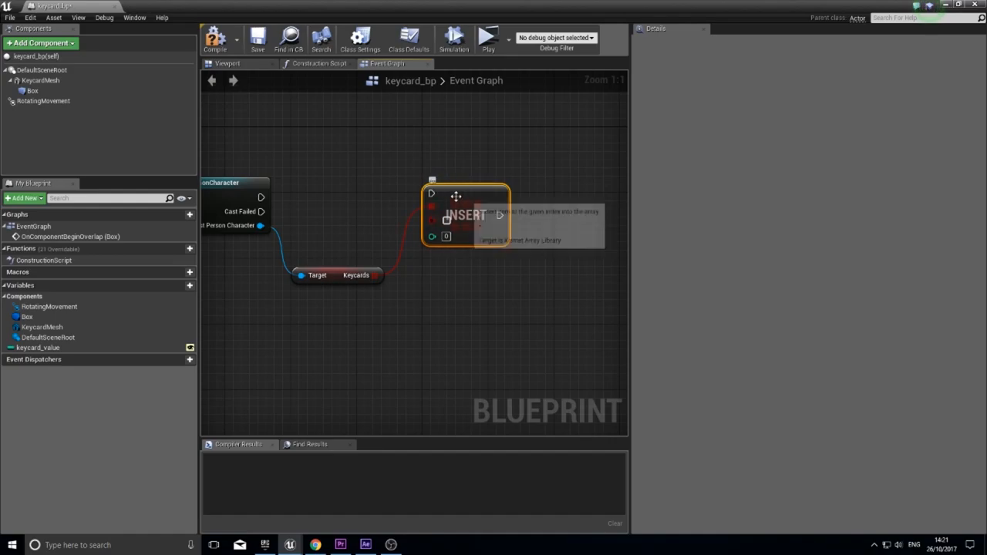
mouse_move(453, 225)
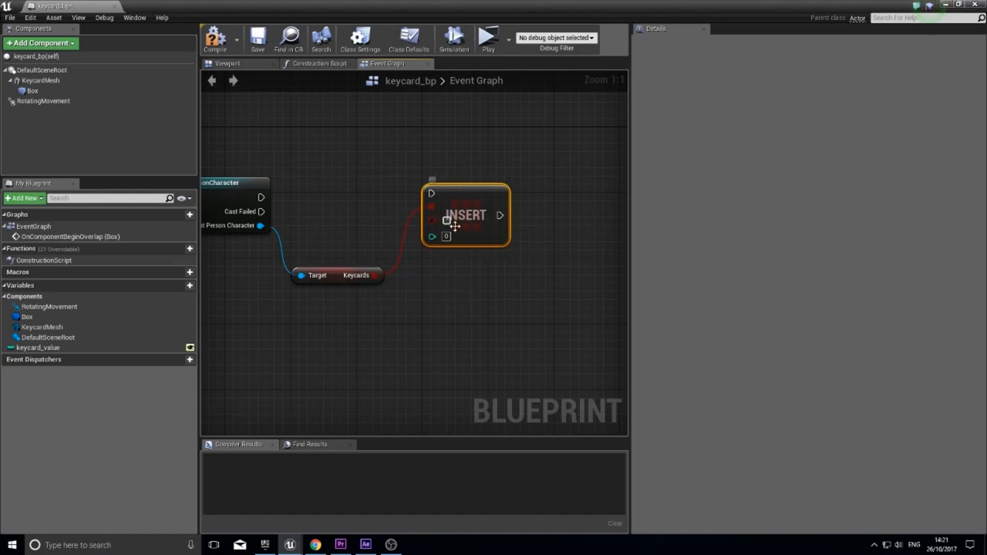
mouse_move(422, 246)
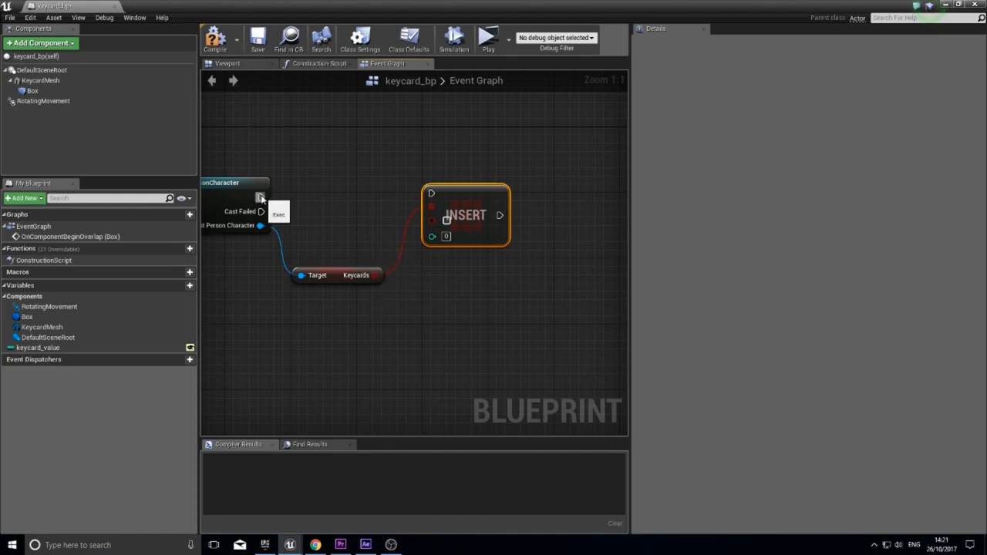
left_click_drag(261, 197, 431, 193)
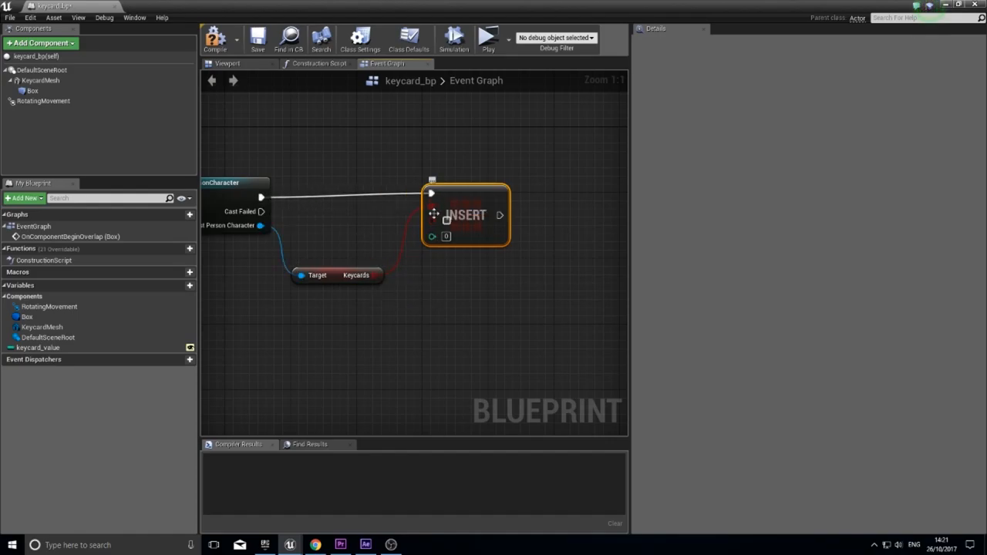
mouse_move(445, 237)
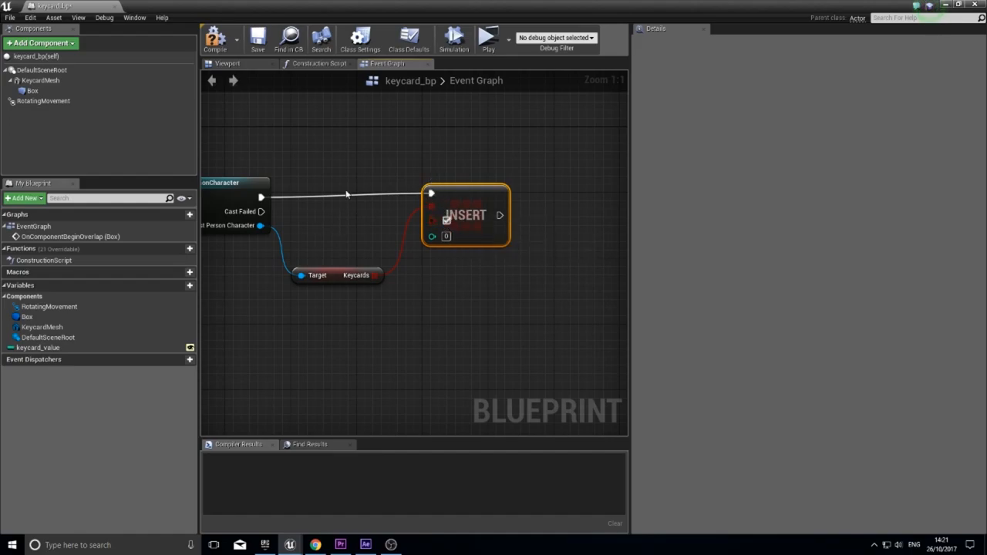
mouse_move(440, 224)
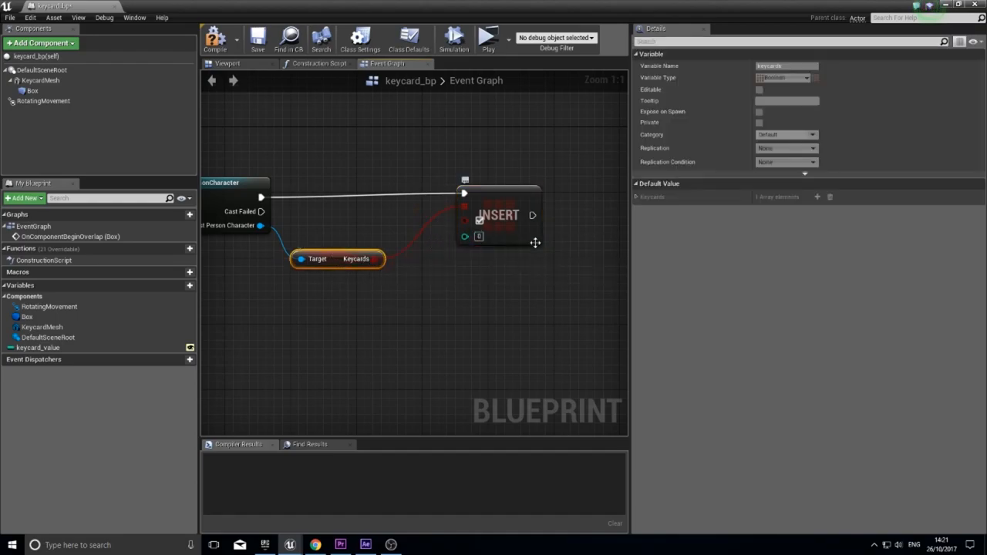
mouse_move(478, 236)
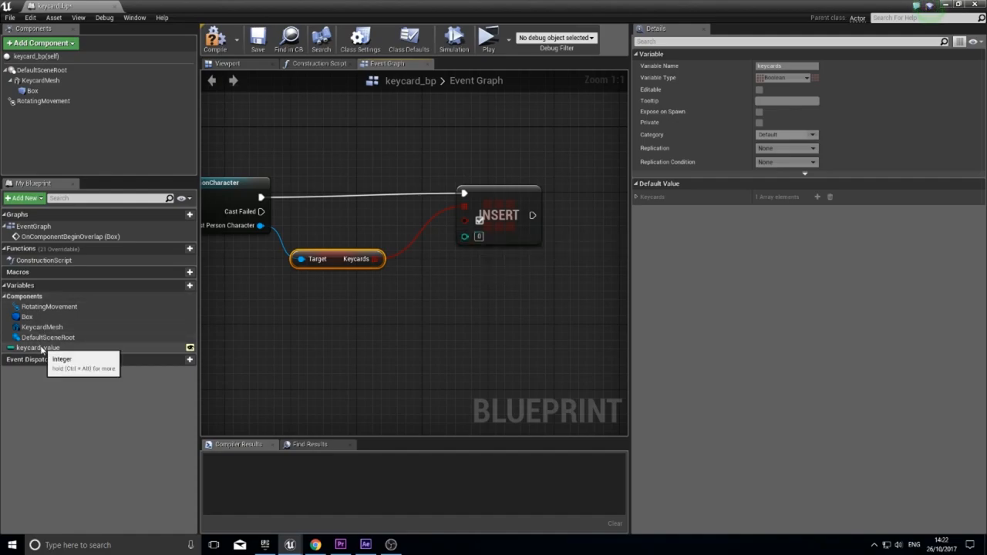
Bring the keycard_value getter in as the Insert node's index
left_click(37, 347)
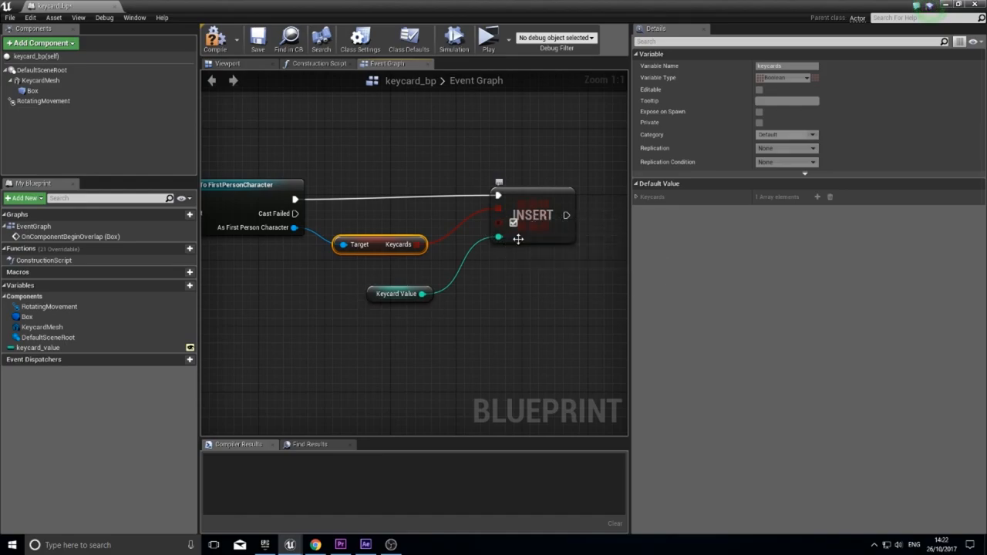
mouse_move(533, 228)
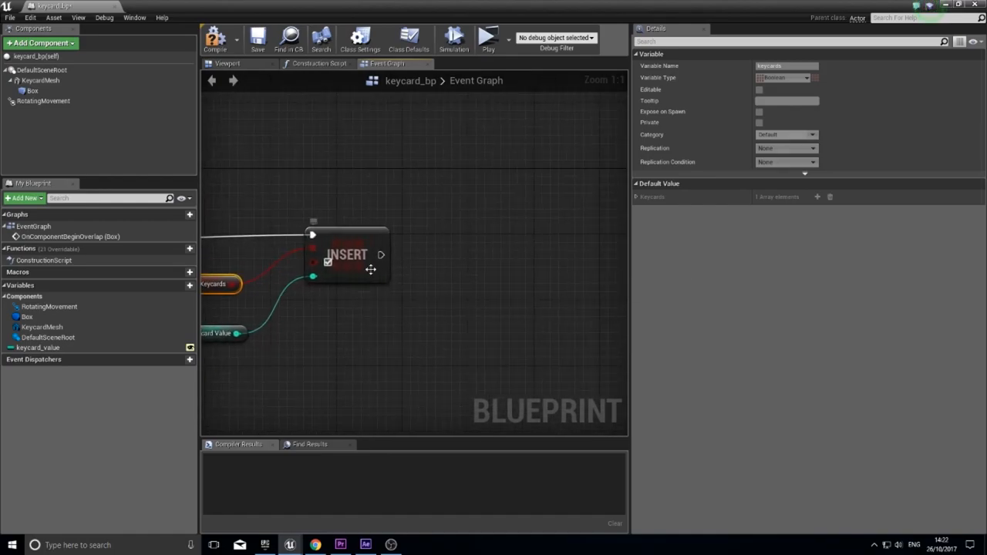
mouse_move(370, 262)
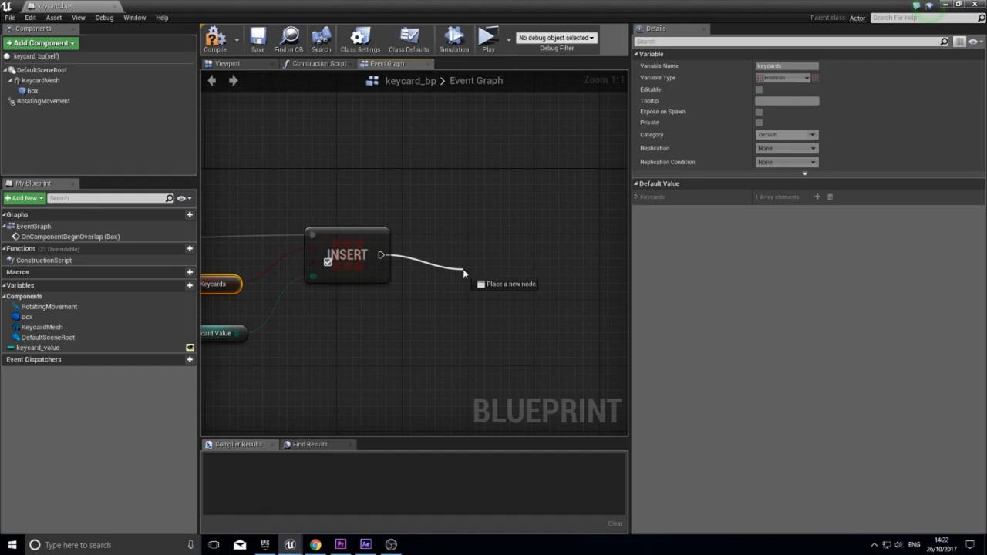
Follow the Insert with a DestroyActor node targeting self
left_click(462, 274)
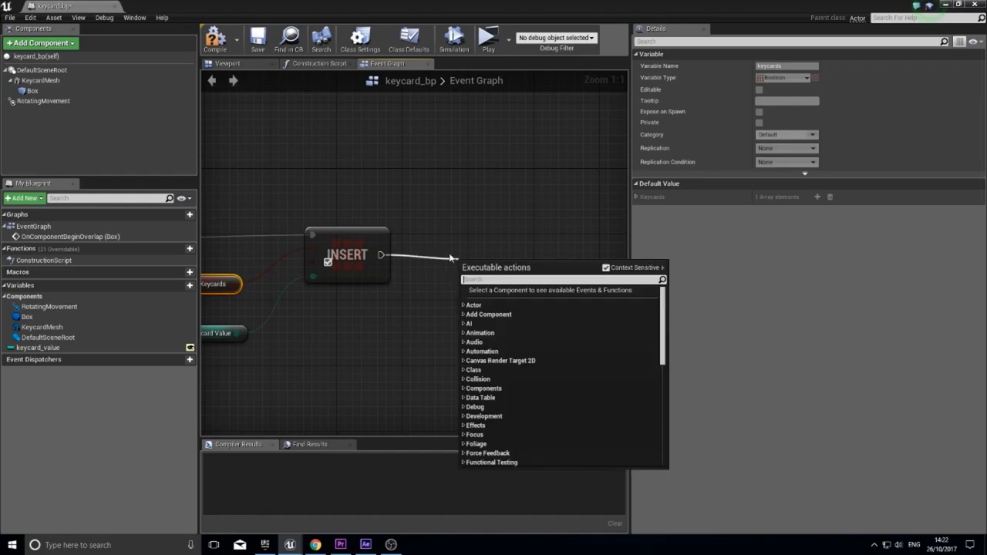
type("destroy")
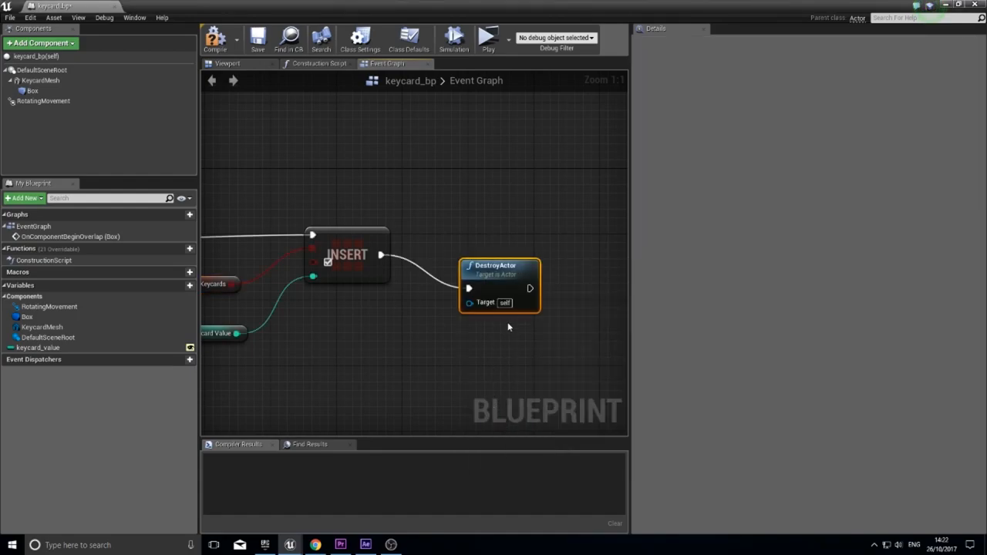
scroll("down", 3)
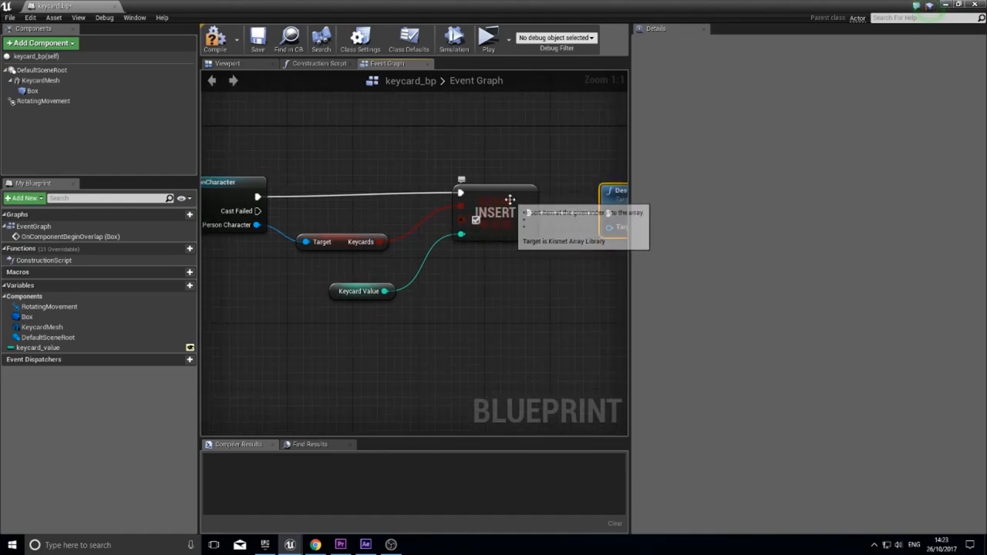
left_click(361, 283)
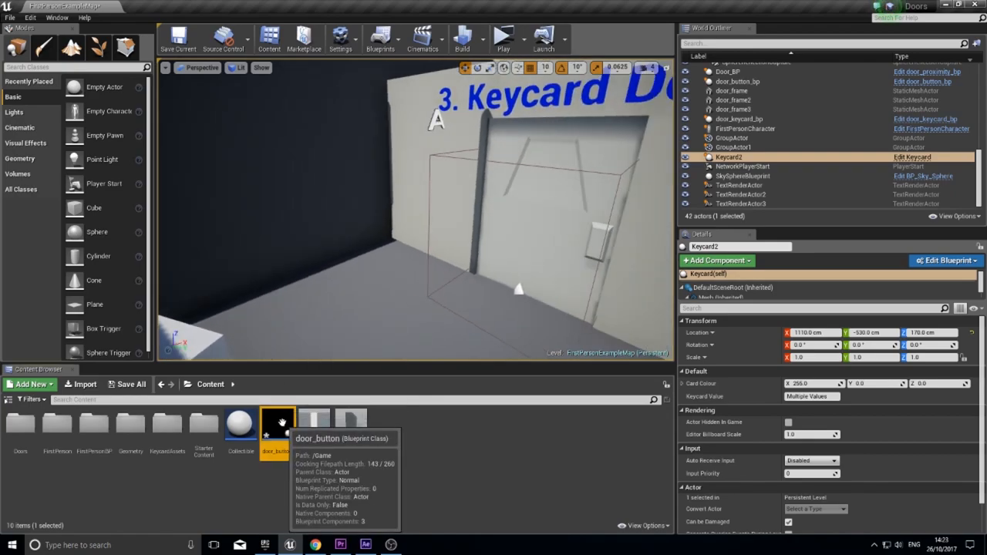
Duplicate door_button as door_keycard and open the new Blueprint for editing
right_click(278, 422)
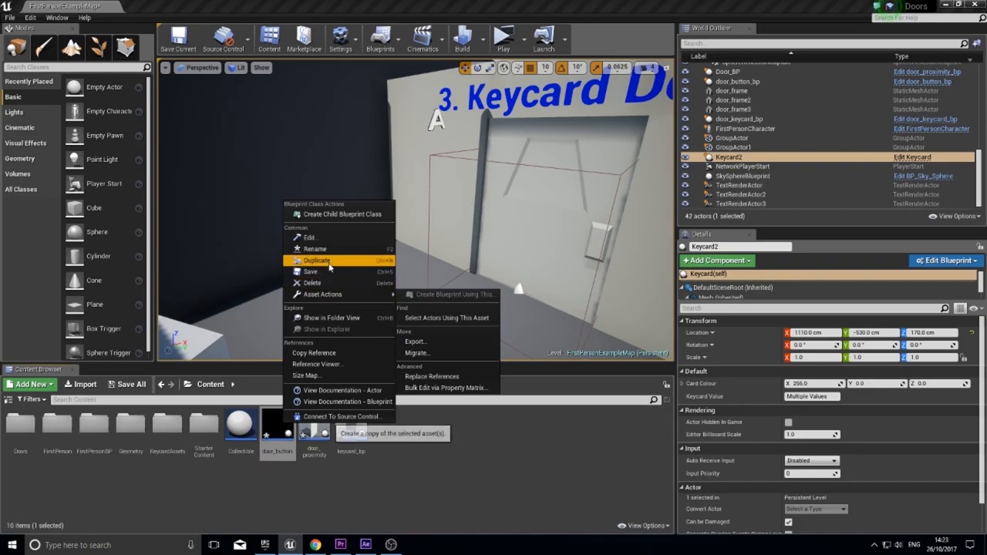
left_click(317, 260)
type("door_keycard")
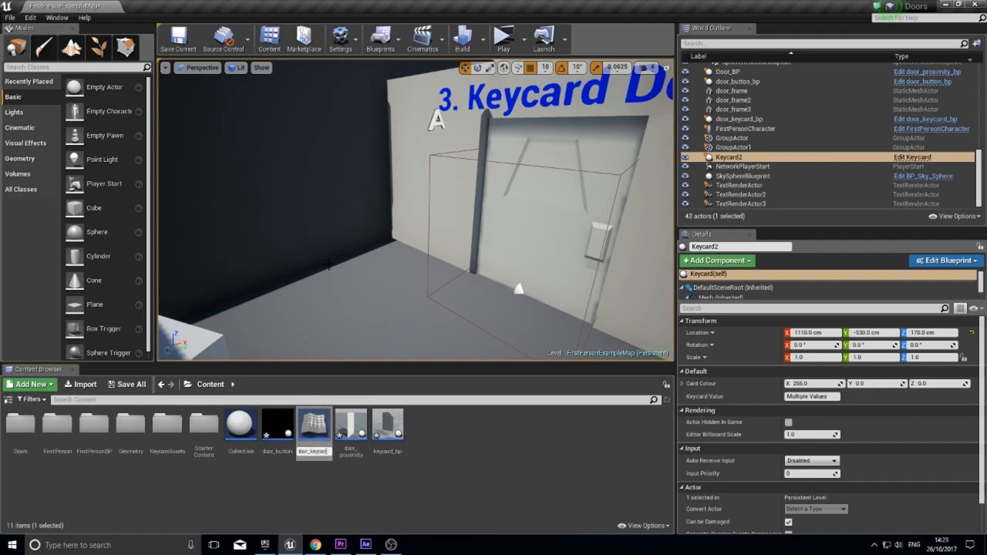
left_click(313, 424)
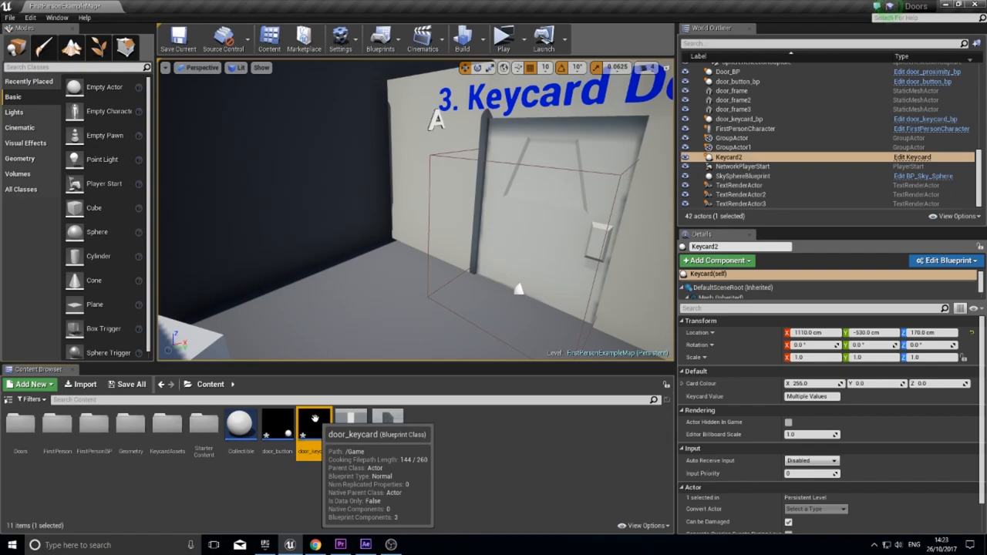
double_click(313, 422)
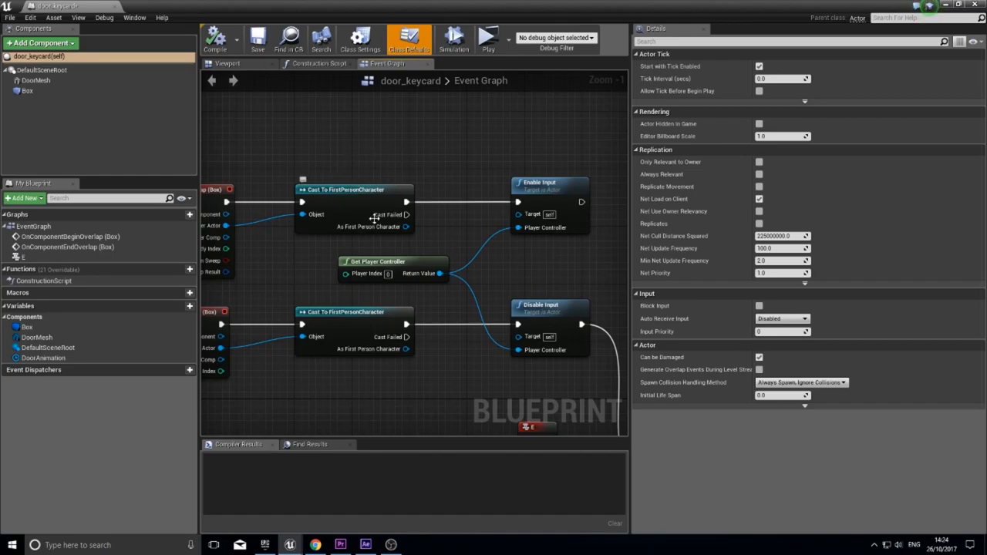
mouse_move(341, 234)
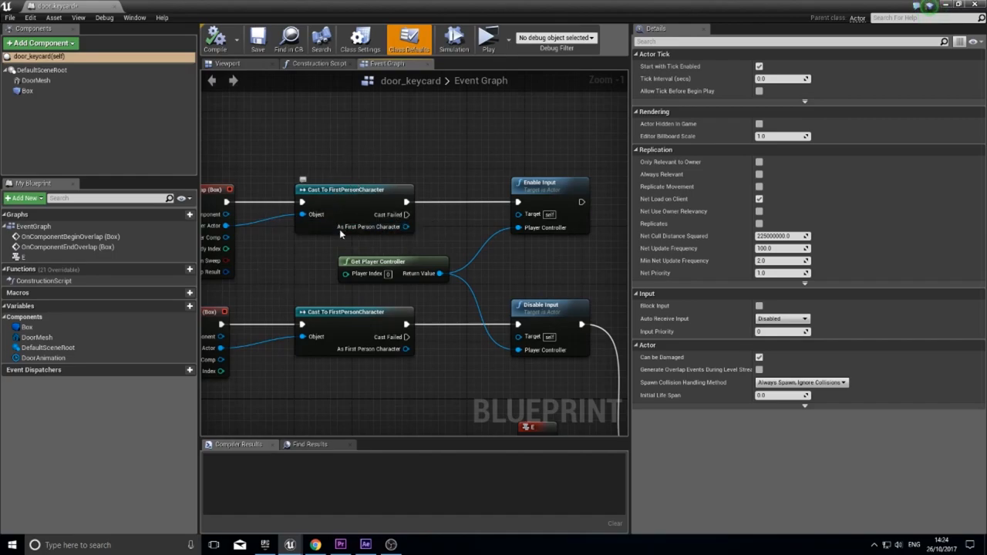
mouse_move(367, 188)
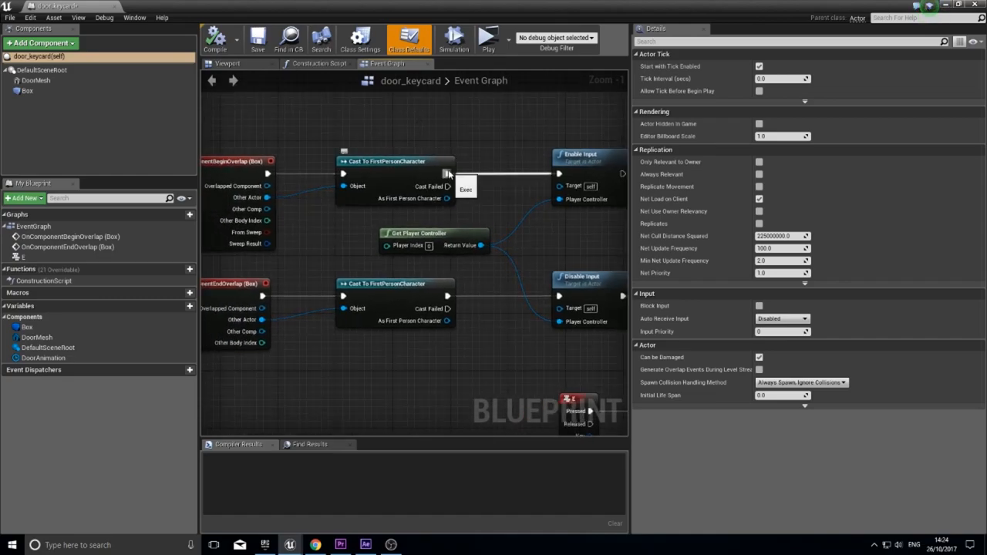
scroll("down", 3)
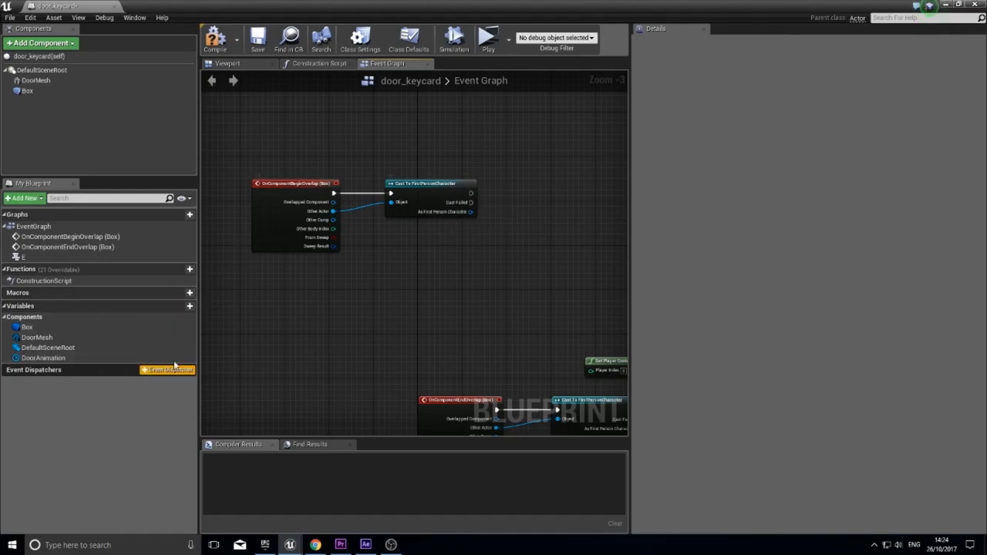
mouse_move(146, 299)
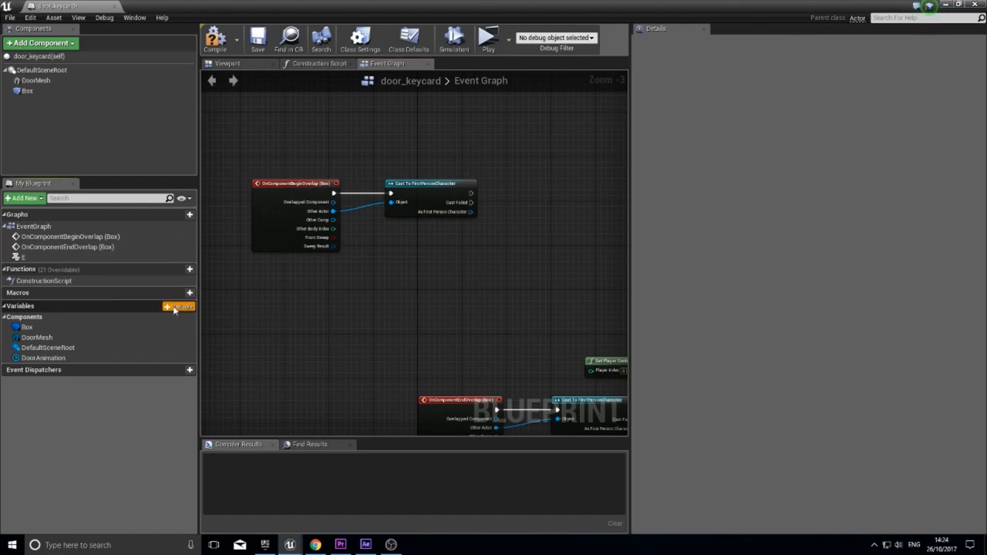
Create an editable Integer variable named keycard_value in door_keycard
left_click(179, 306)
type("keycard_")
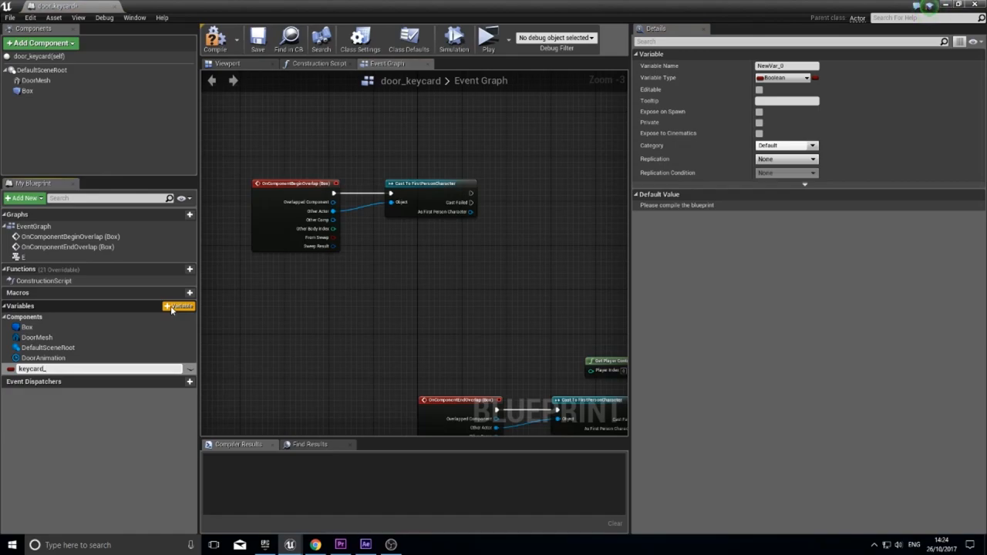
type("value")
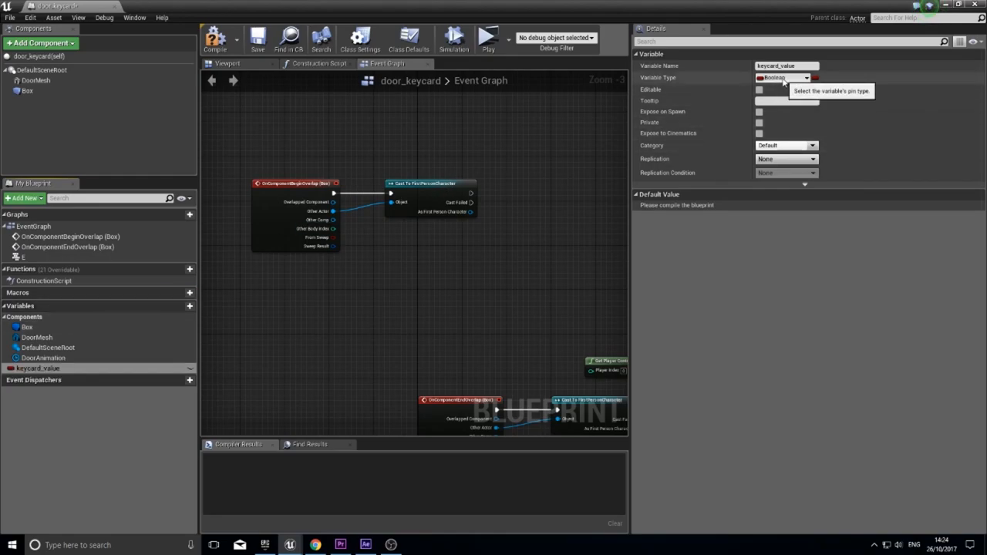
left_click(783, 77)
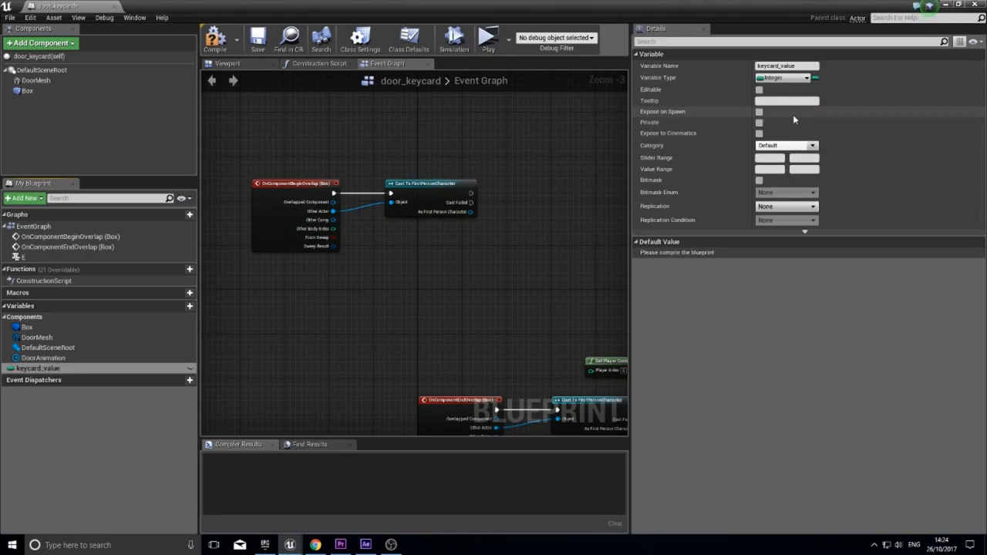
left_click(758, 90)
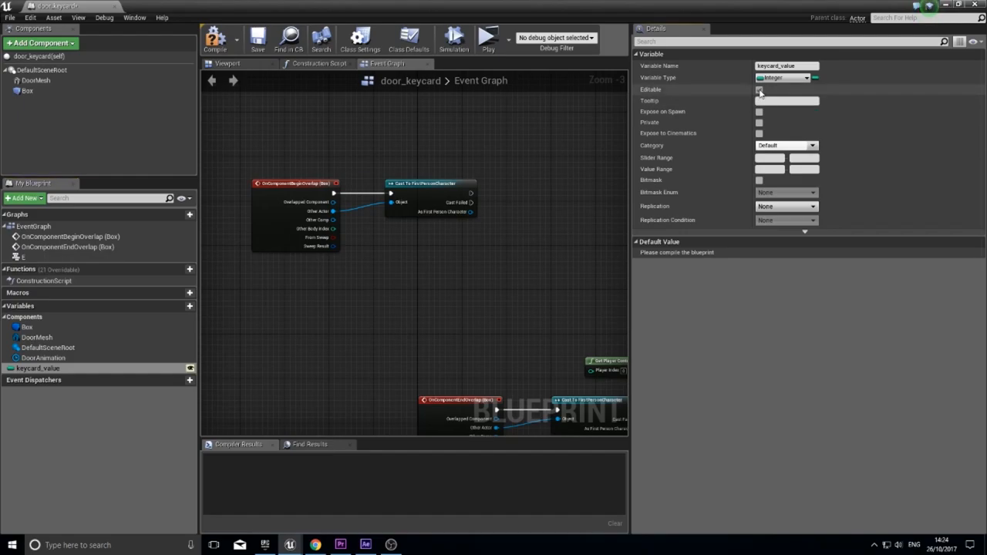
left_click(758, 90)
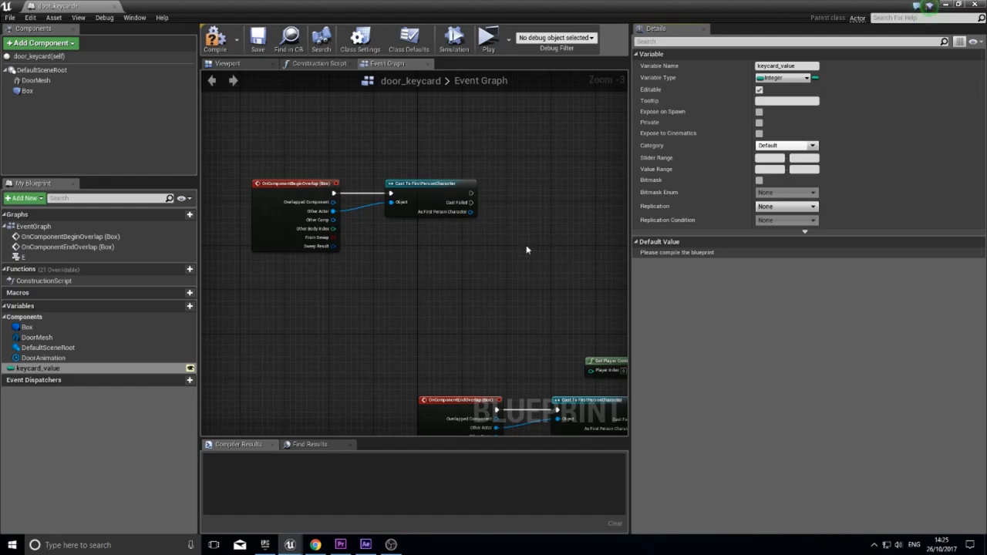
mouse_move(469, 268)
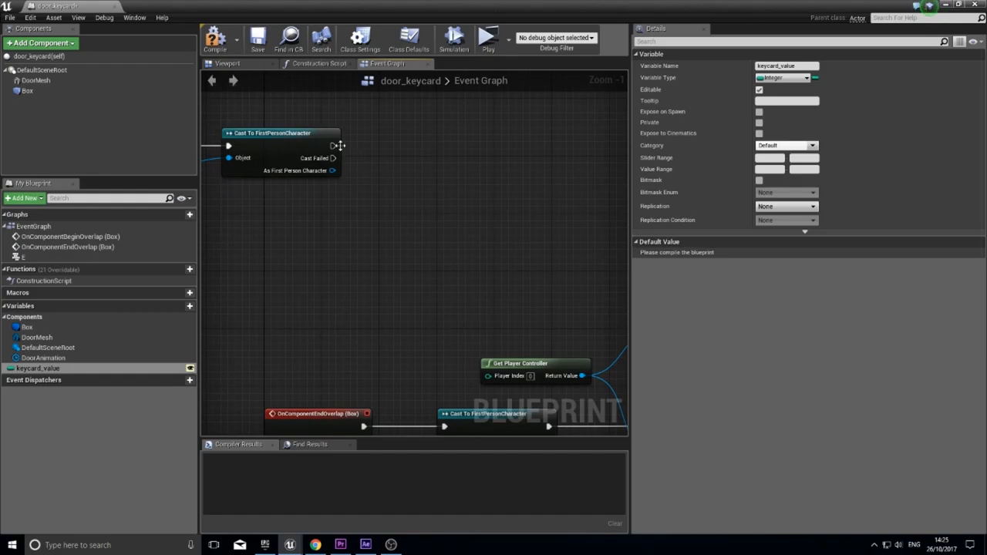
mouse_move(331, 170)
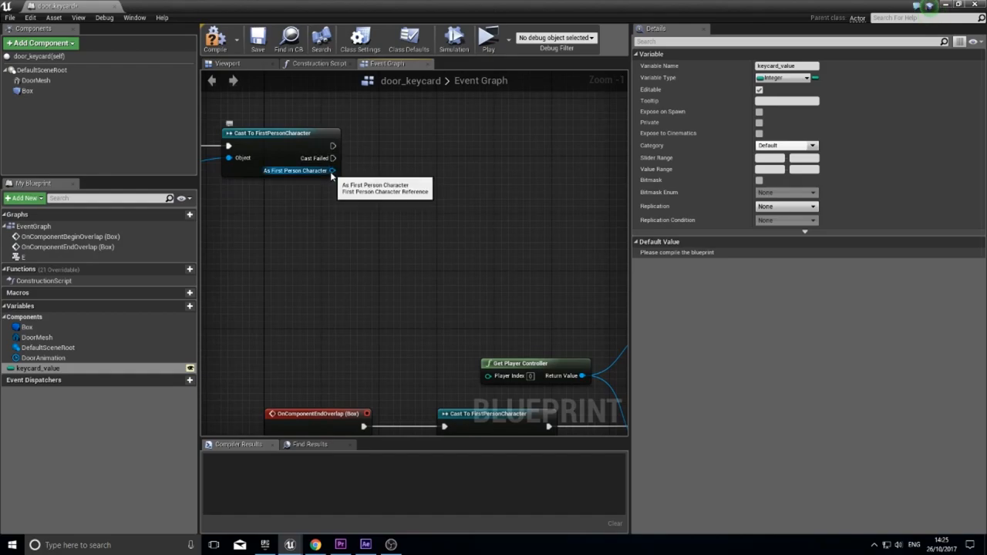
Read the Keycards array from the cast's As First Person Character output
left_click_drag(332, 170, 367, 203)
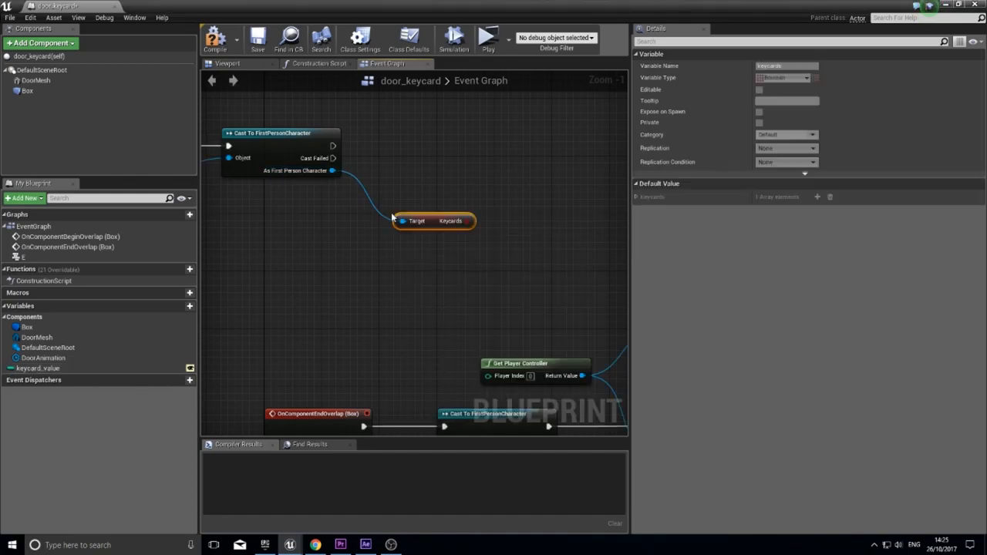
left_click_drag(434, 222, 413, 206)
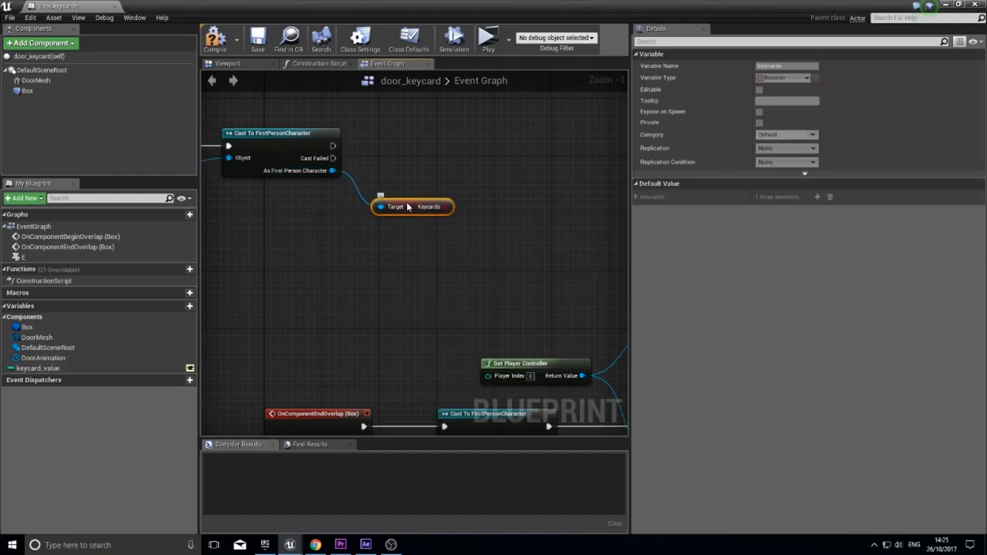
left_click_drag(413, 207, 413, 191)
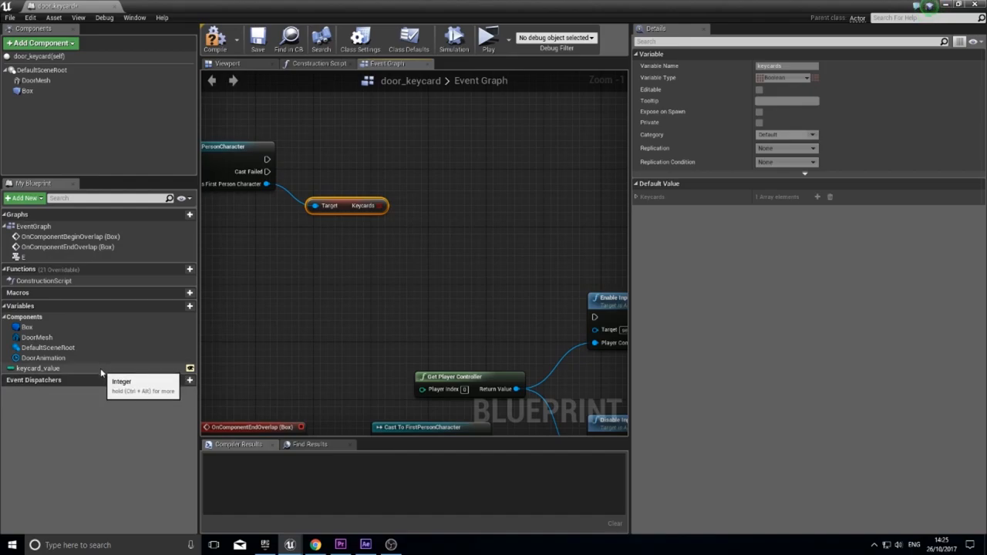
mouse_move(469, 213)
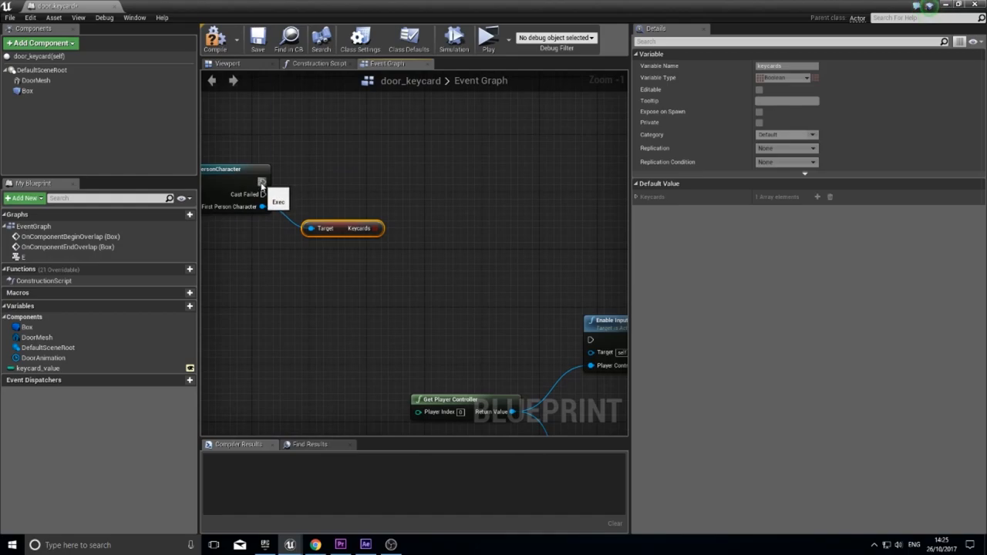
Add a ForEachLoop over Keycards running after the successful cast
left_click_drag(262, 182, 409, 185)
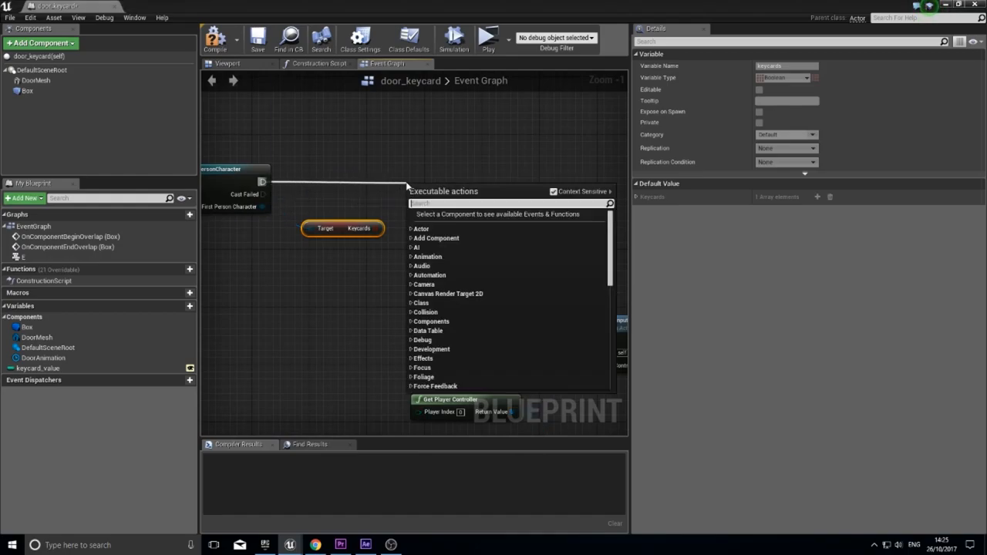
type("foreach")
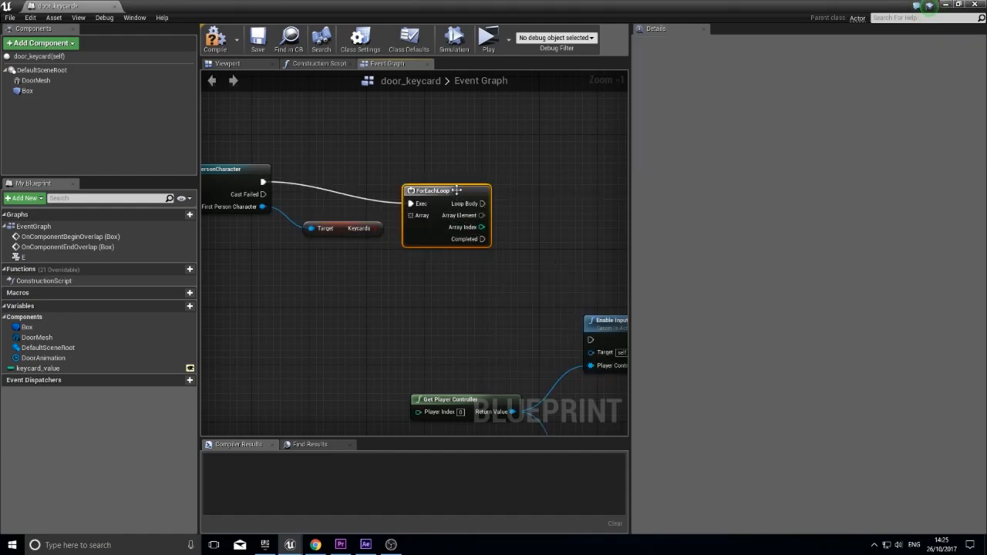
left_click(358, 228)
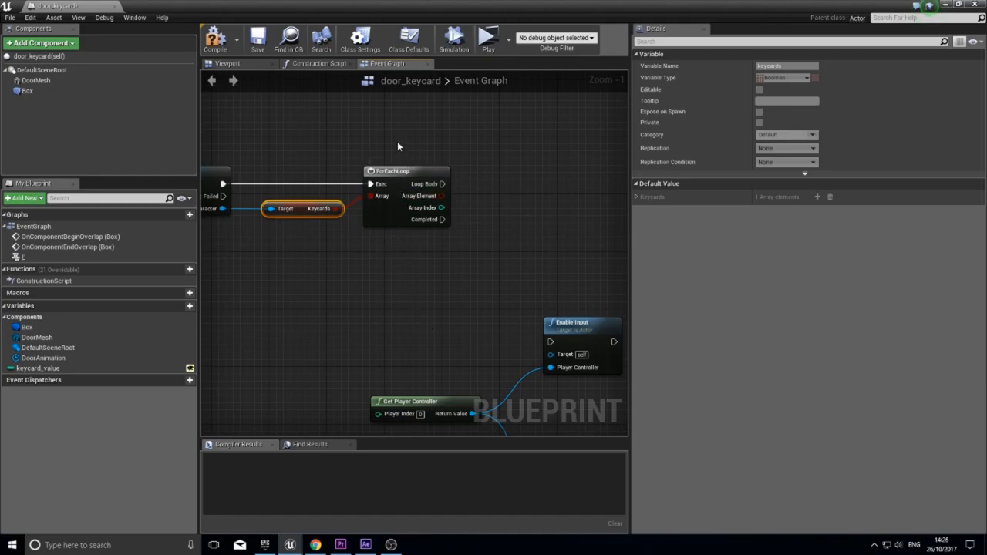
mouse_move(393, 307)
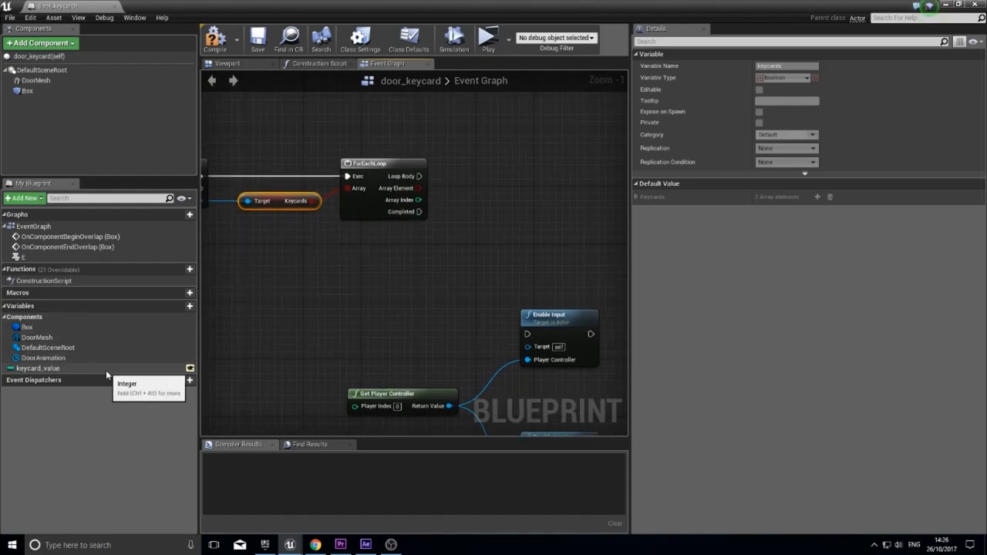
mouse_move(378, 278)
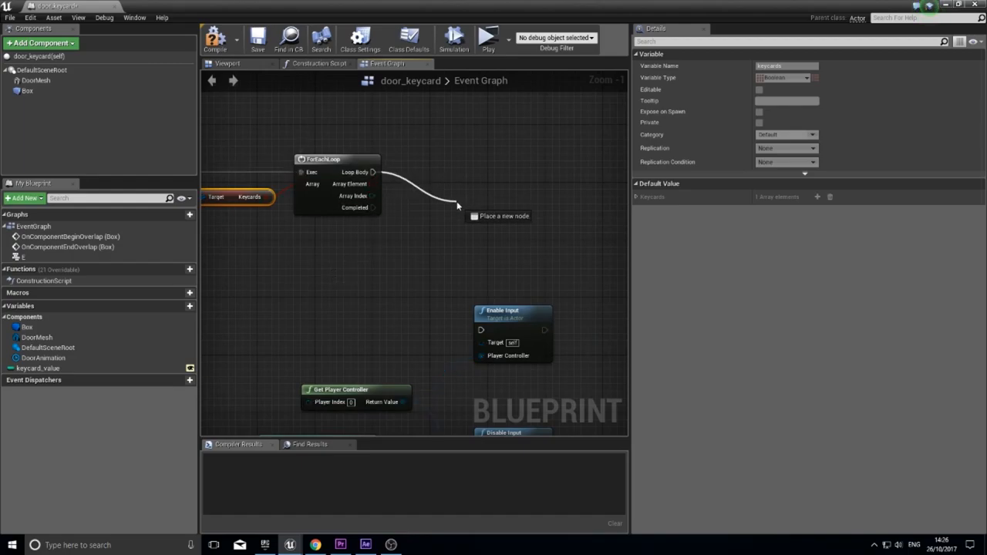
Add a Branch on the ForEachLoop's Loop Body with its True output wired to Enable Input
type("bran")
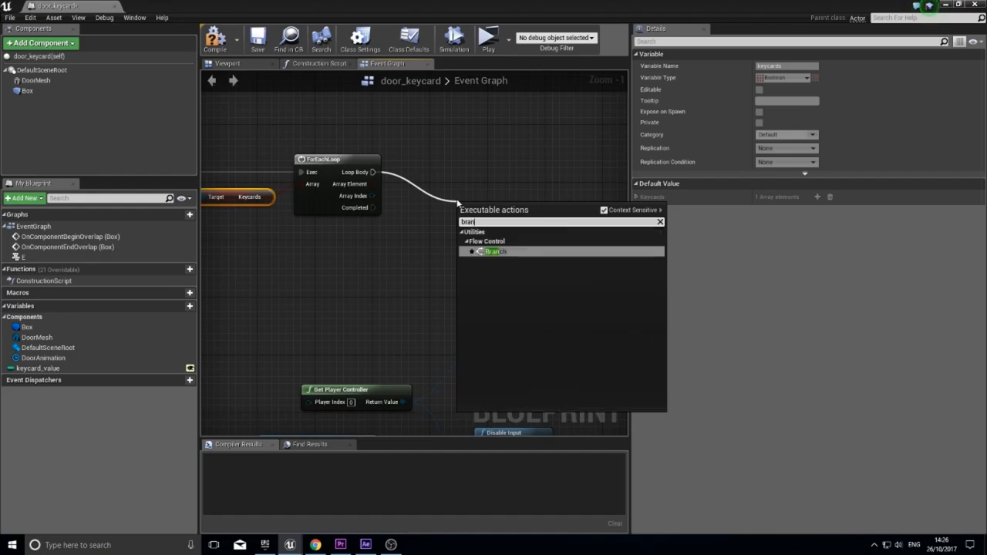
left_click(493, 251)
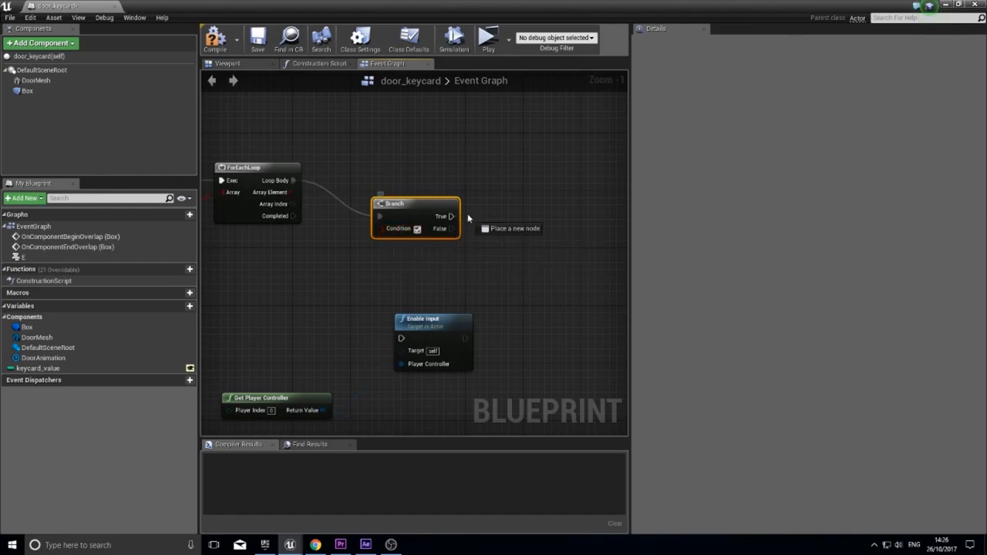
left_click_drag(450, 228, 509, 286)
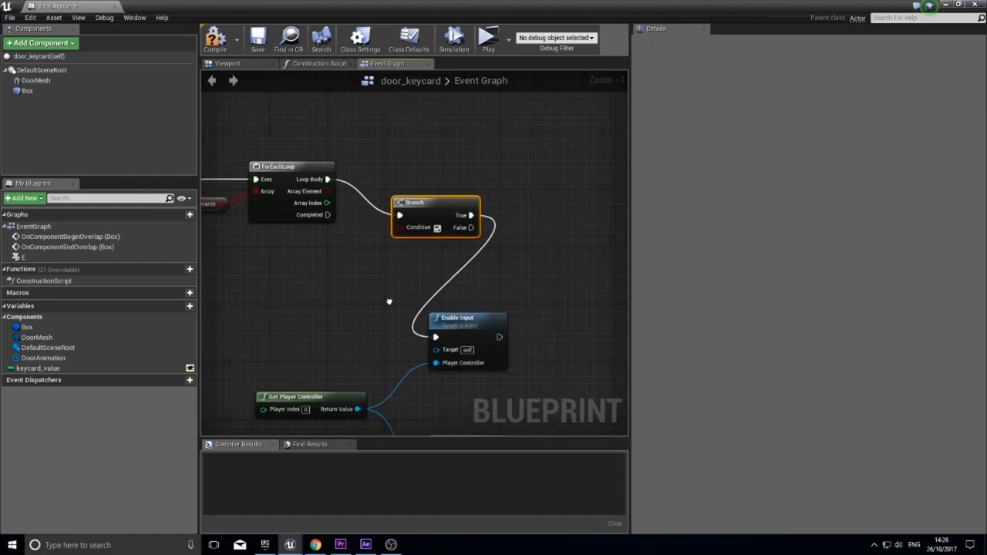
scroll("down", 3)
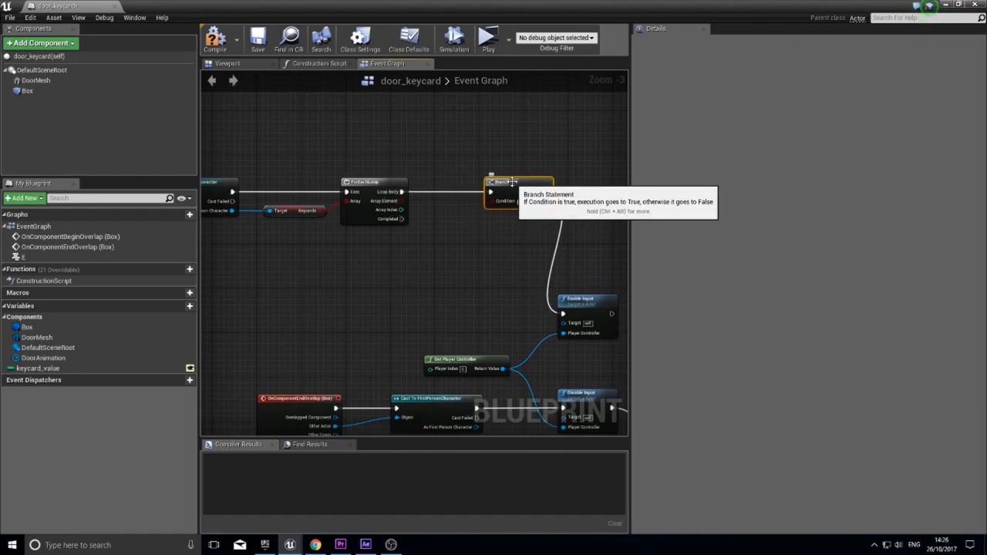
mouse_move(498, 215)
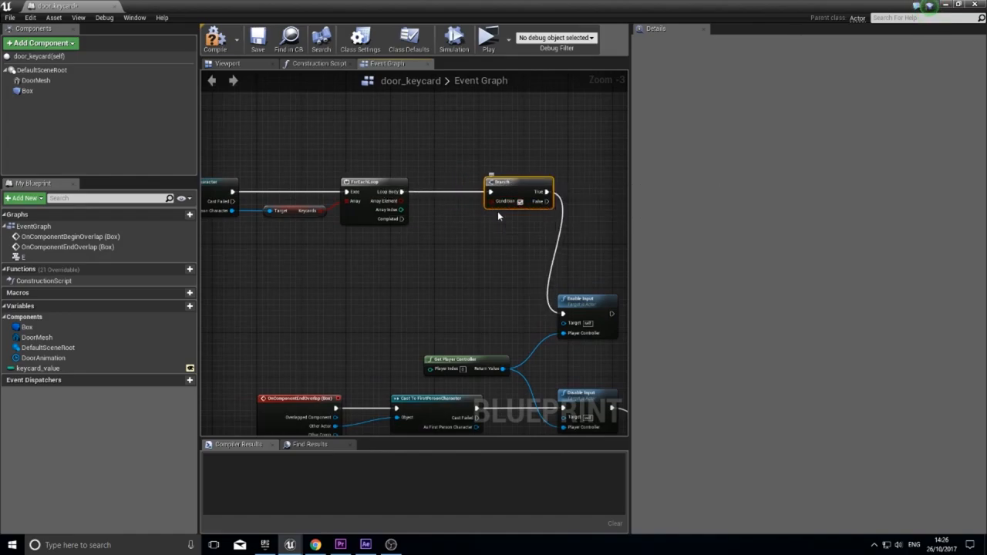
scroll("up", 3)
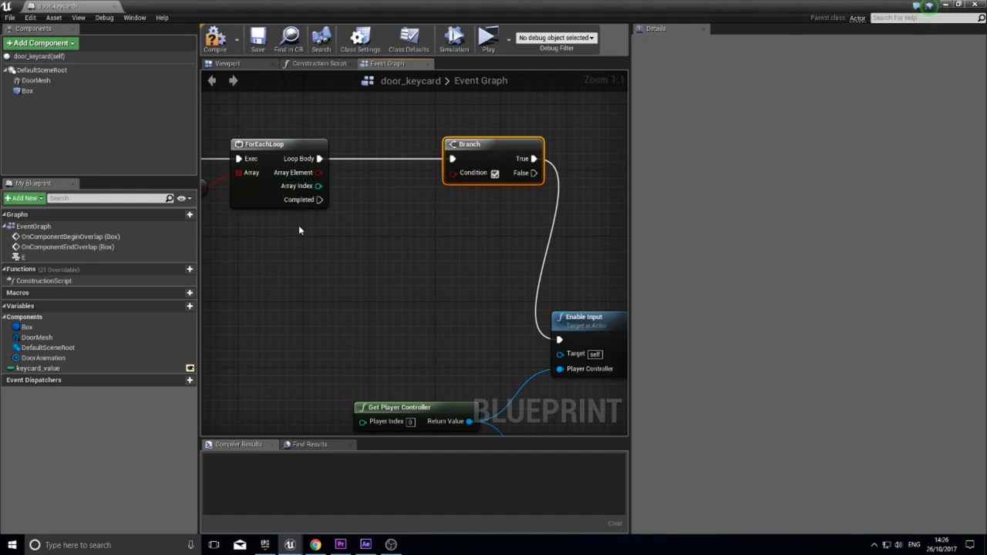
mouse_move(256, 285)
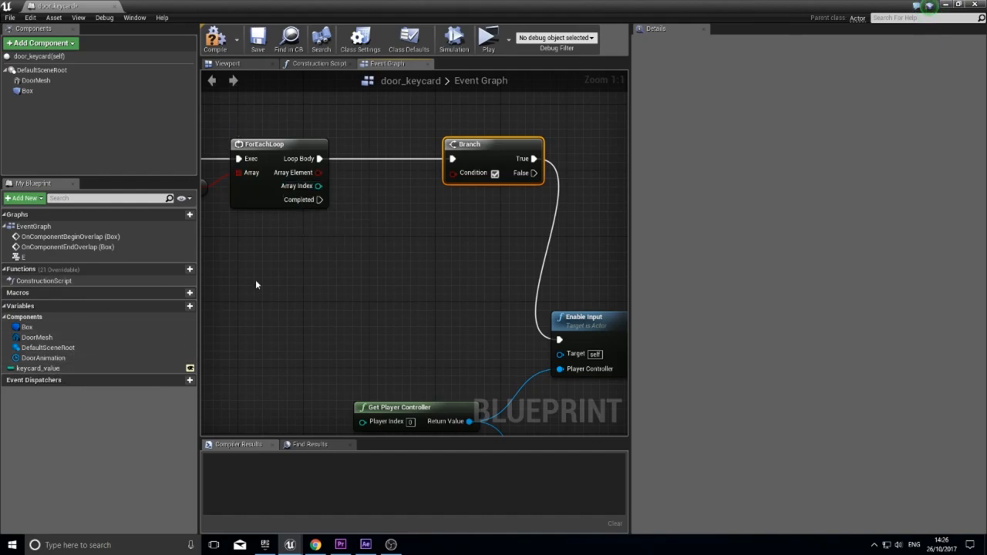
mouse_move(319, 172)
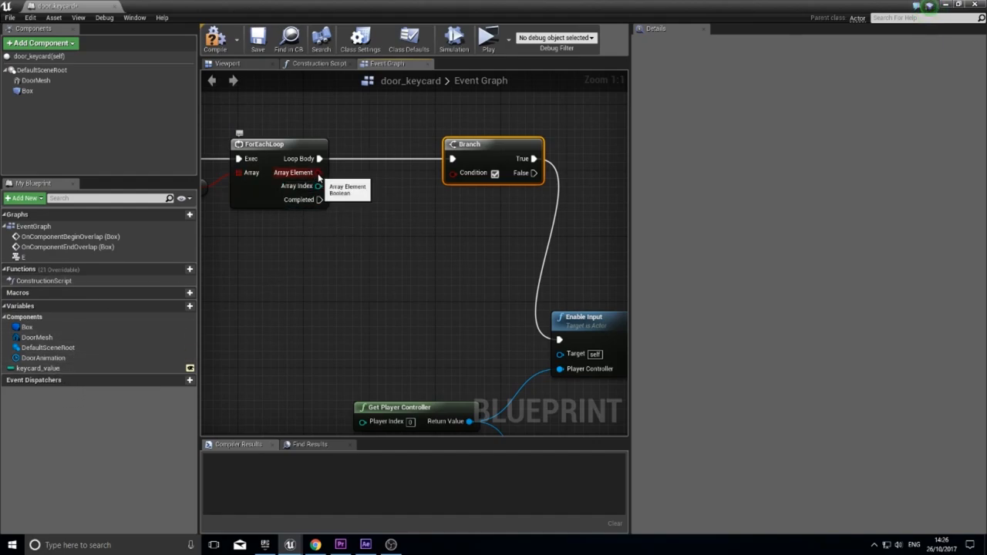
mouse_move(318, 185)
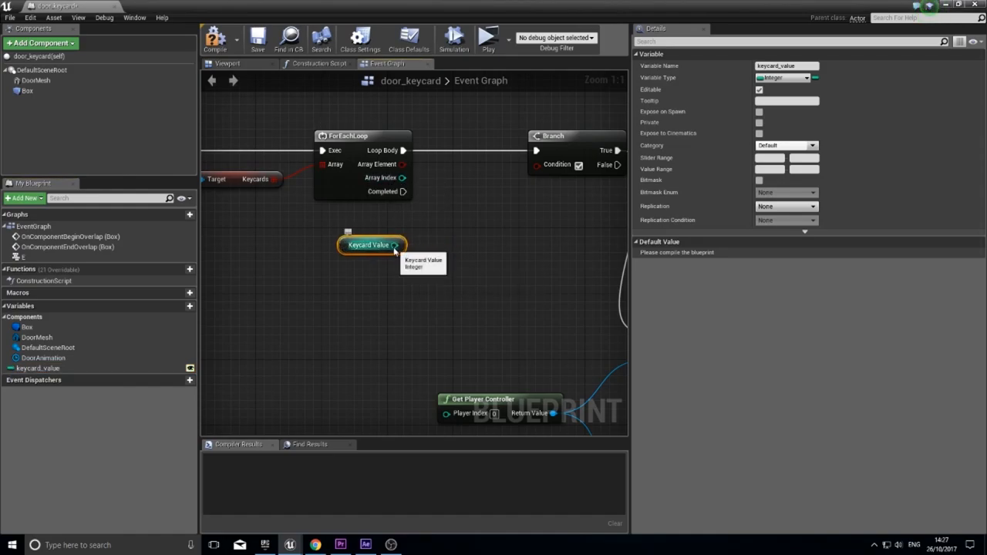
Add an == node comparing Array Index to the keycard_value getter
left_click_drag(394, 246, 404, 177)
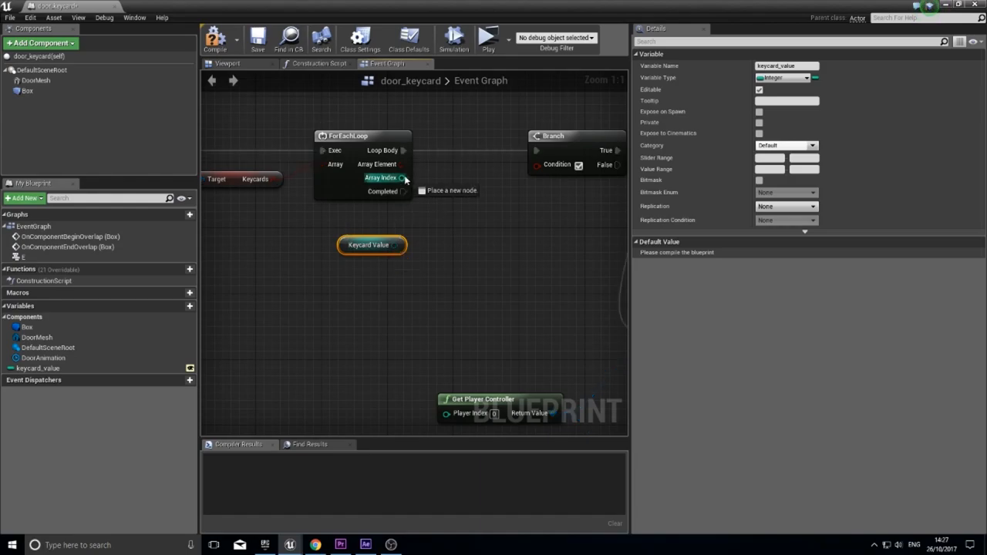
left_click_drag(403, 178, 435, 231)
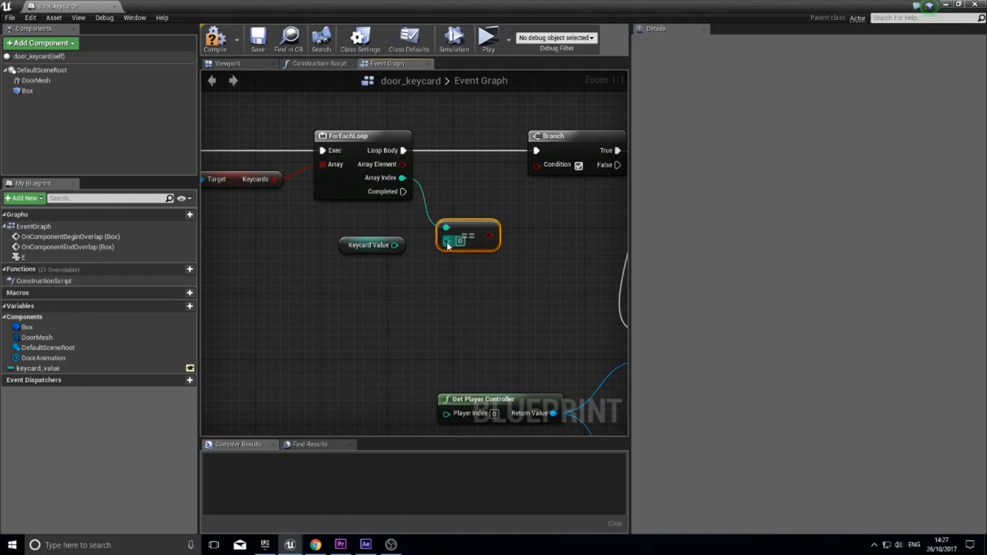
mouse_move(466, 232)
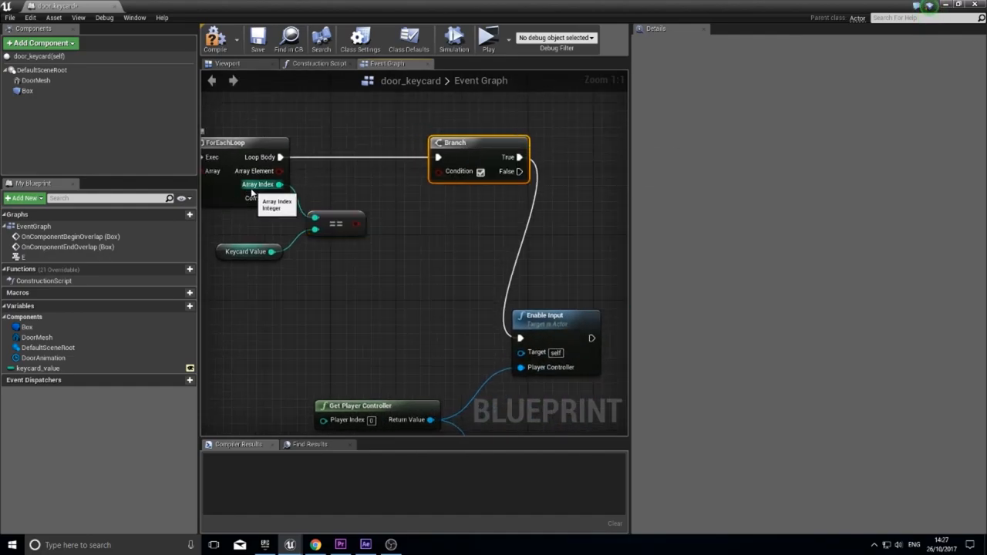
left_click(250, 251)
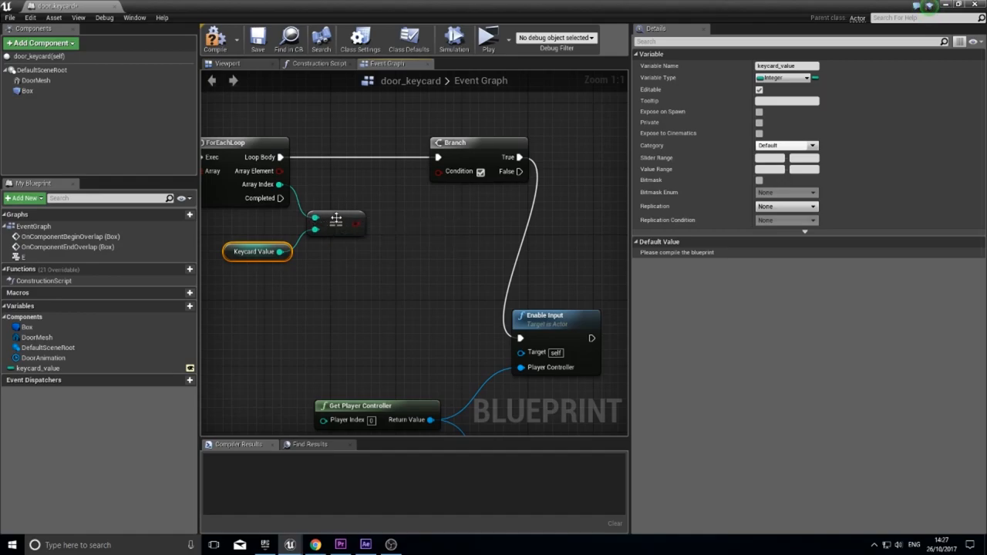
mouse_move(281, 176)
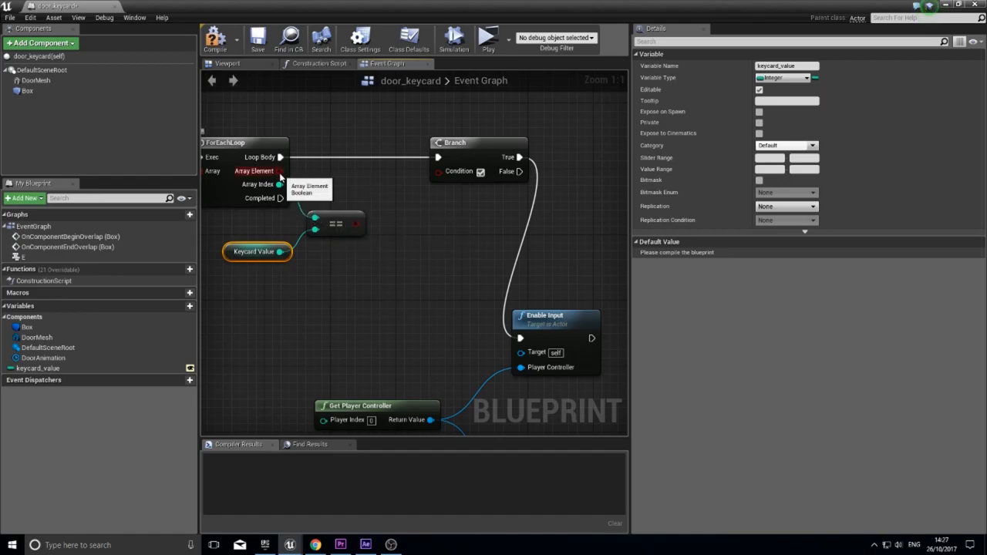
mouse_move(329, 200)
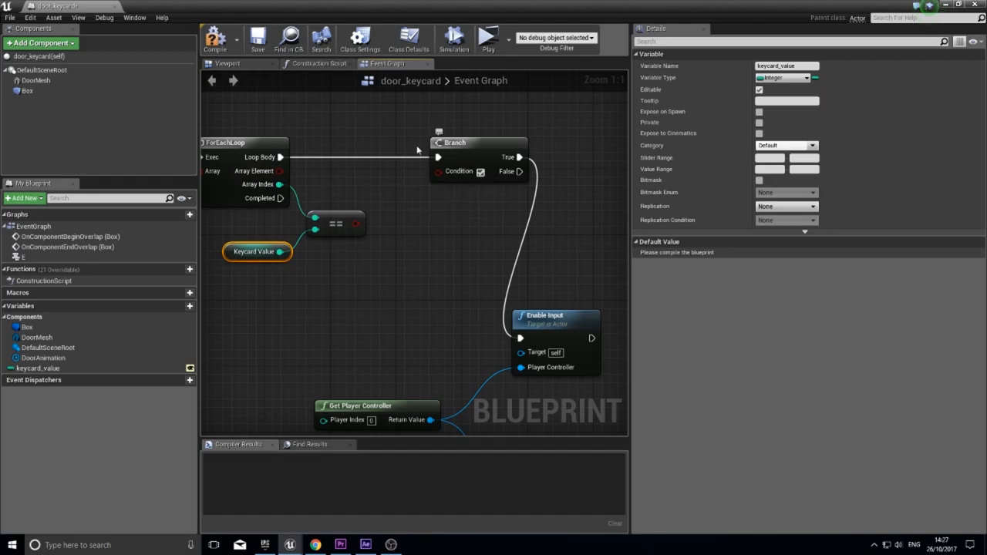
mouse_move(355, 194)
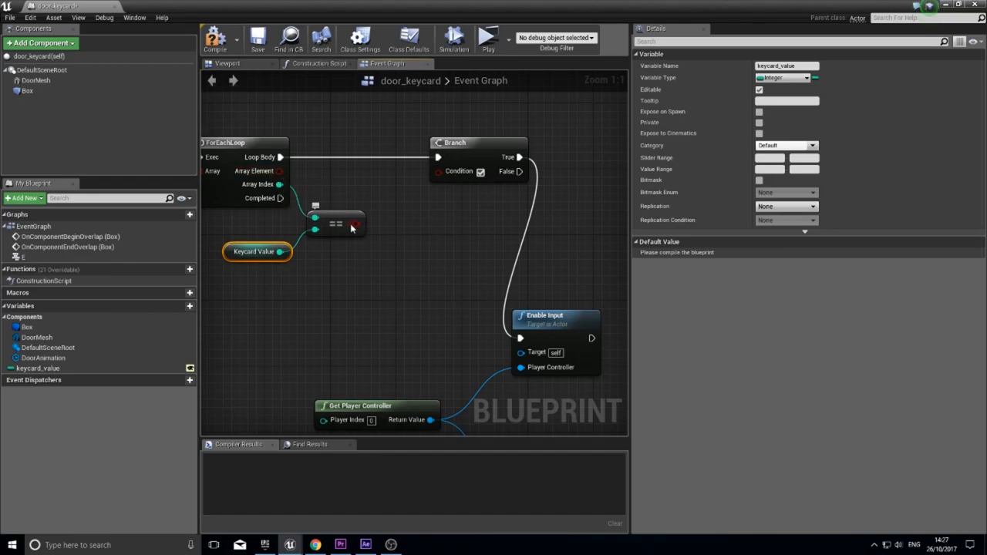
mouse_move(265, 185)
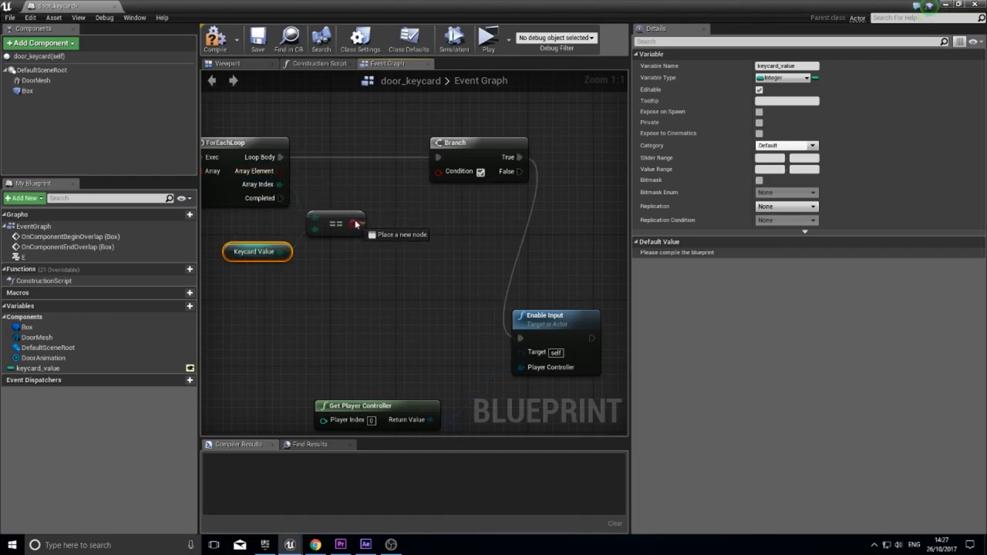
Add an AND Boolean node fed by the == comparison result
left_click(358, 225)
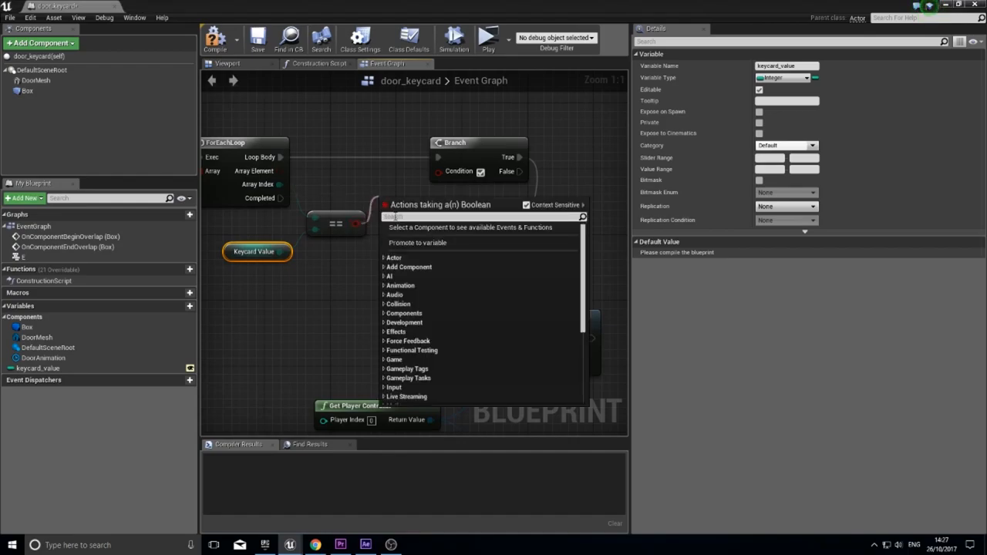
type("and")
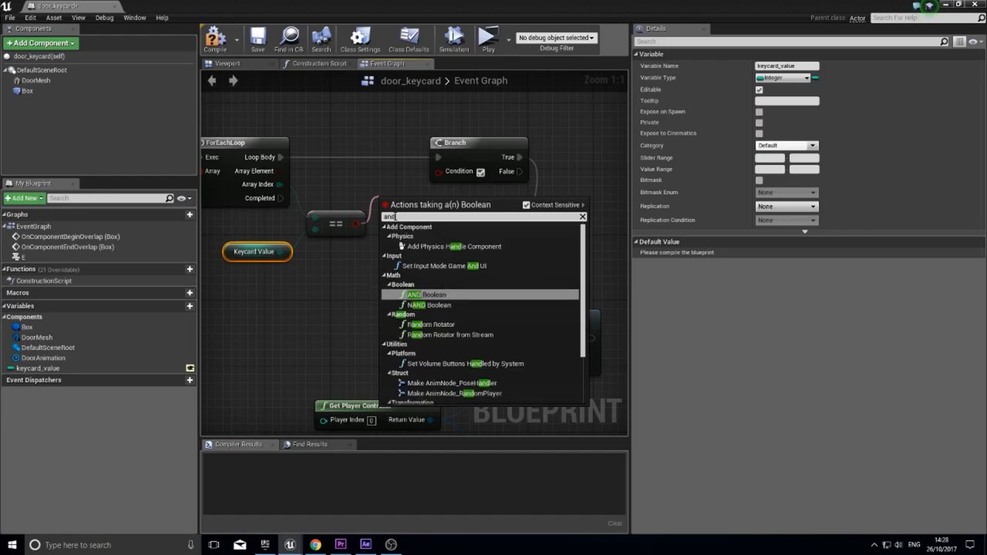
left_click(426, 293)
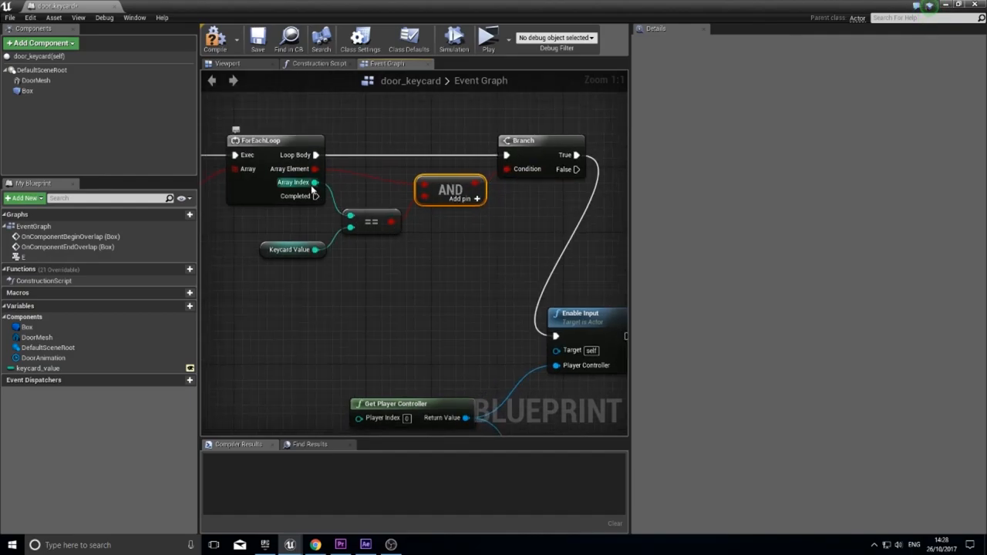
mouse_move(311, 182)
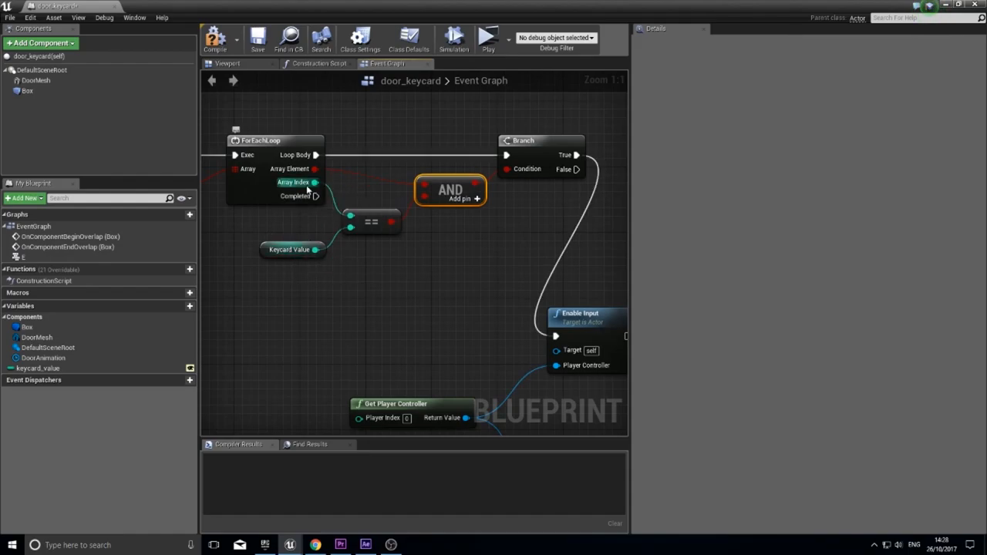
mouse_move(312, 182)
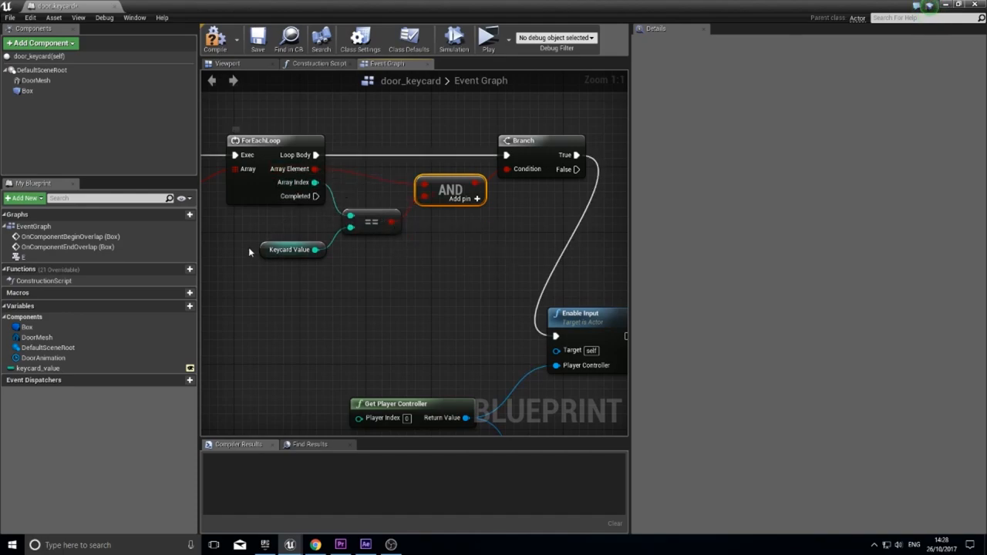
mouse_move(314, 168)
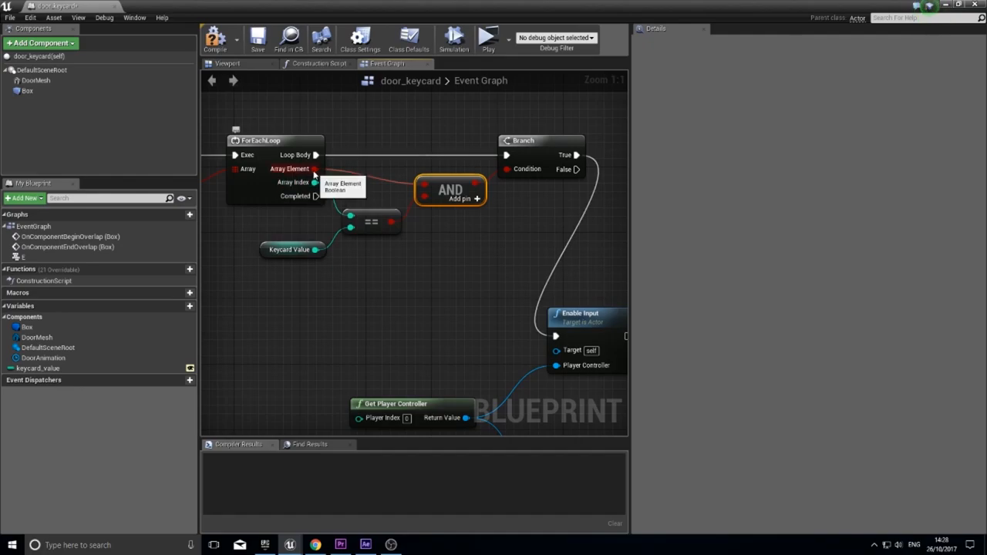
mouse_move(444, 188)
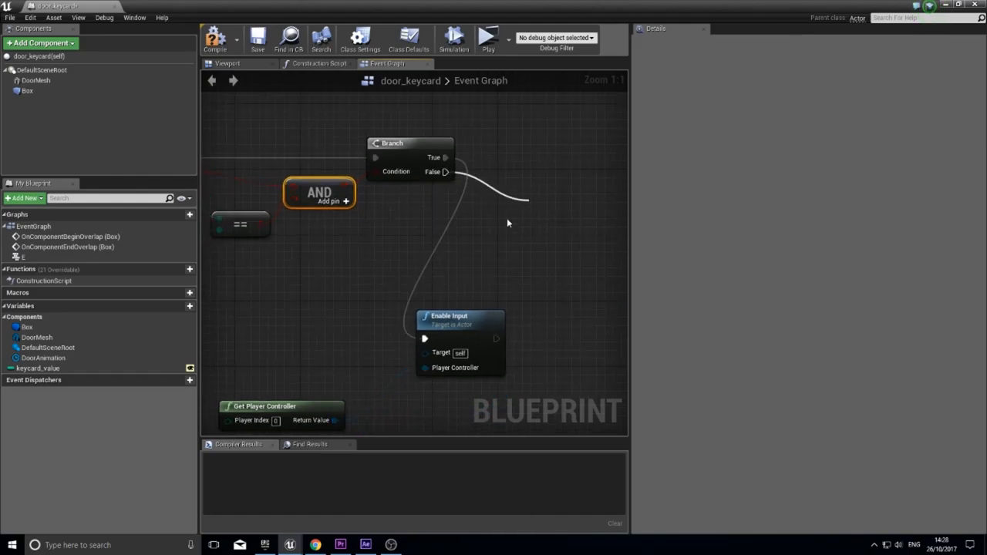
Wire the AND of the comparison and Array Element into the Branch condition, framing the whole graph
left_click_drag(447, 173, 542, 188)
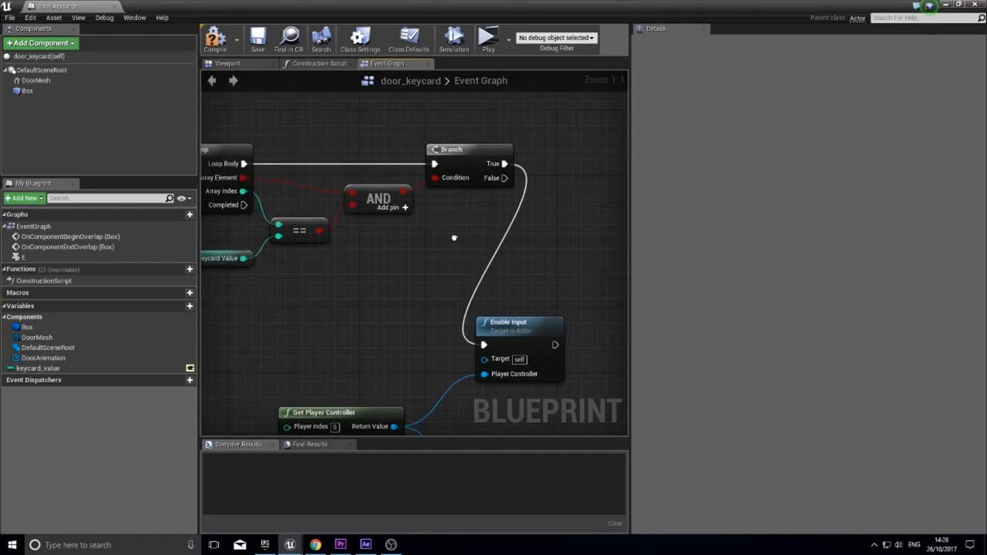
scroll("down", 3)
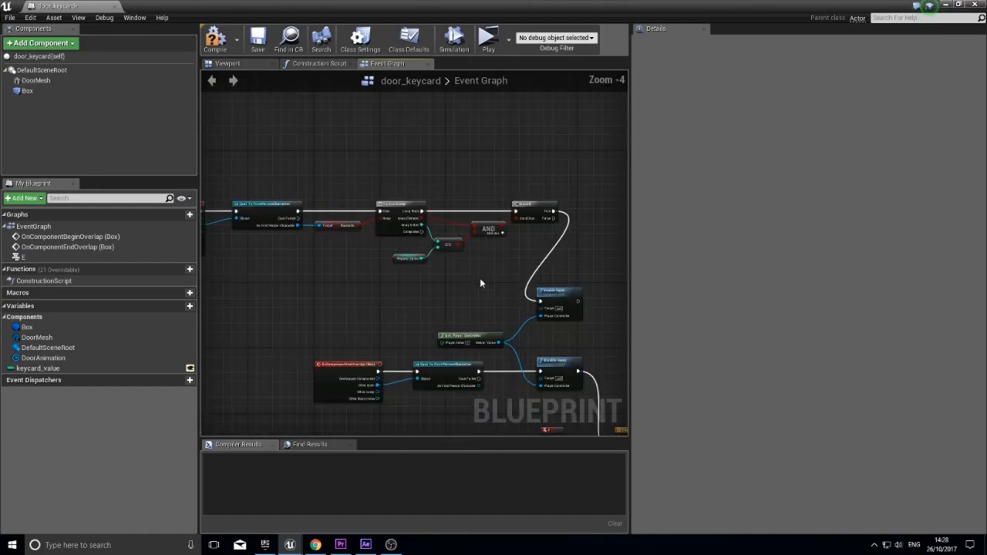
left_click_drag(481, 284, 439, 293)
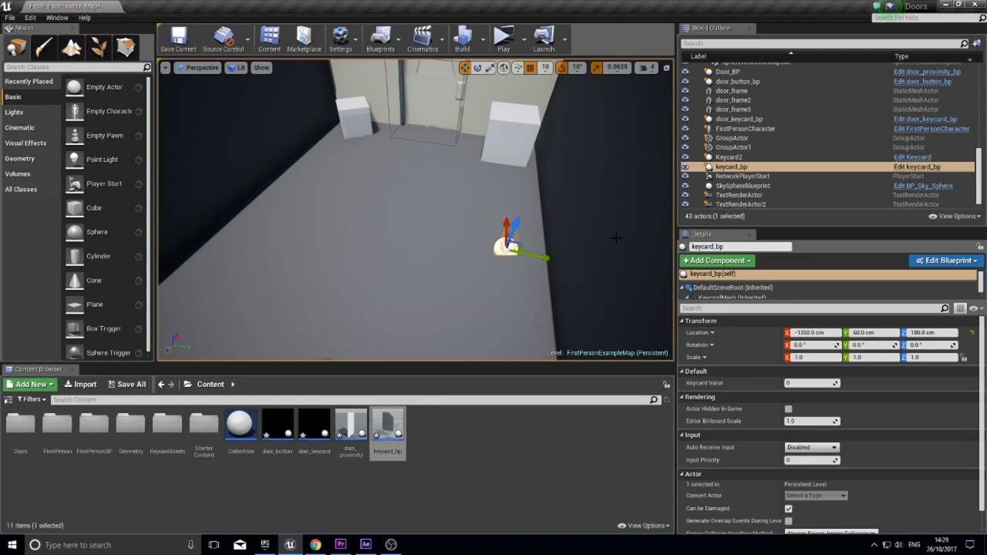
mouse_move(314, 423)
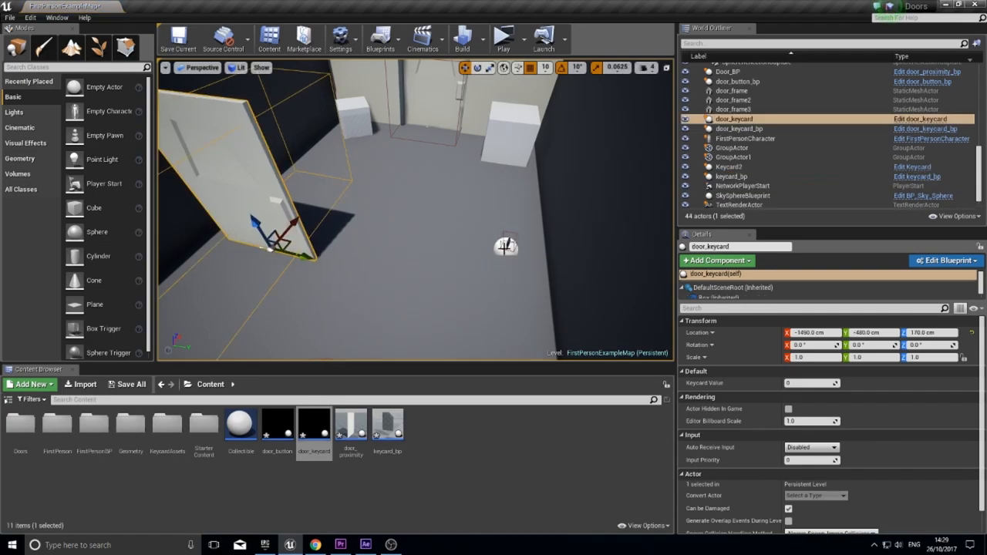
mouse_move(710, 383)
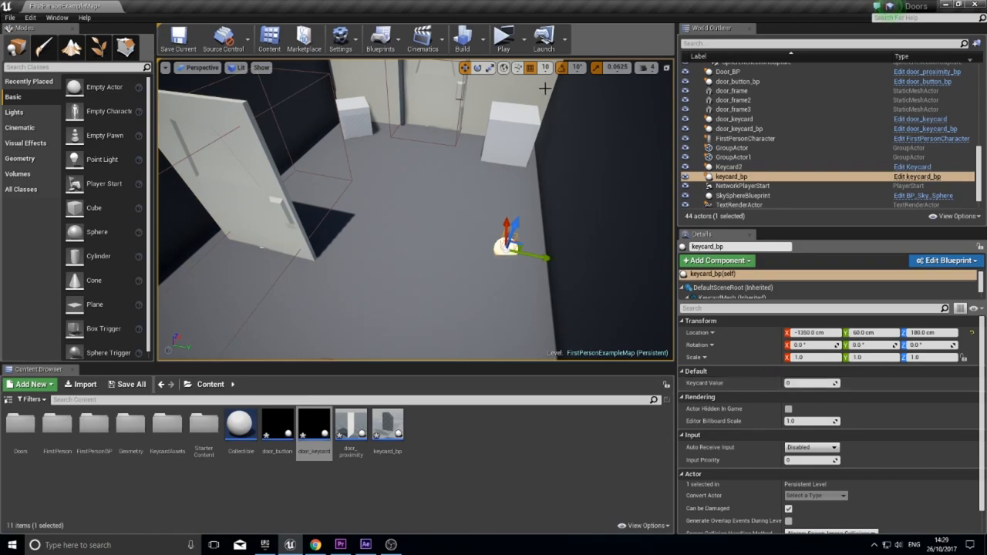
Review the placed keycard_bp and door_keycard actors' placement near the Proximity Door in the level
left_click(503, 37)
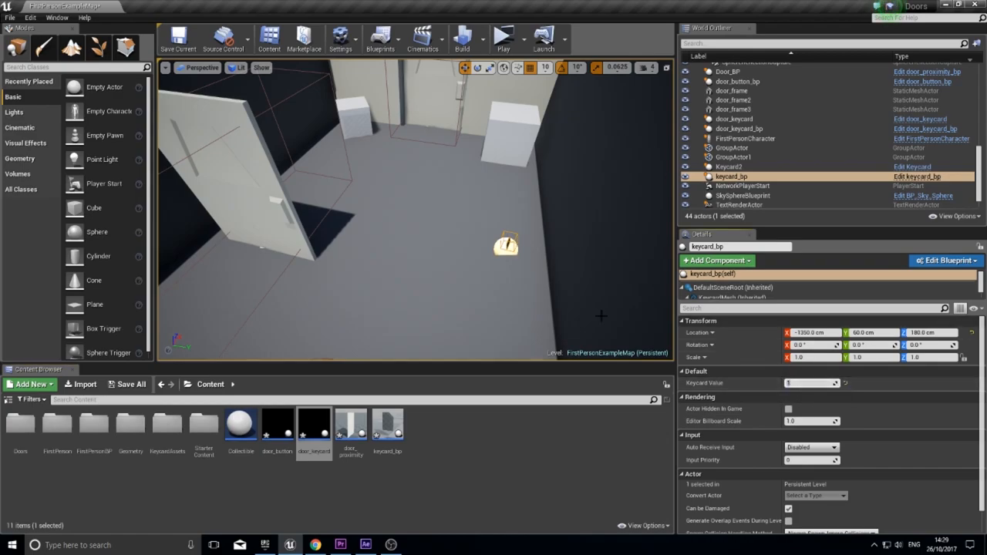
left_click(503, 39)
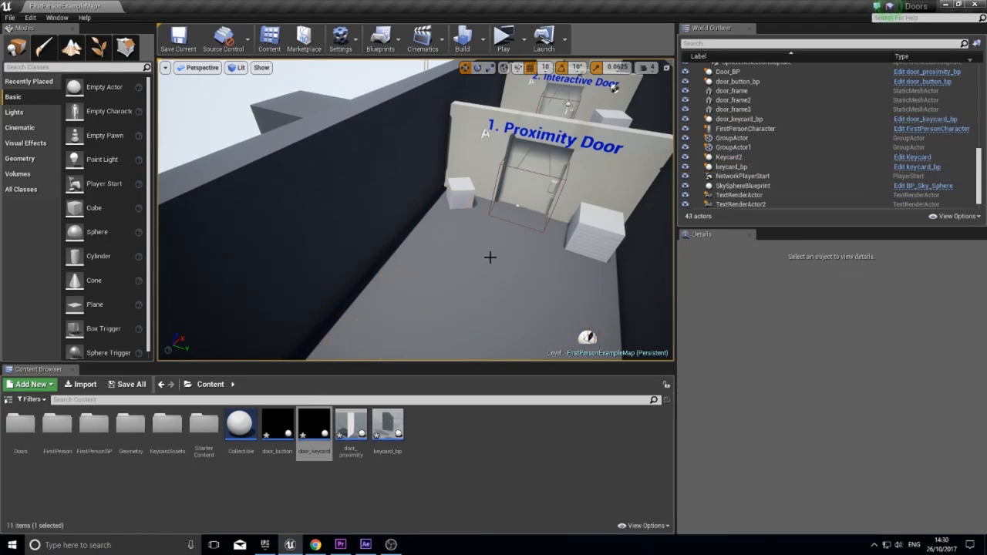
left_click(731, 166)
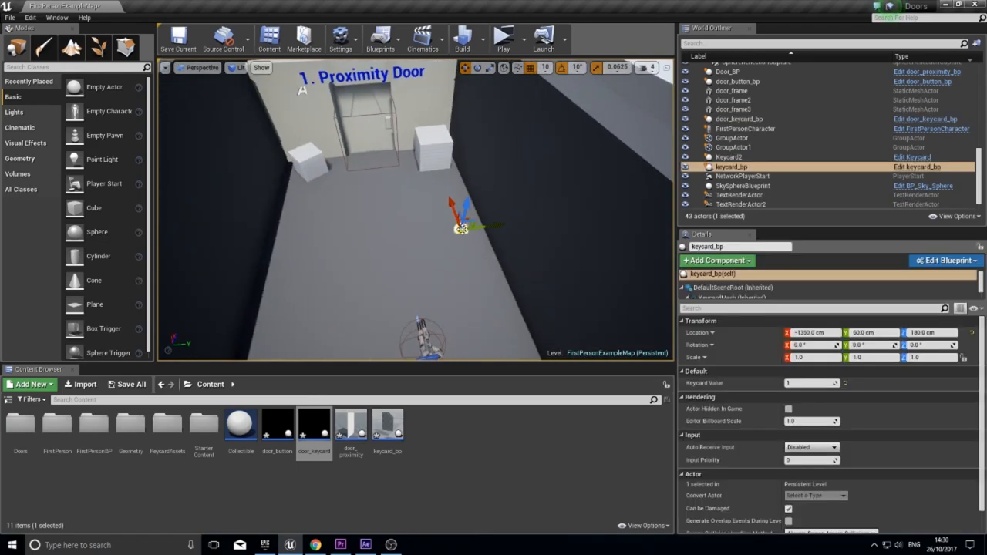